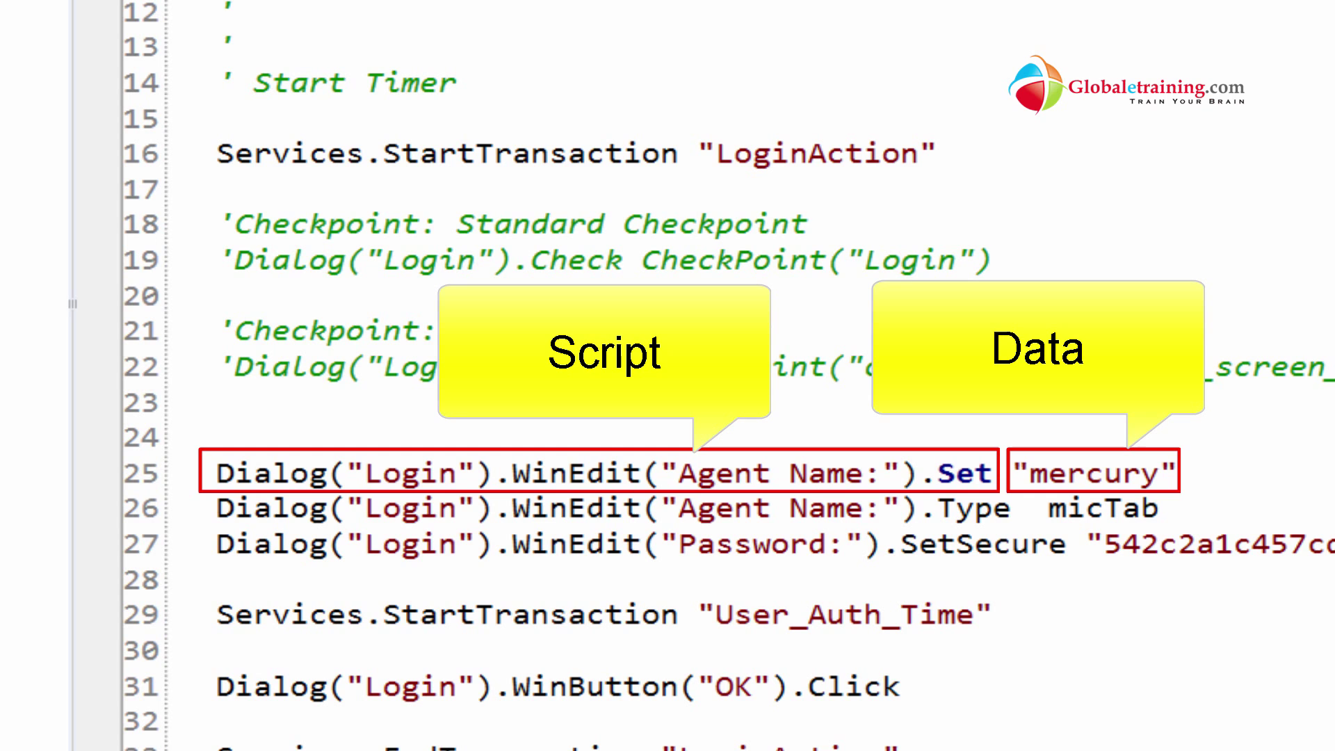
# - Change the Make Reservation booking date value from 102215 to 092215
pyautogui.scroll(-3)
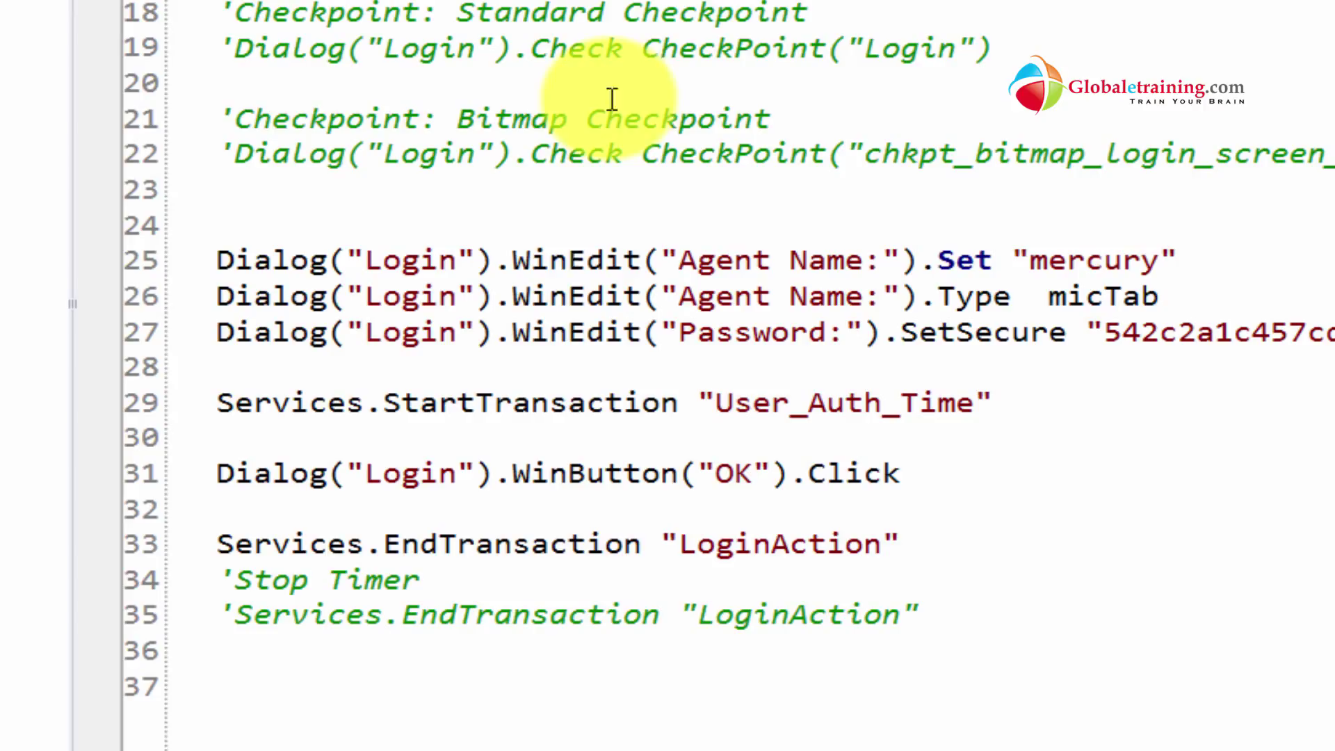
pyautogui.moveTo(1103, 262)
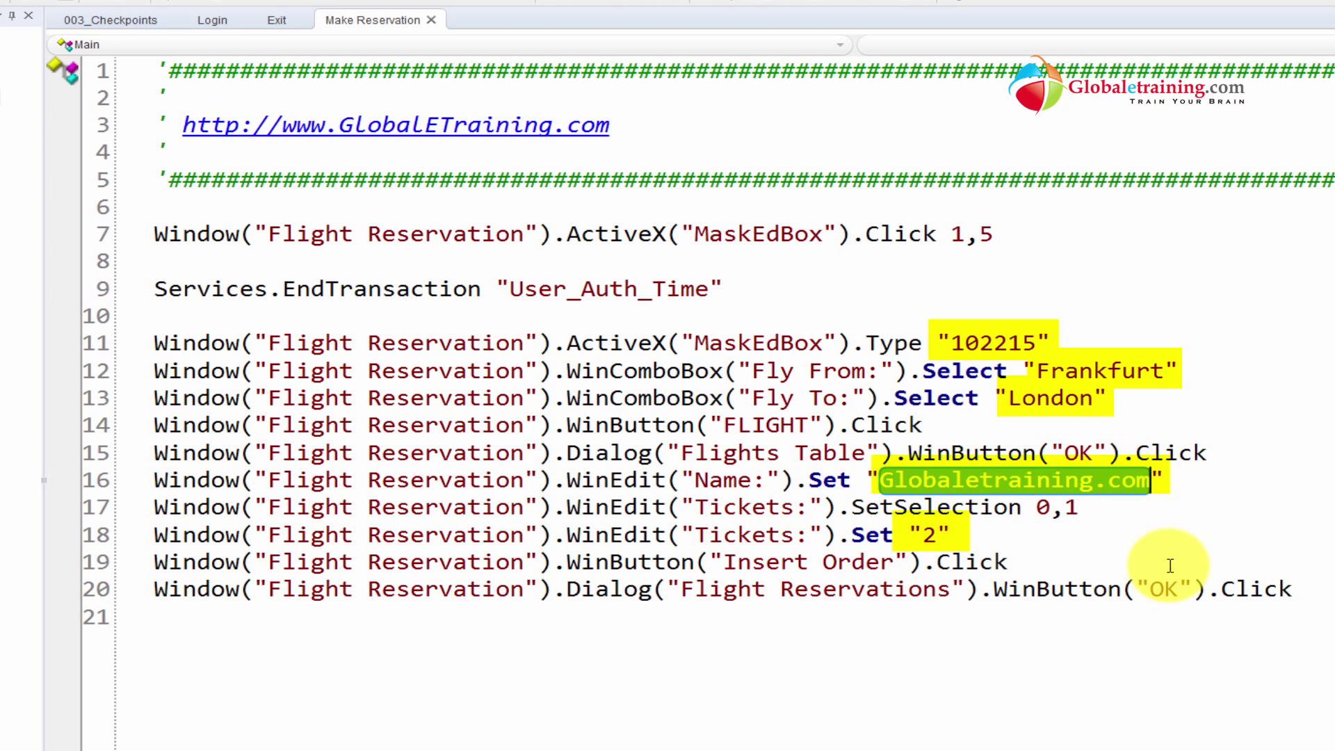
pyautogui.moveTo(931, 534)
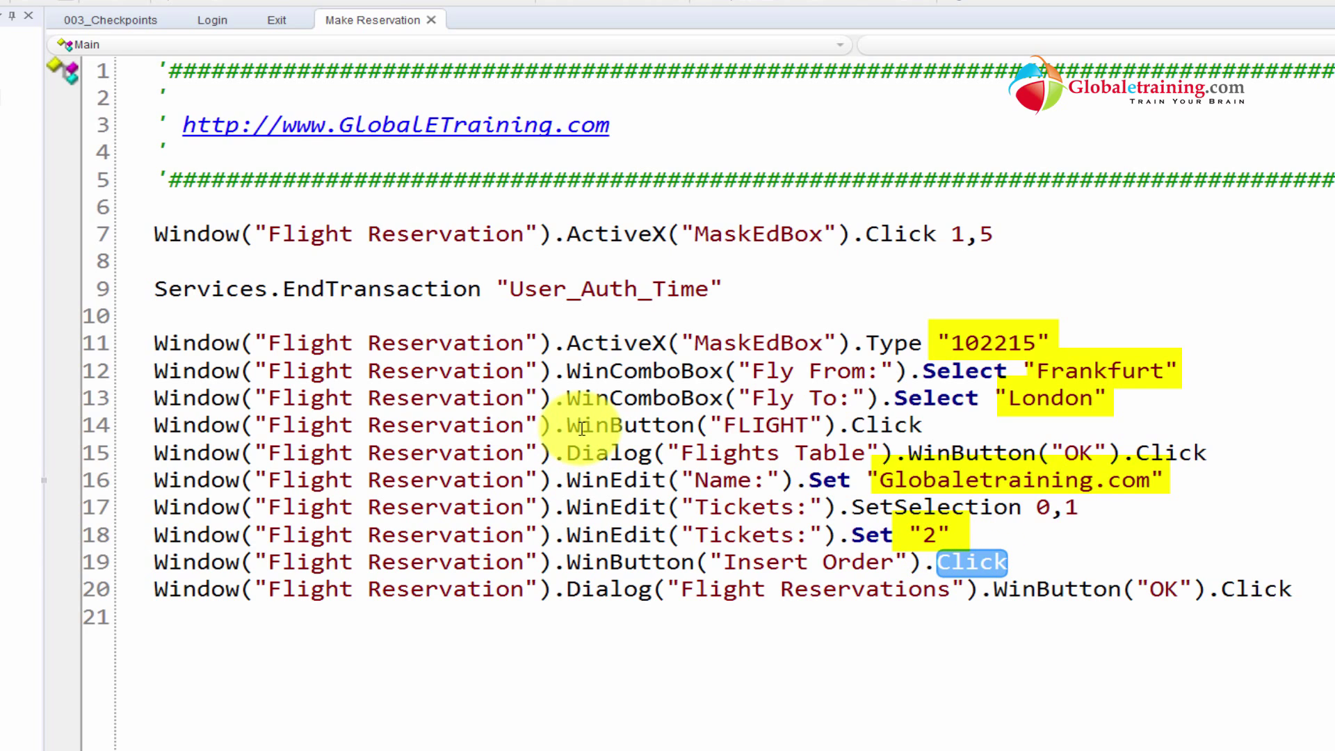
pyautogui.moveTo(991, 303)
pyautogui.write('9')
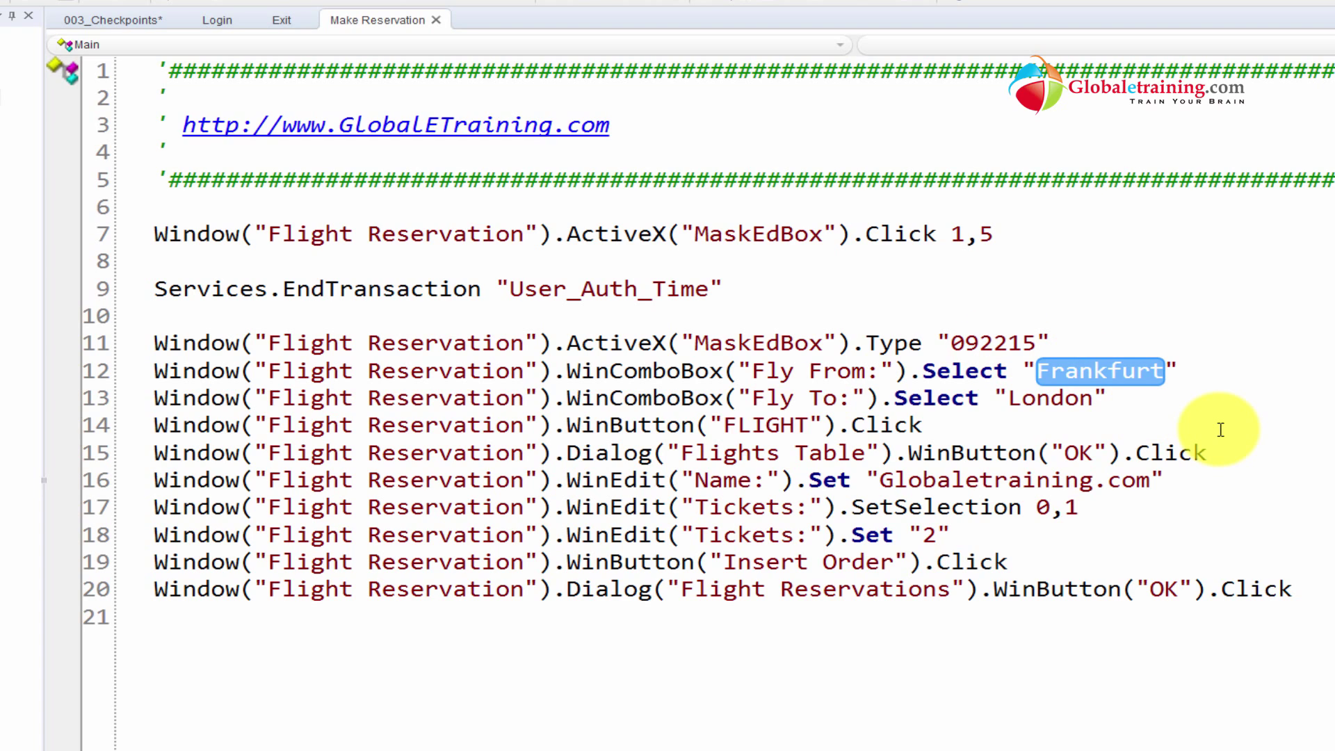
pyautogui.write('Denver')
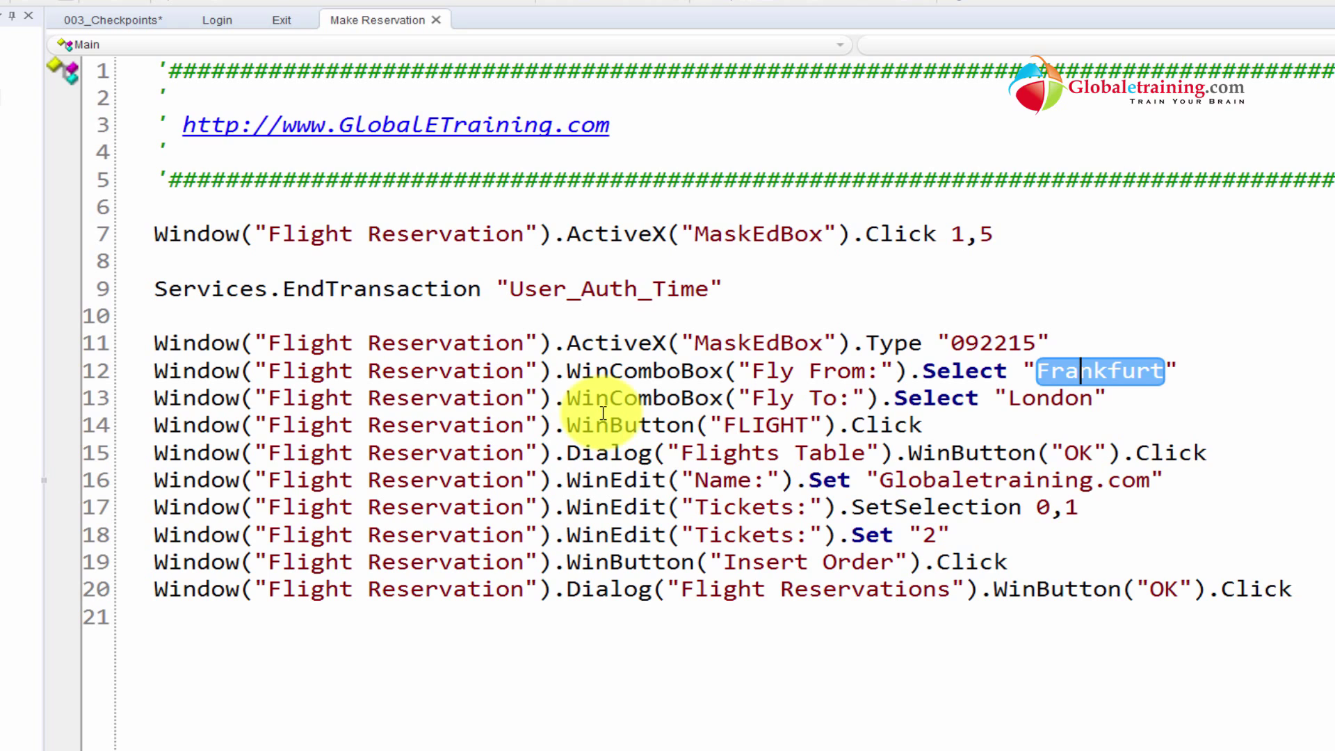
pyautogui.moveTo(614, 494)
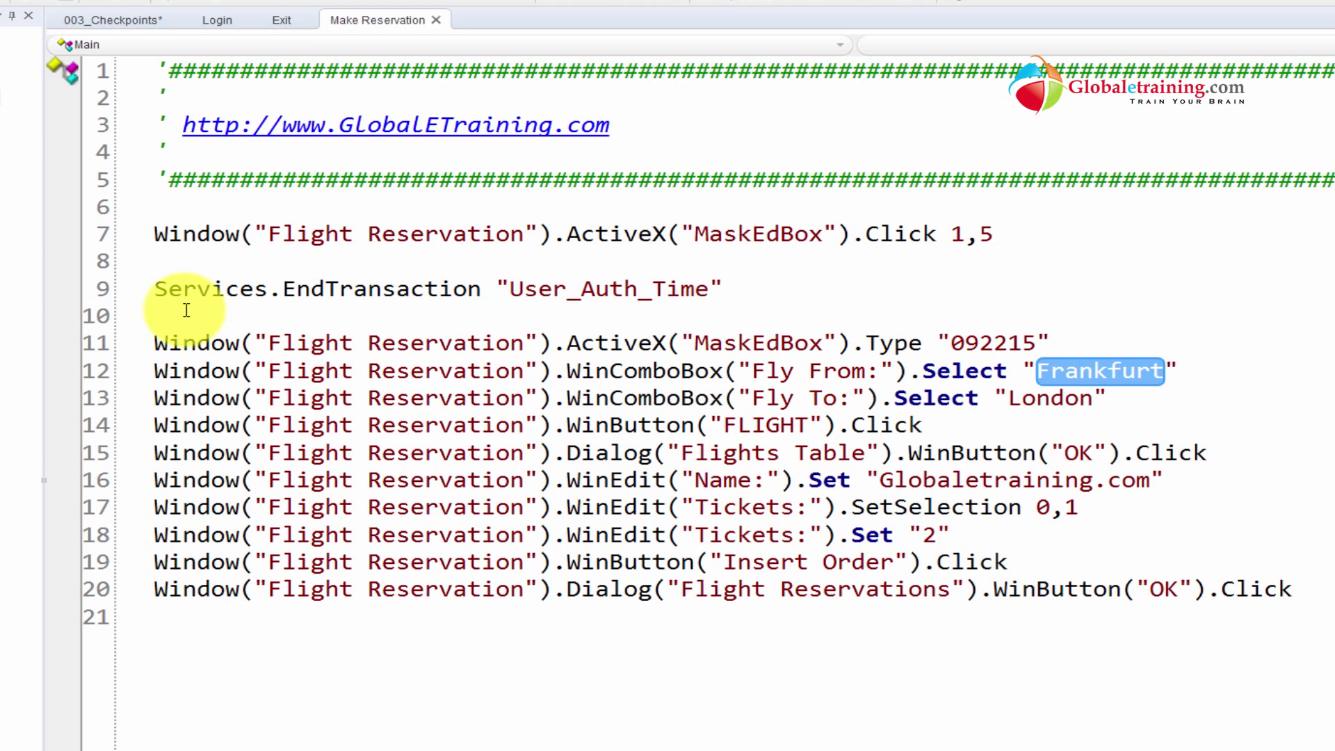
pyautogui.click(277, 28)
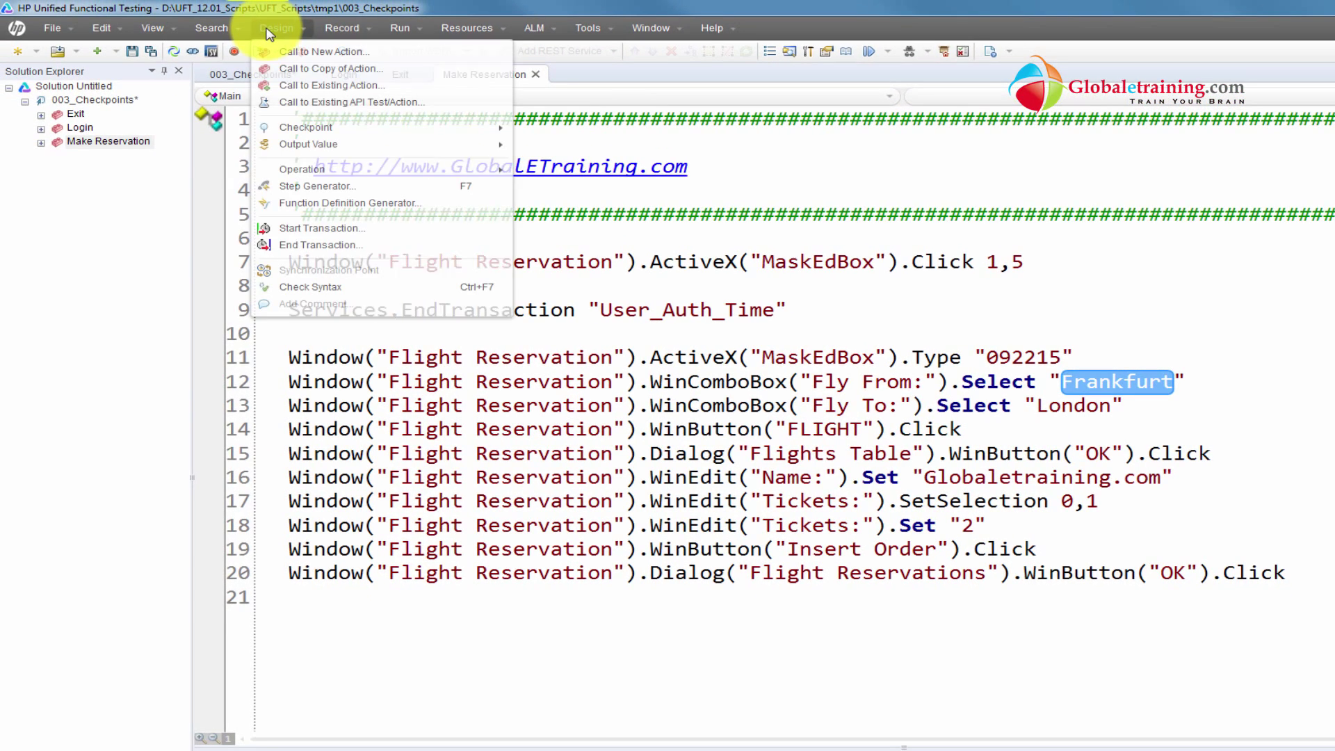
pyautogui.click(211, 28)
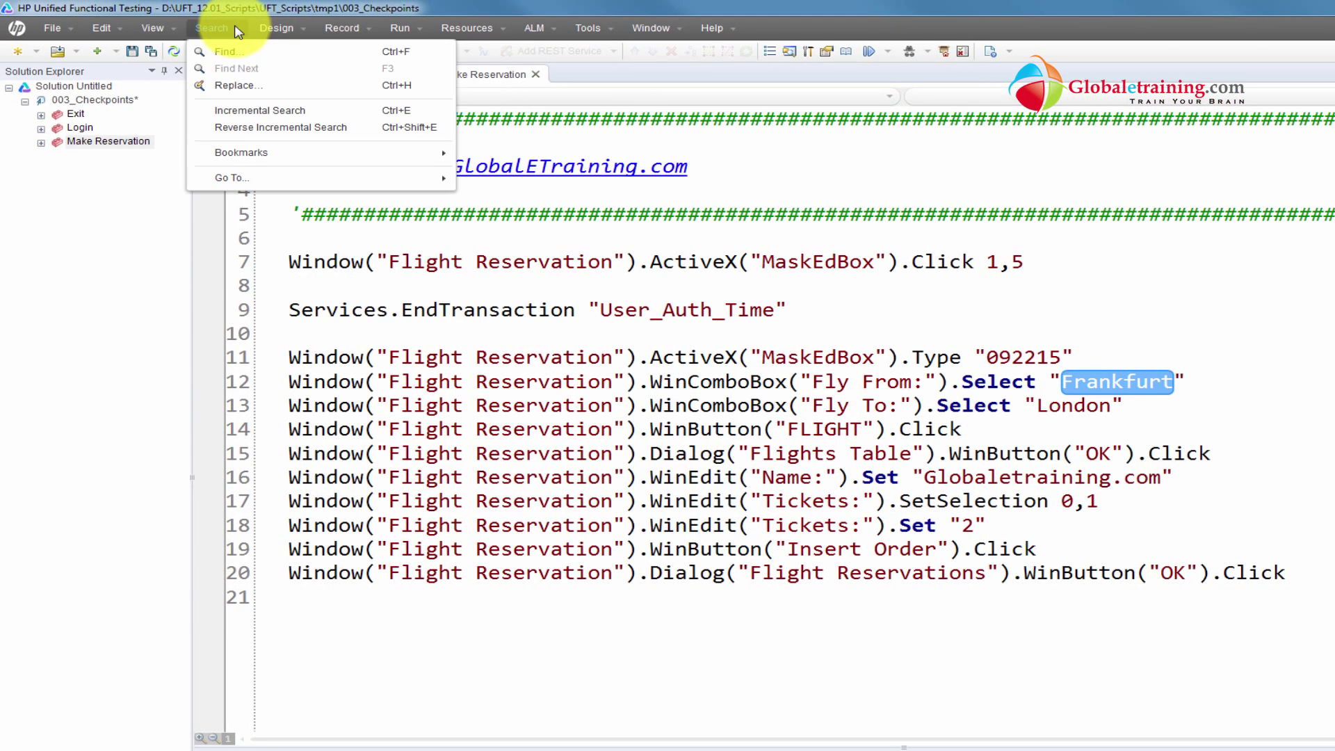
pyautogui.click(150, 28)
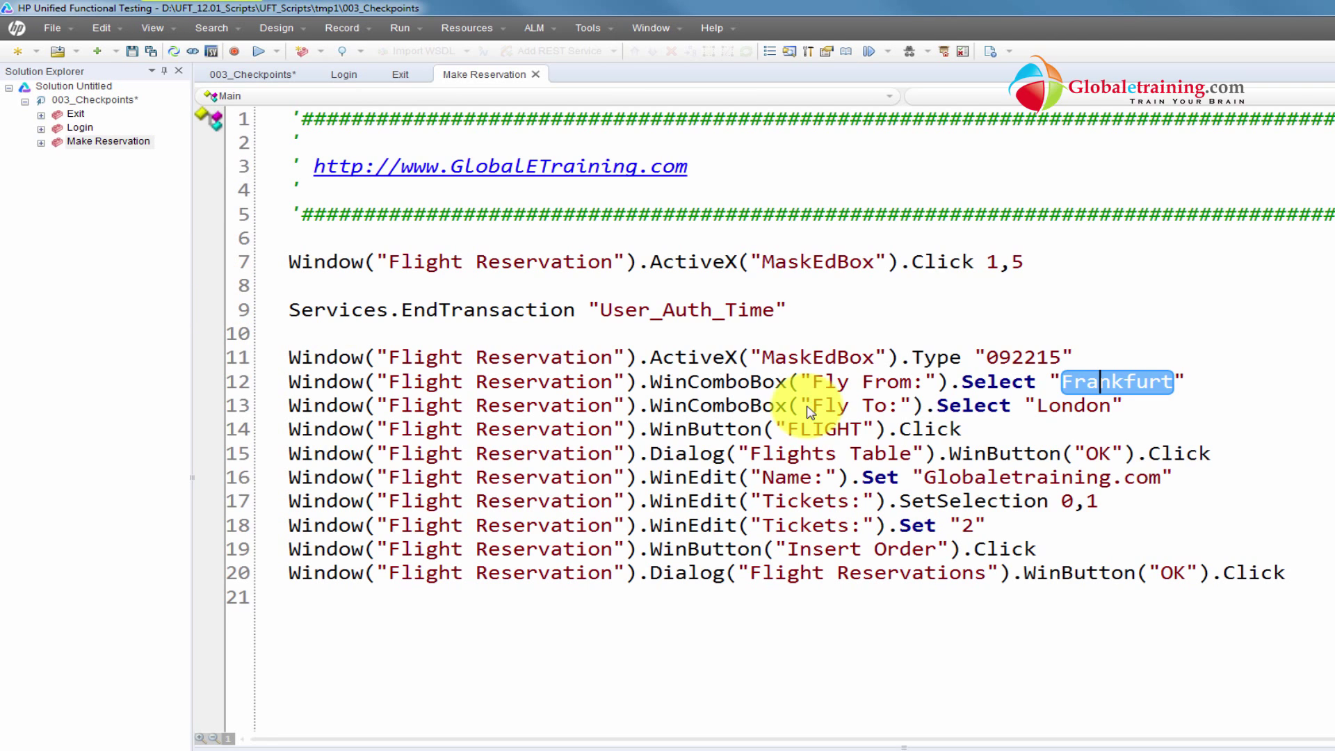
pyautogui.click(774, 51)
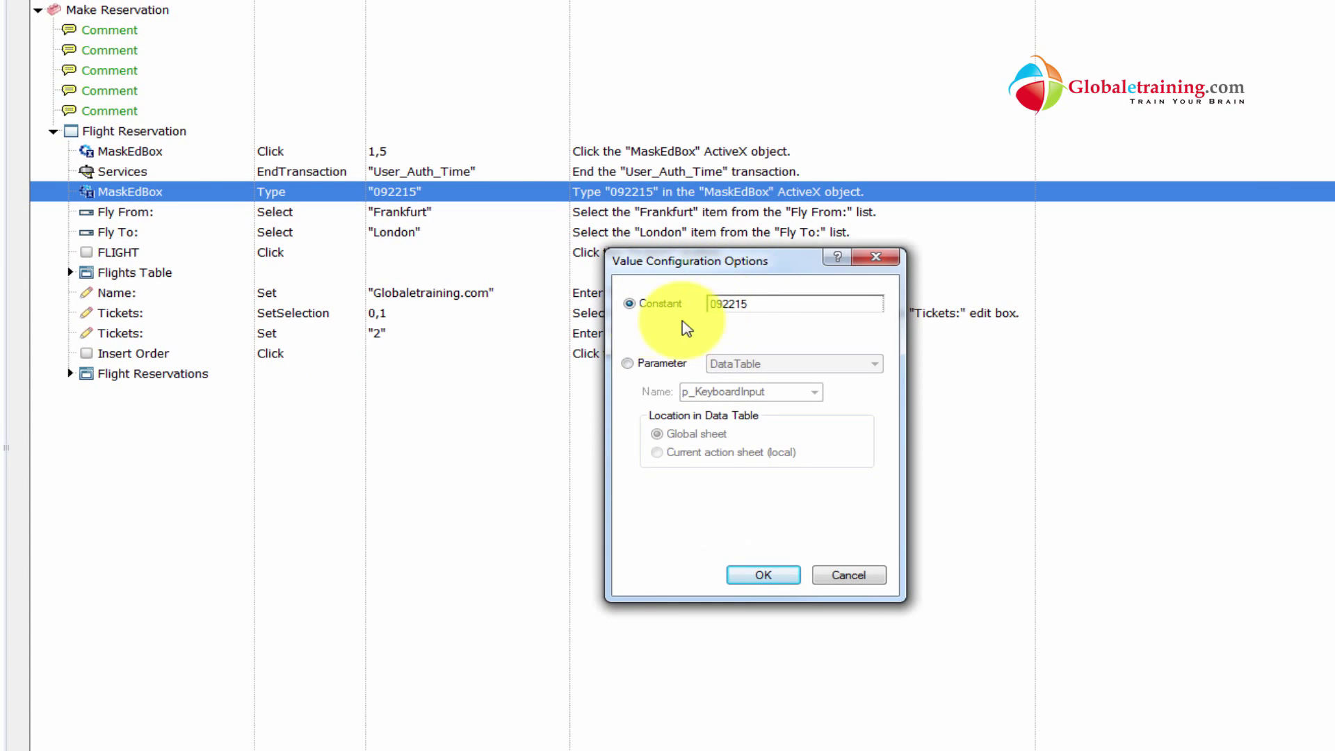
# - Replace the 092215 date value with a Global DataTable parameter named Date
pyautogui.click(627, 363)
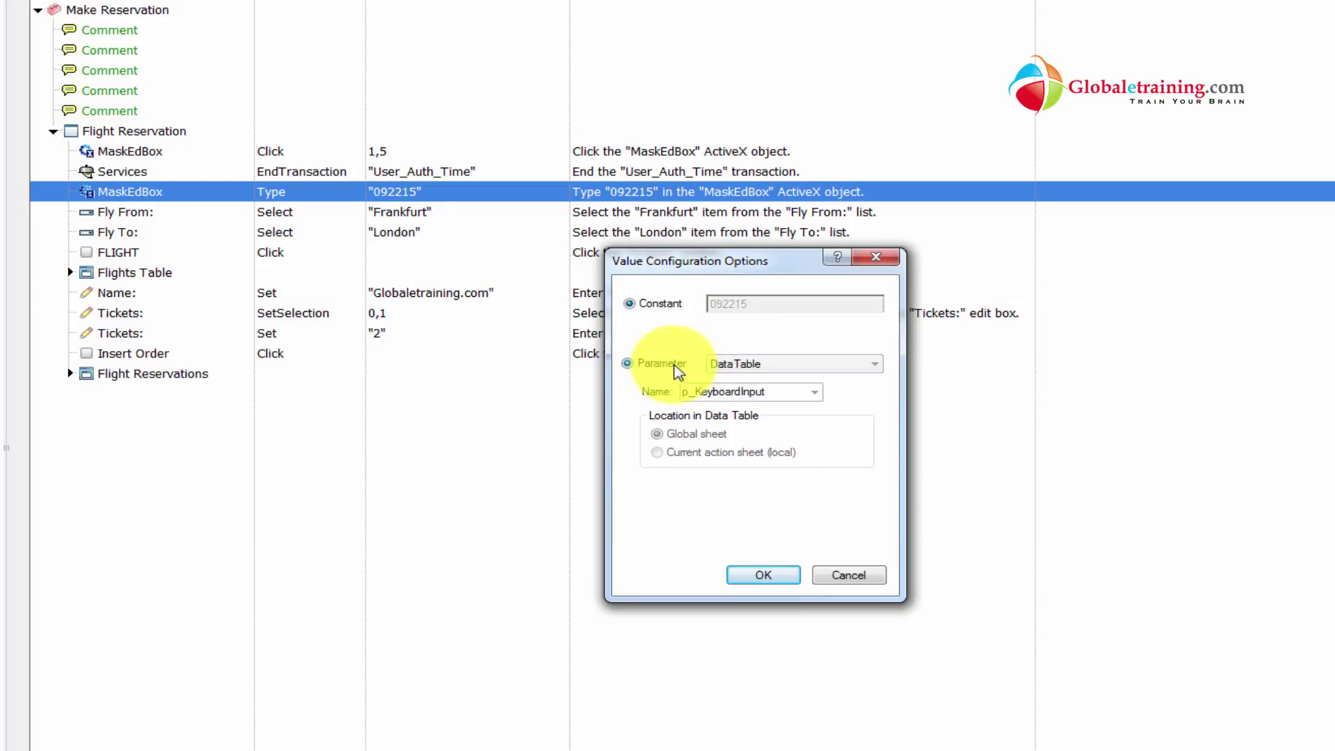
pyautogui.click(626, 363)
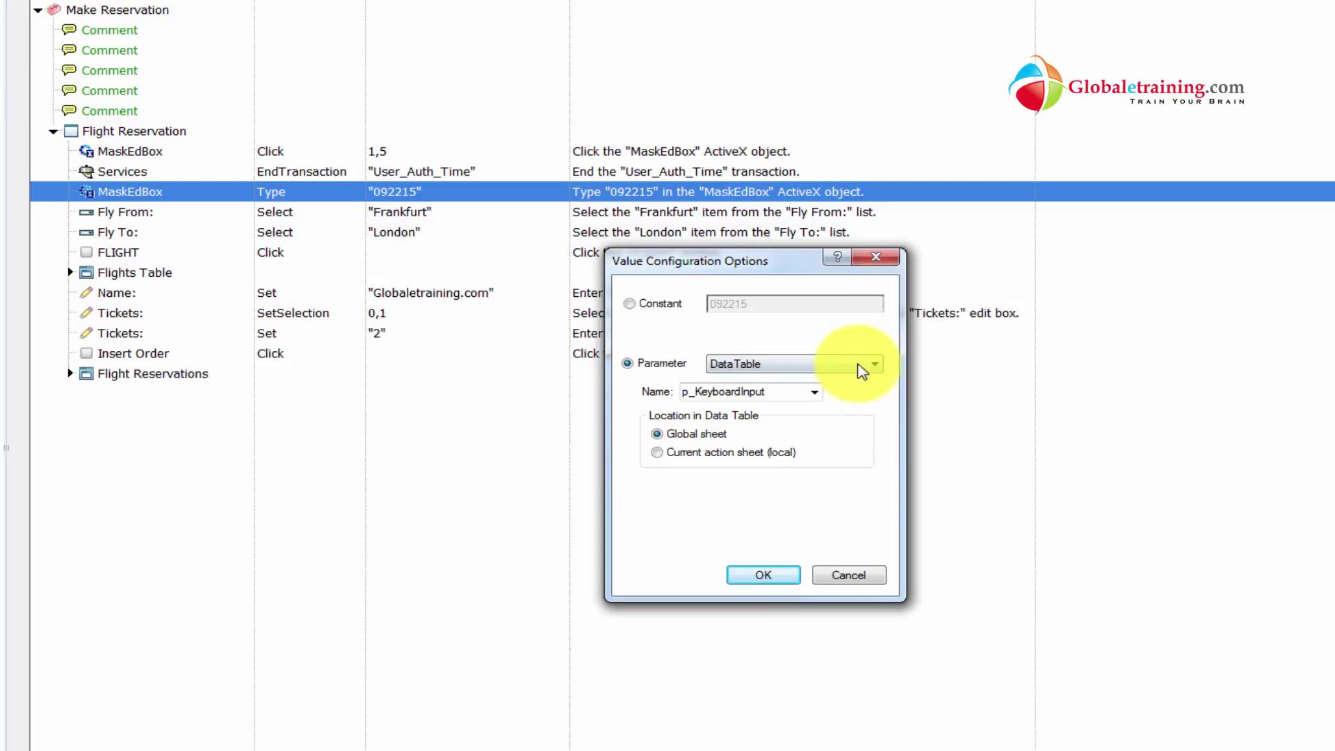
pyautogui.moveTo(823, 338)
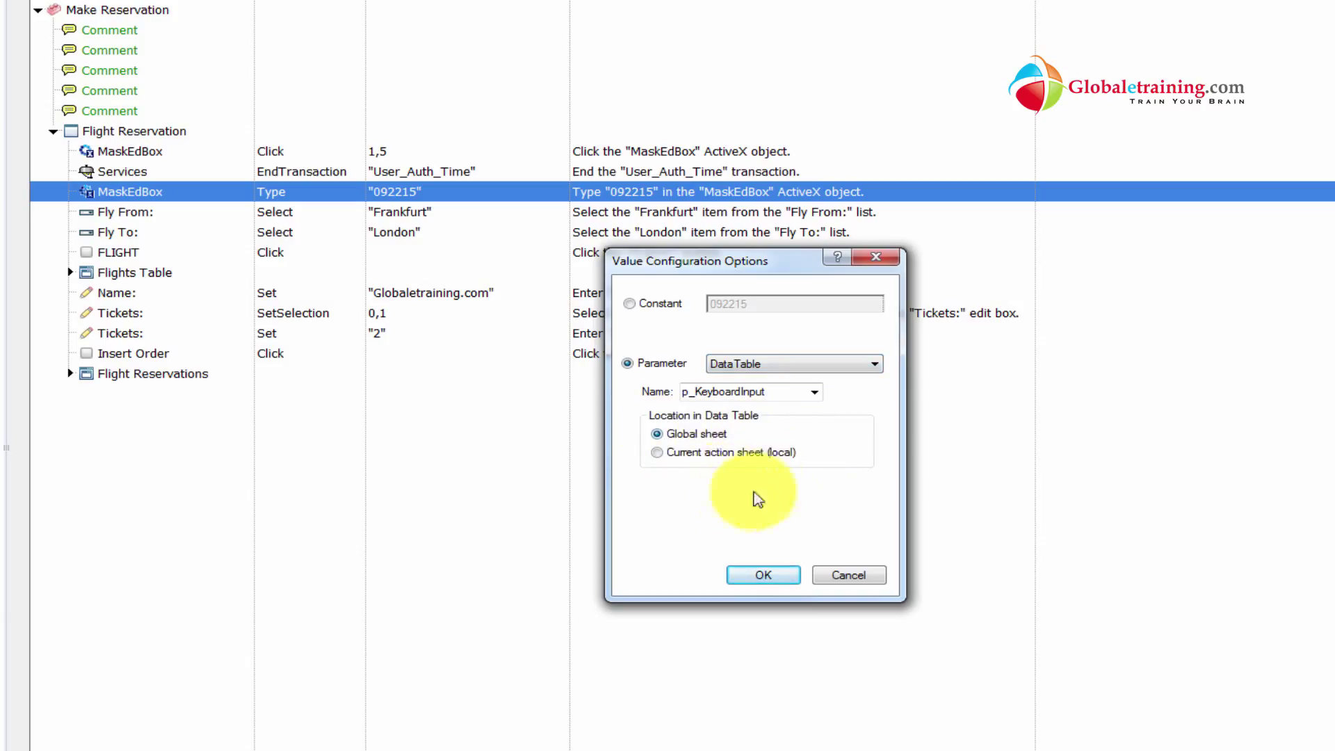
pyautogui.moveTo(728, 494)
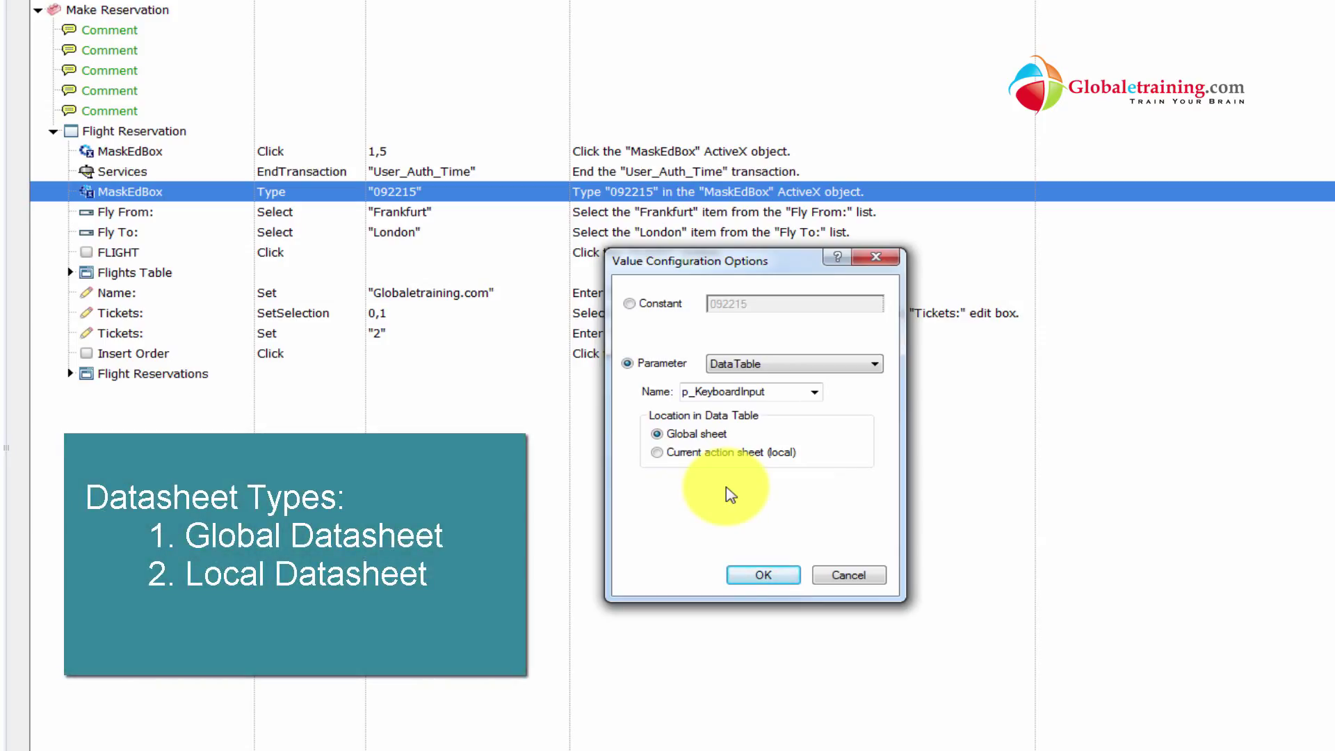
pyautogui.moveTo(737, 338)
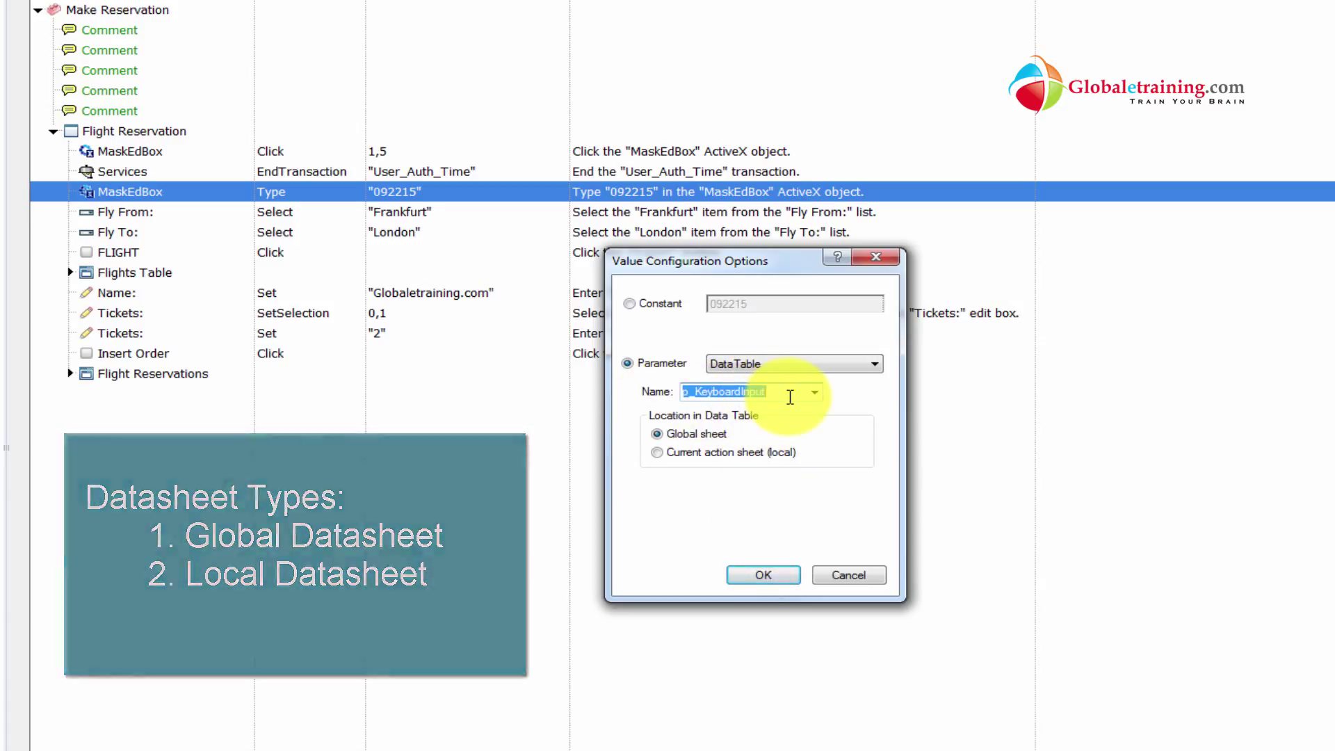
pyautogui.write('Date')
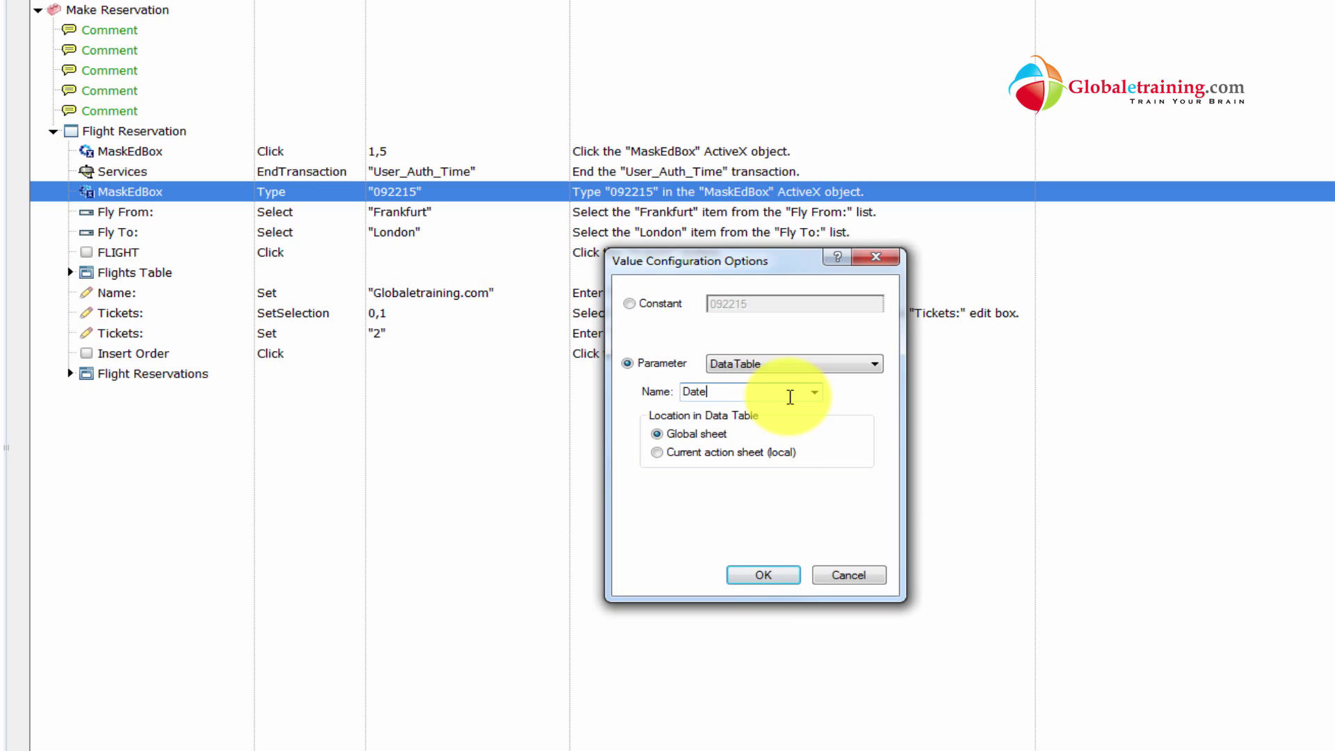
pyautogui.click(762, 572)
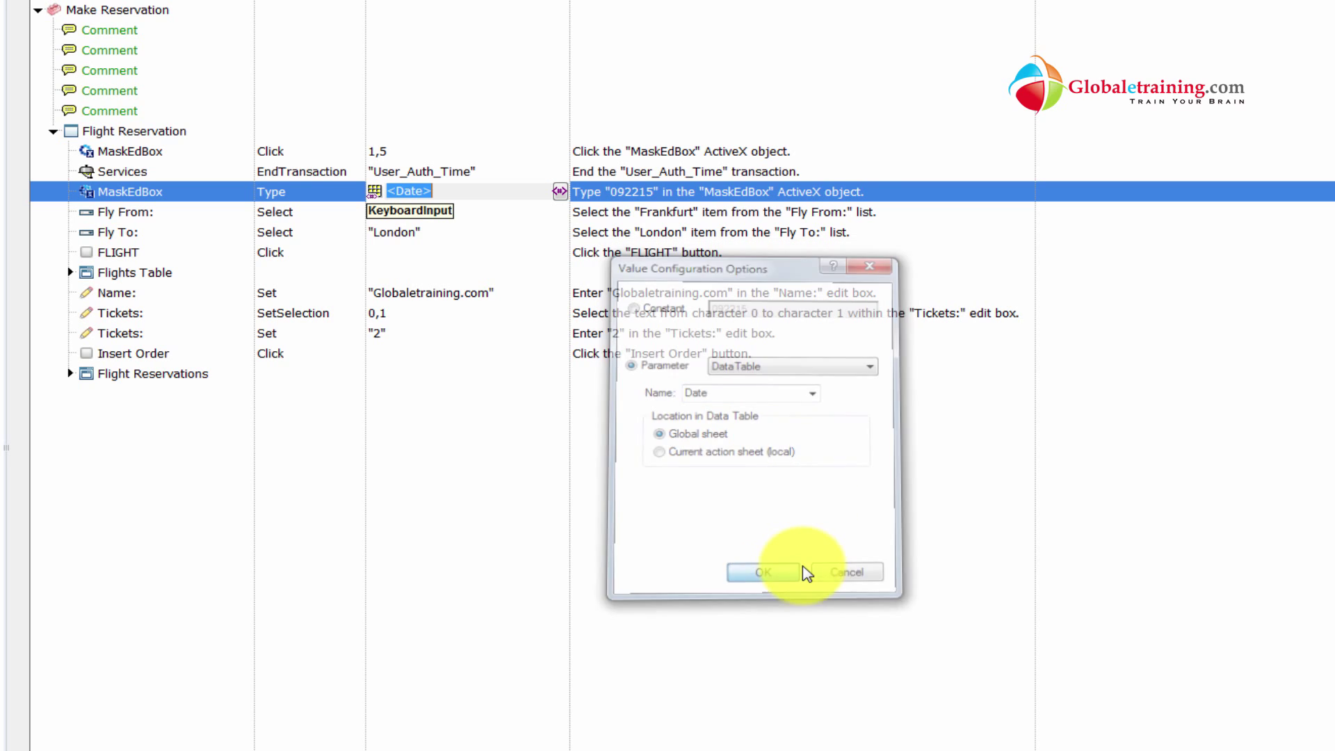
pyautogui.click(762, 572)
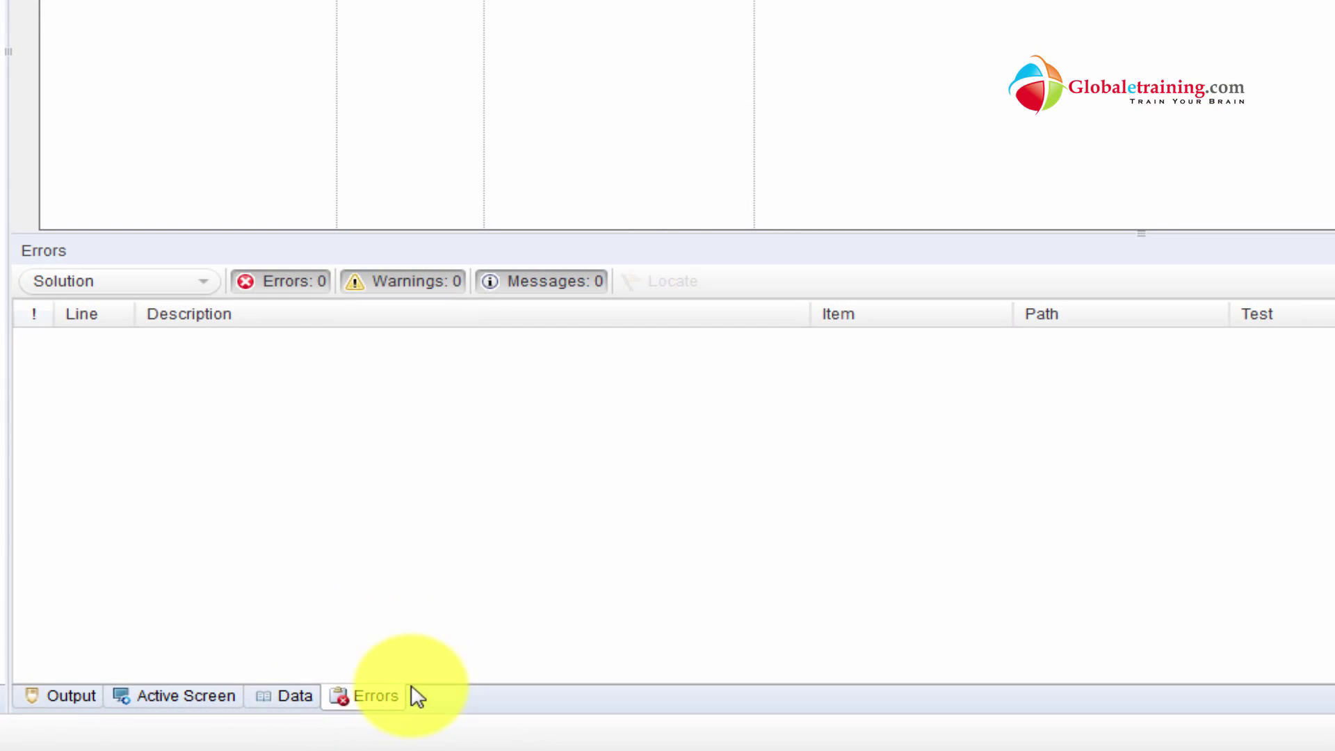
# - Show the Data pane with the Global sheet's Date column holding 092215
pyautogui.click(285, 695)
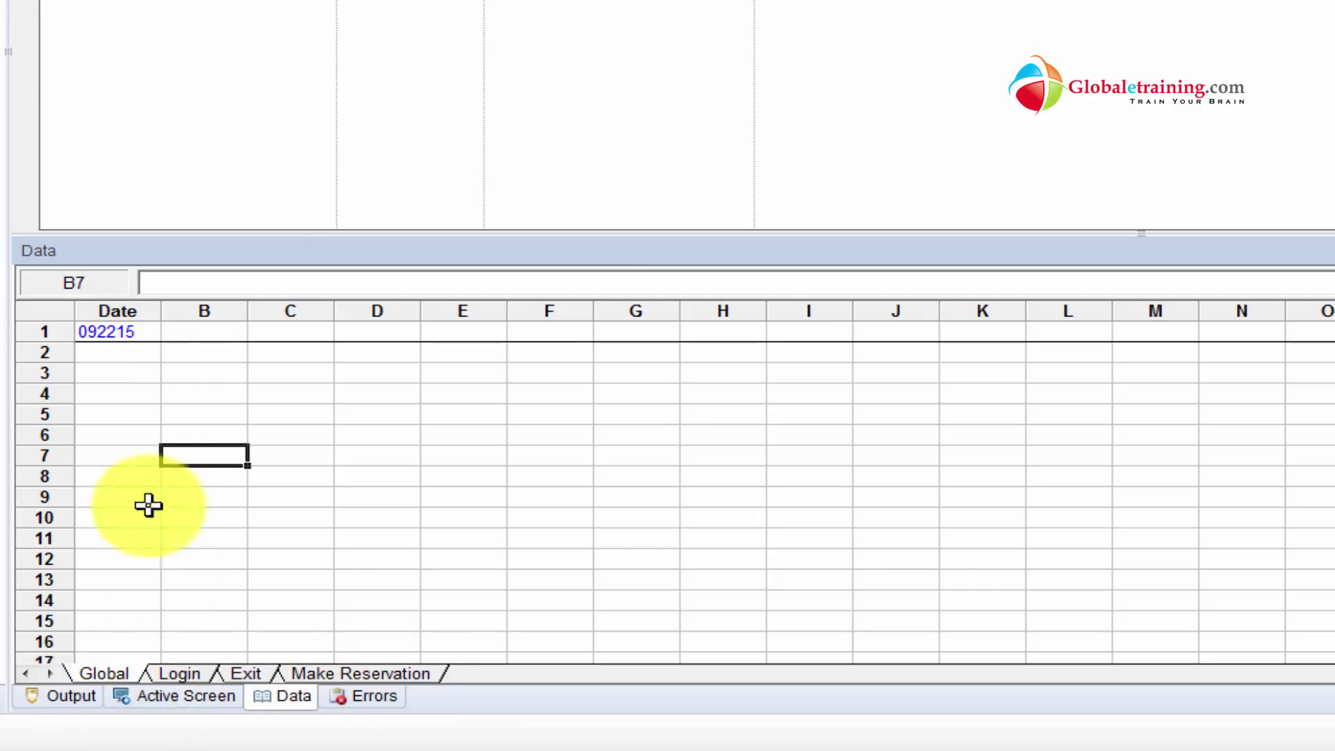
pyautogui.moveTo(128, 378)
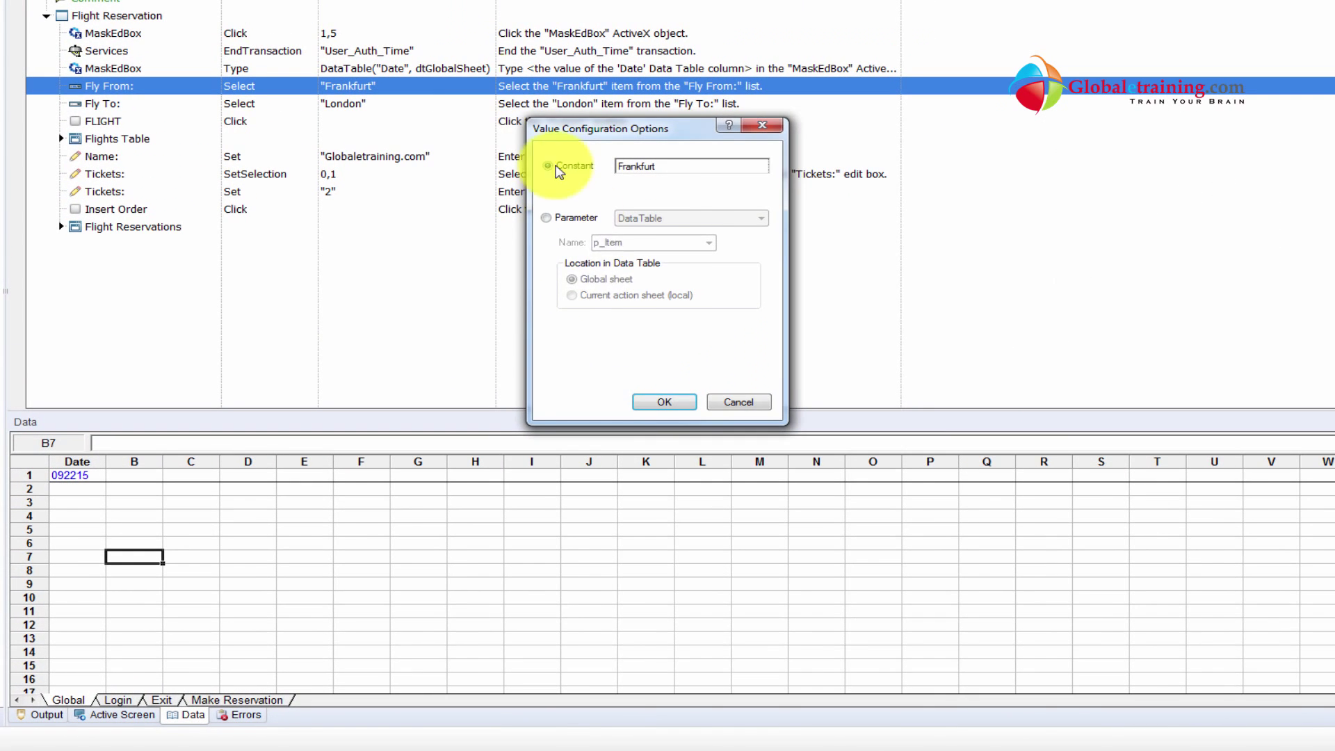
# - Parameterize the departure and arrival cities as FromCity and ToCity Global DataTable columns
pyautogui.click(548, 217)
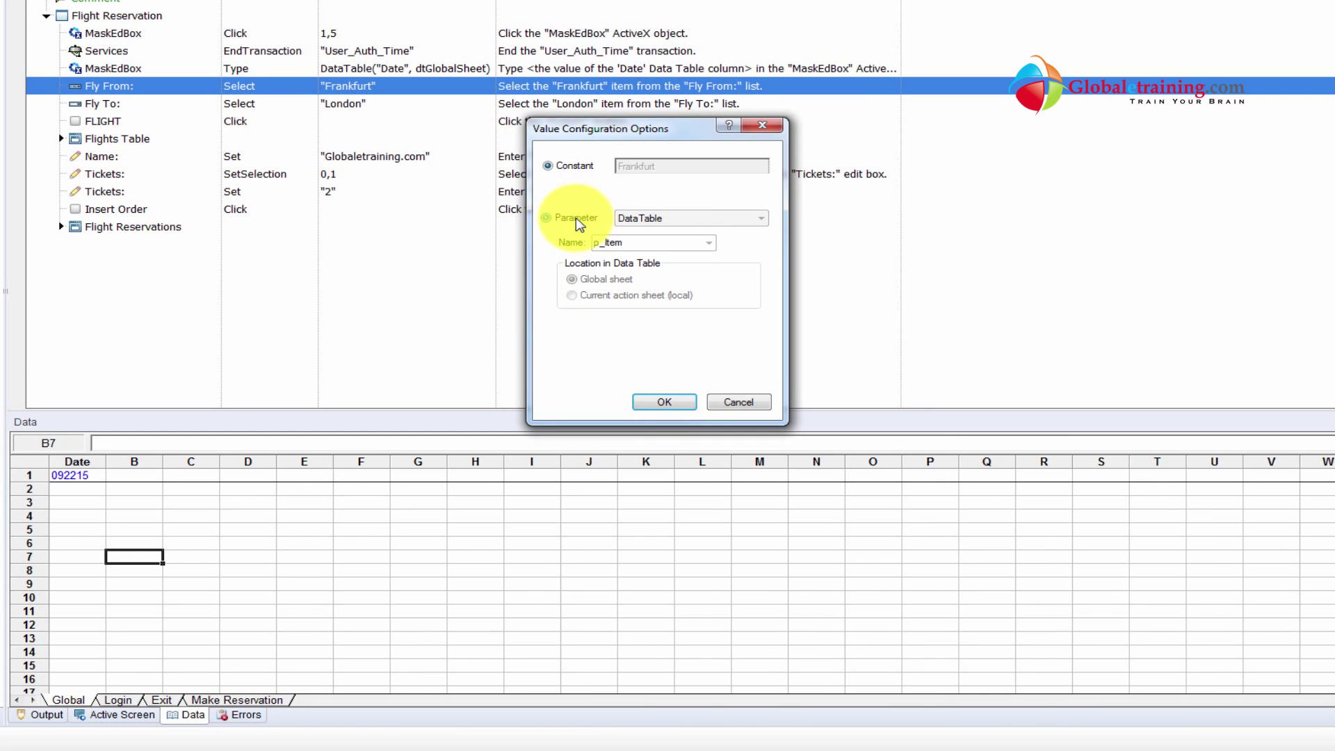
pyautogui.click(548, 217)
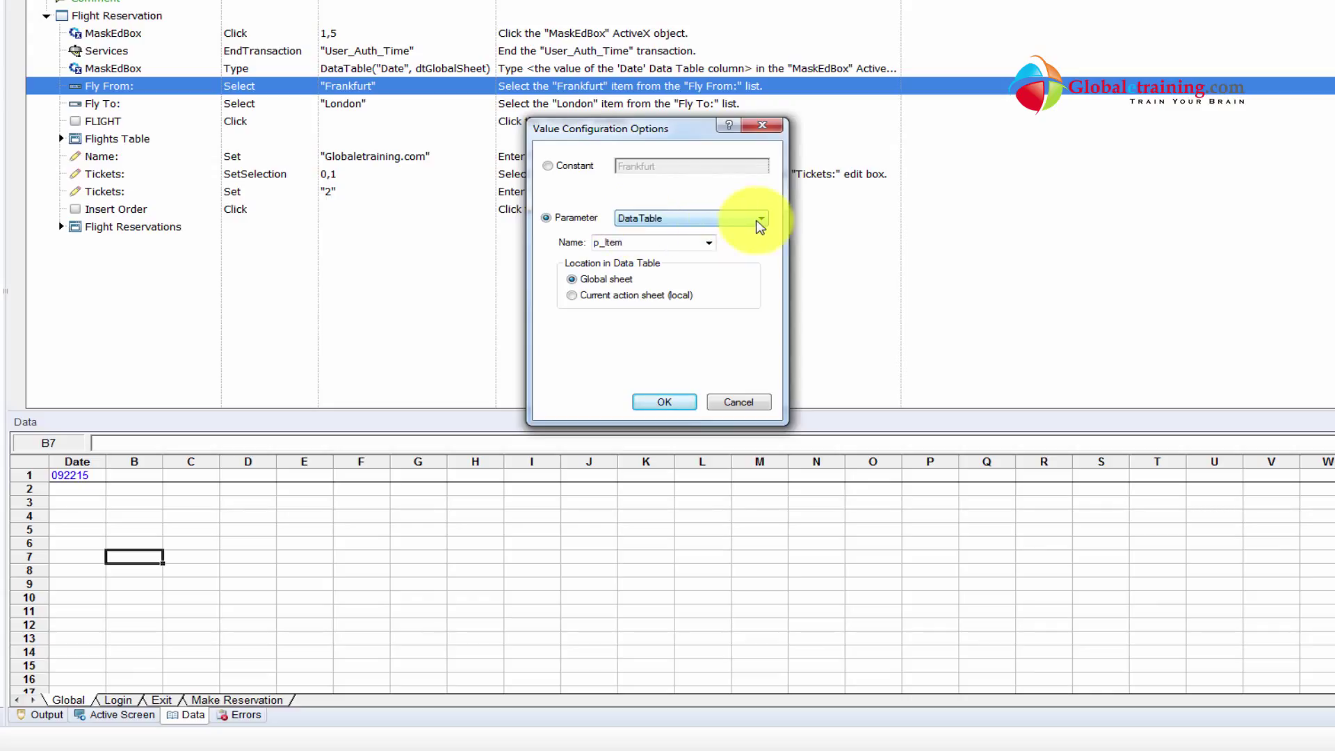
pyautogui.click(648, 242)
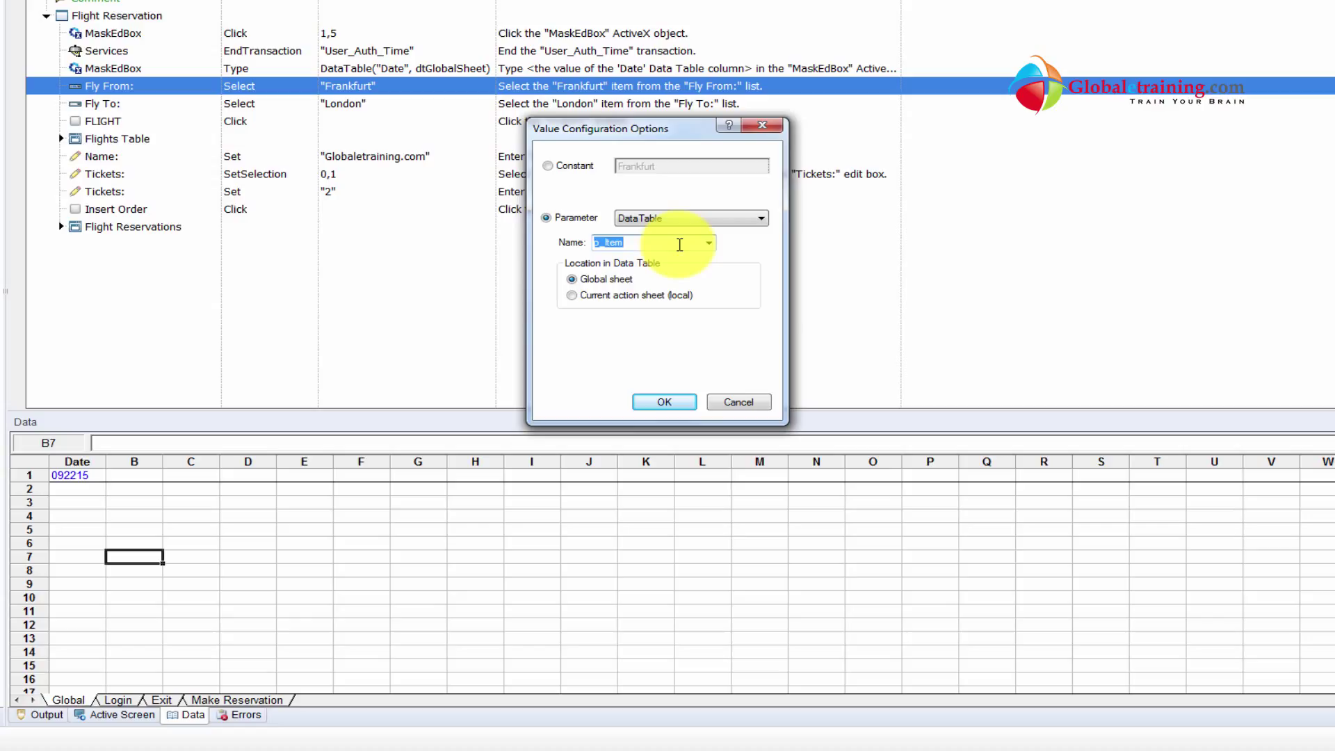
pyautogui.write('FromCity')
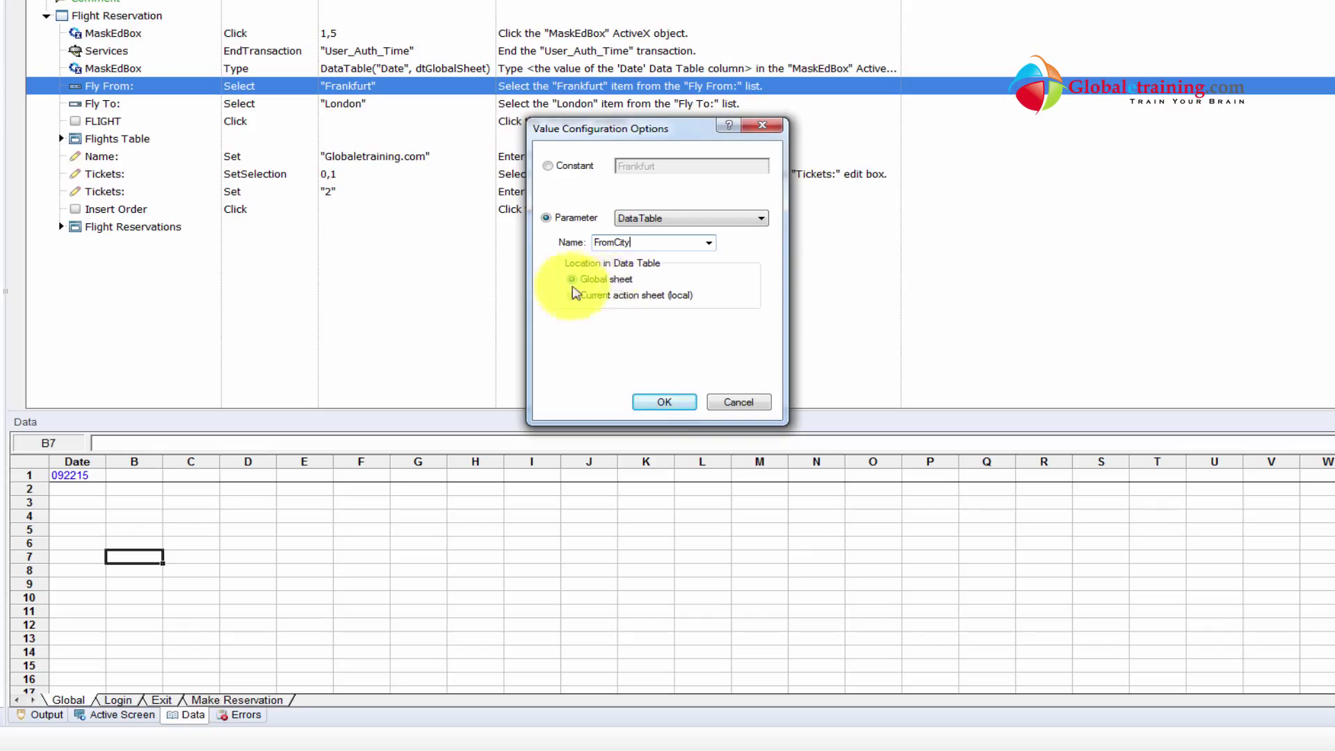
pyautogui.click(665, 402)
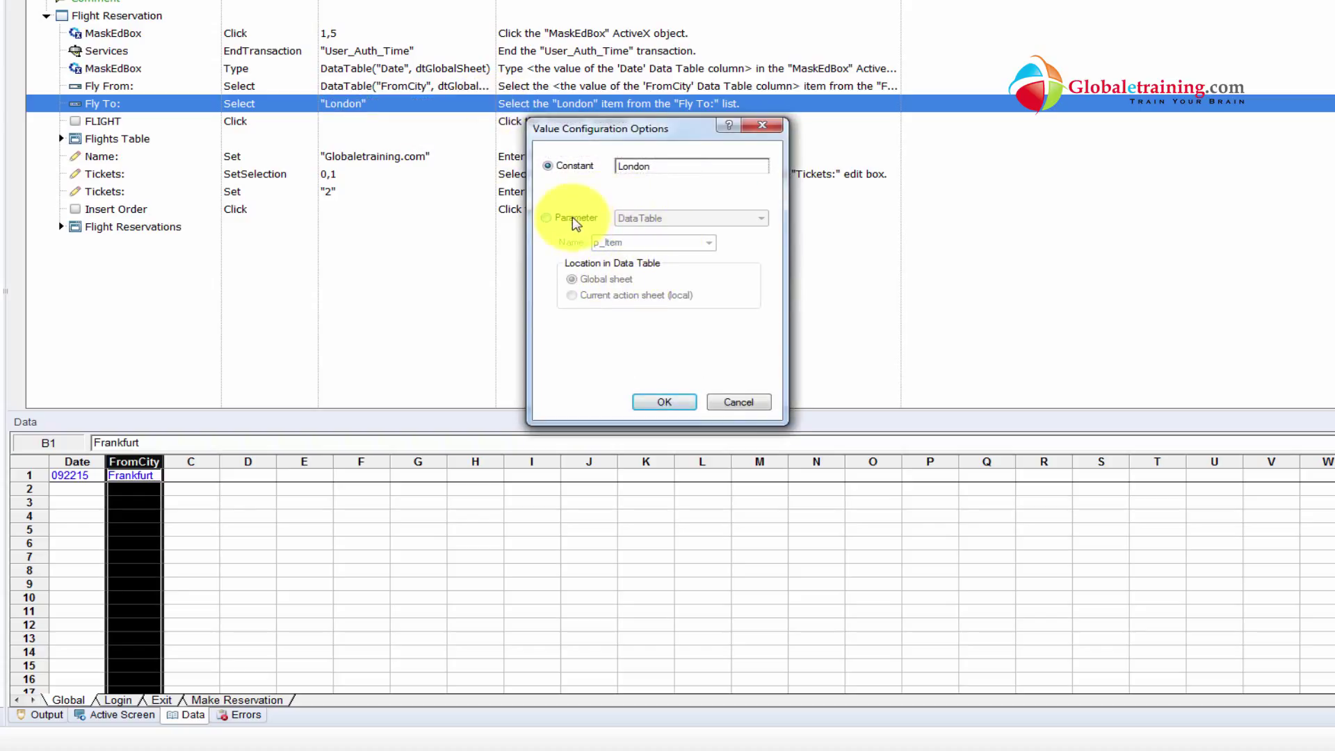
pyautogui.click(547, 217)
pyautogui.write('ToCity')
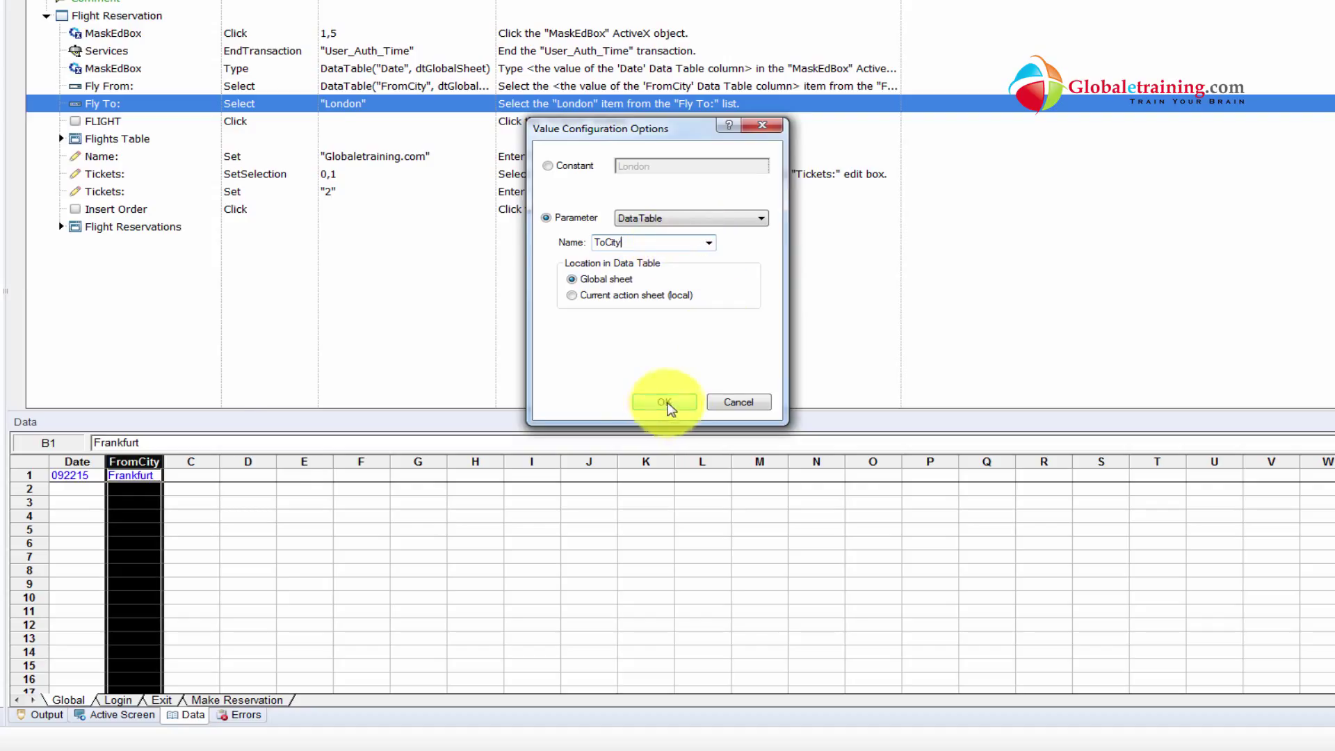
pyautogui.click(665, 401)
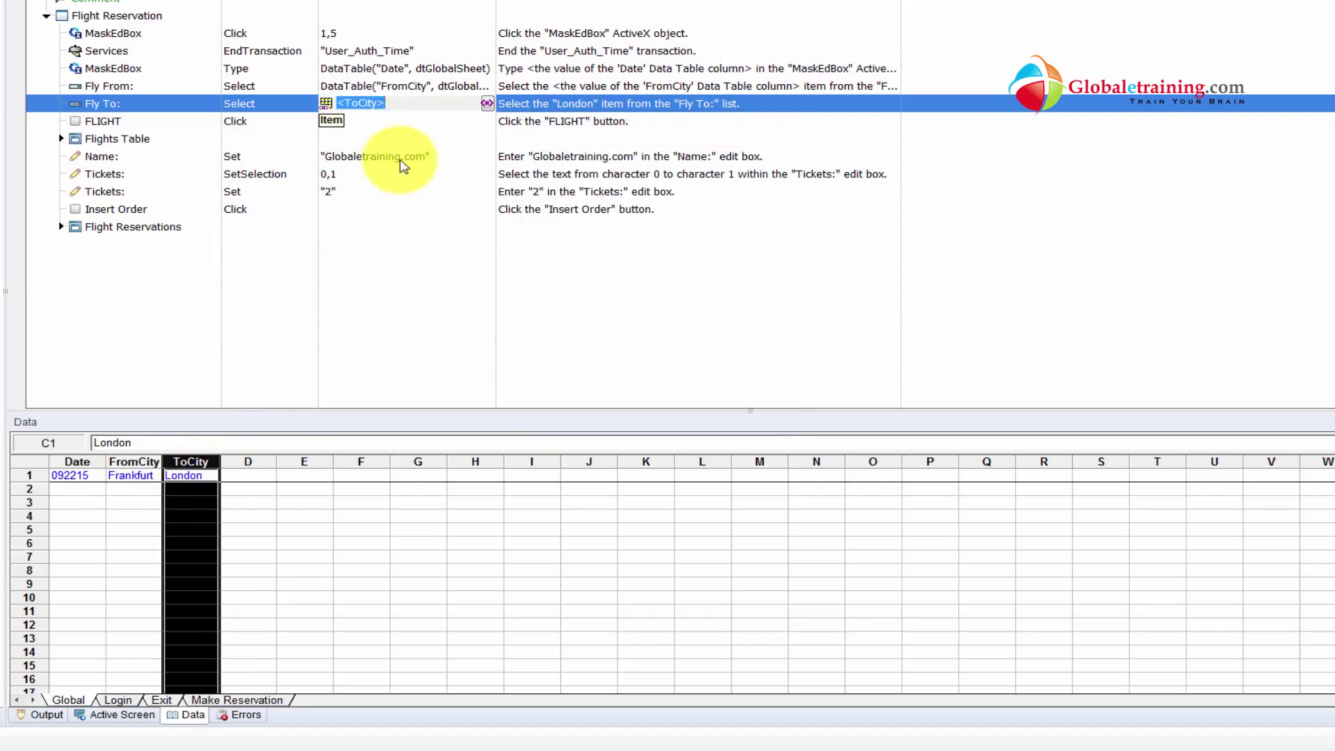
# - Parameterize the Name and Tickets steps as CustomerName and NoOfTickets Global DataTable columns
pyautogui.click(374, 155)
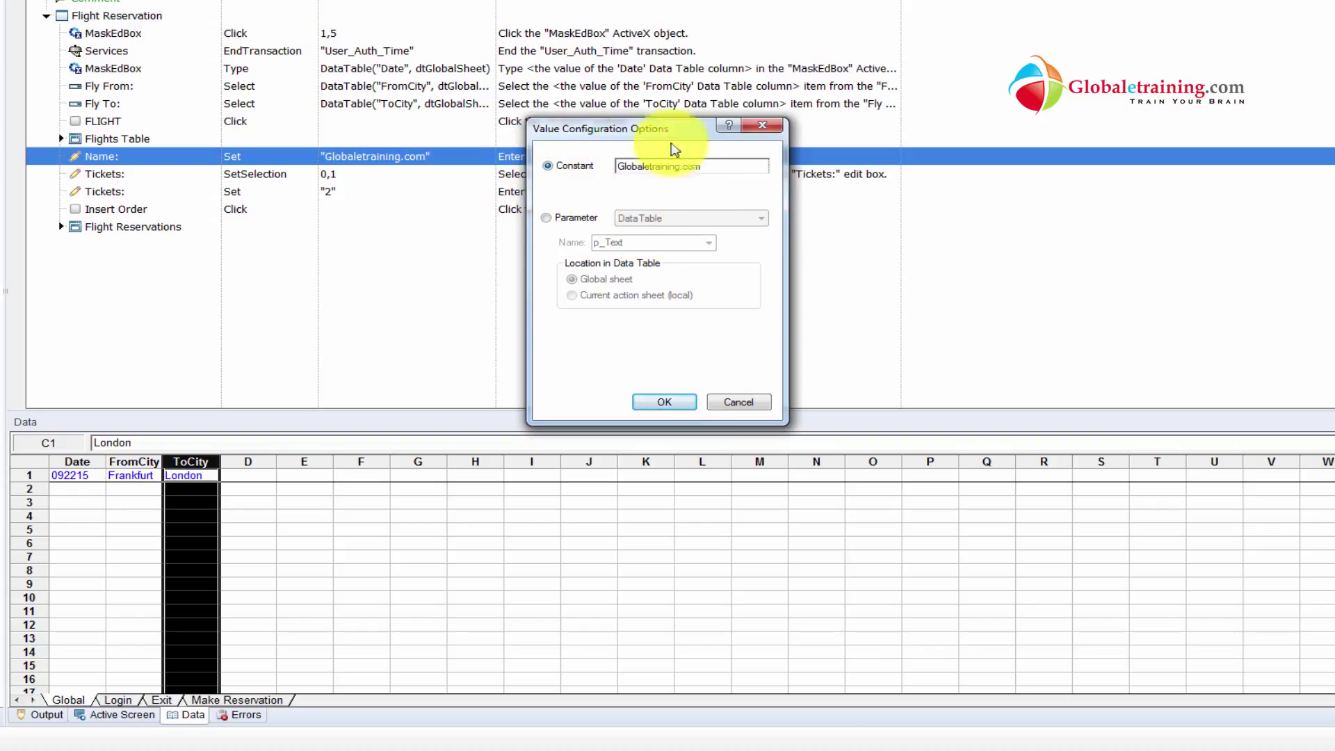
pyautogui.click(547, 217)
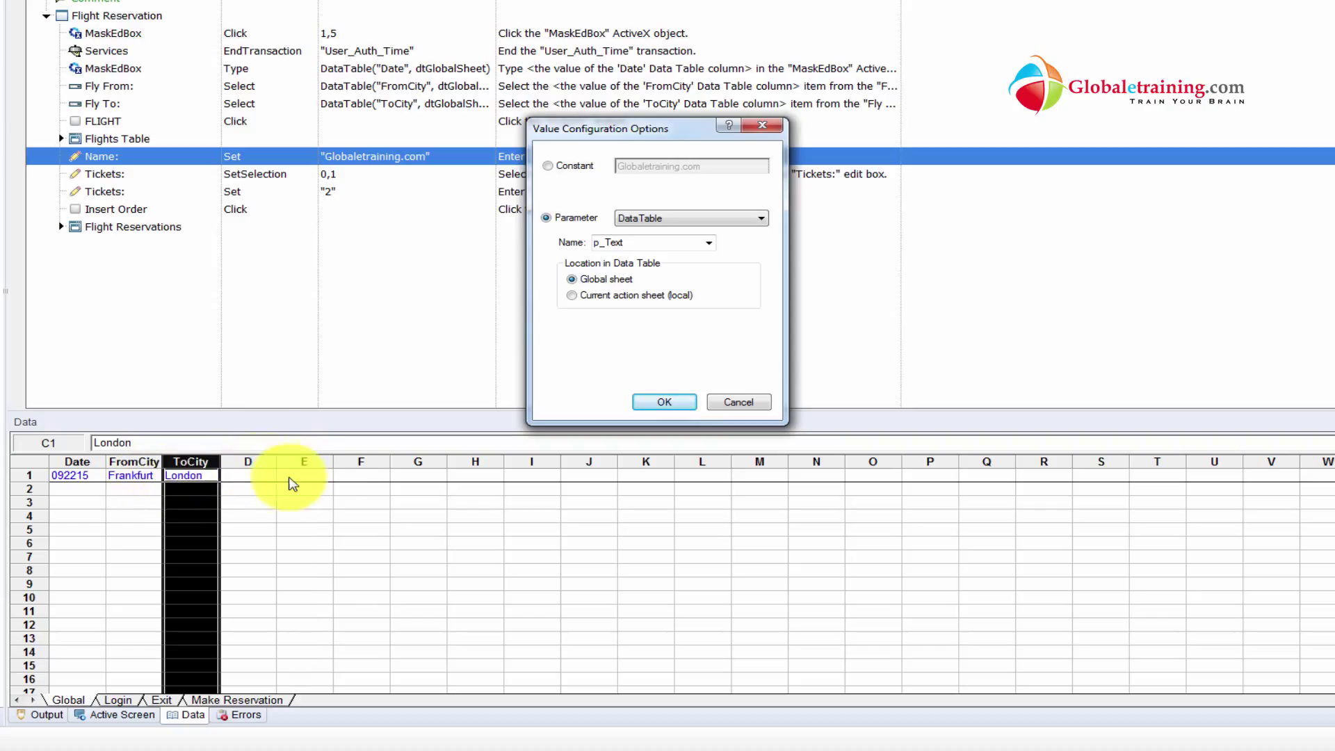
pyautogui.click(645, 242)
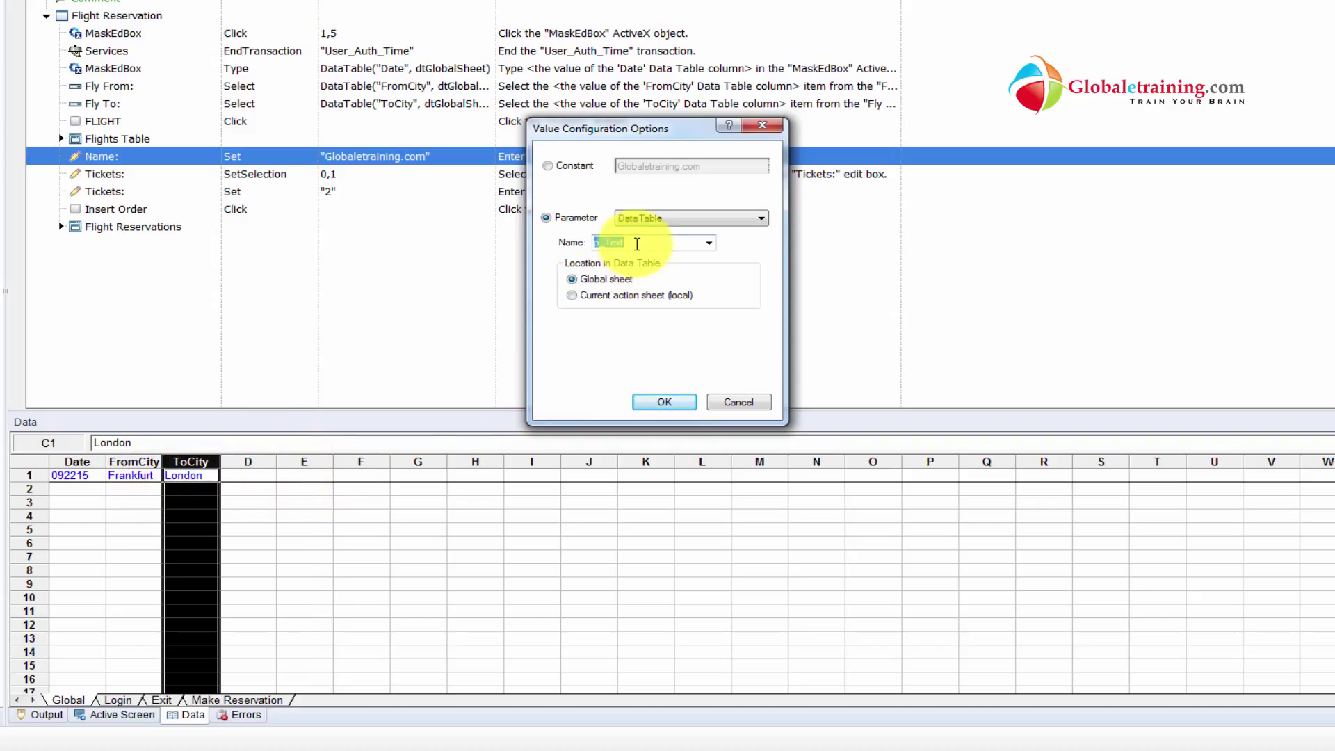
pyautogui.write('CustomerName')
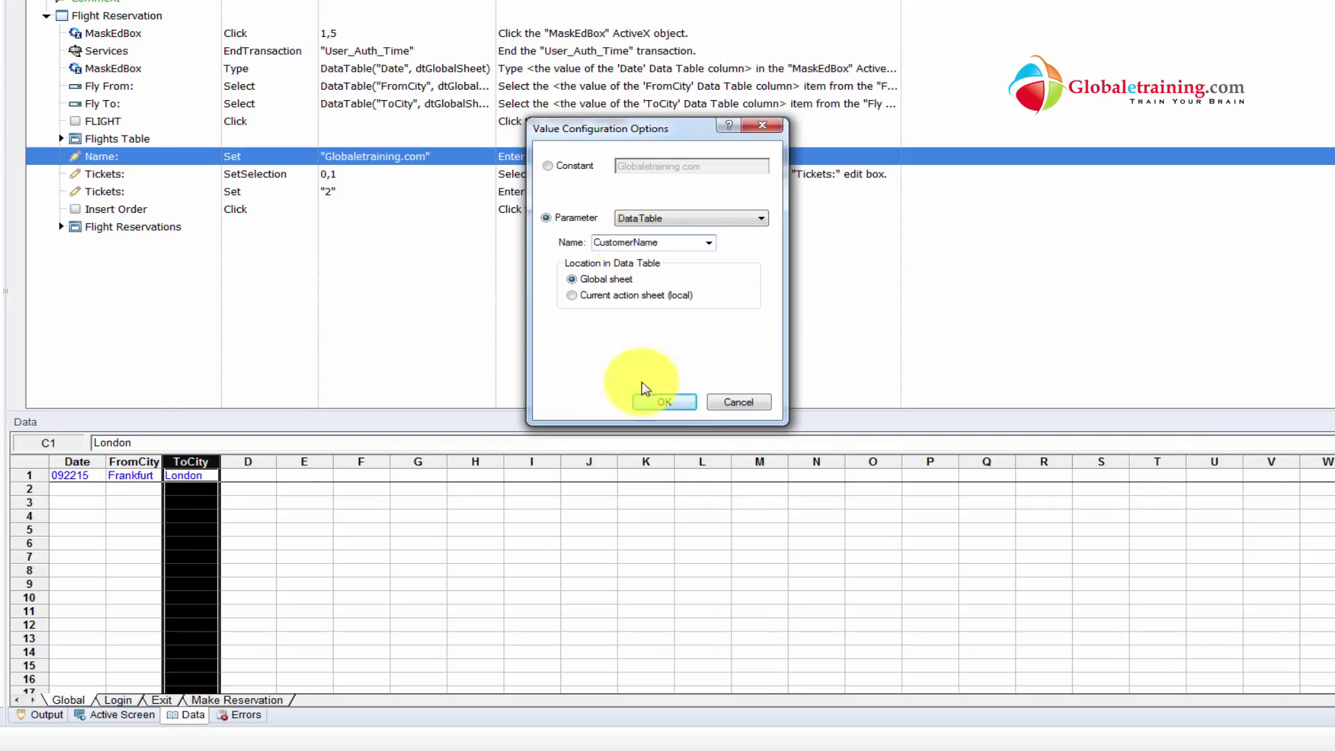
pyautogui.click(664, 402)
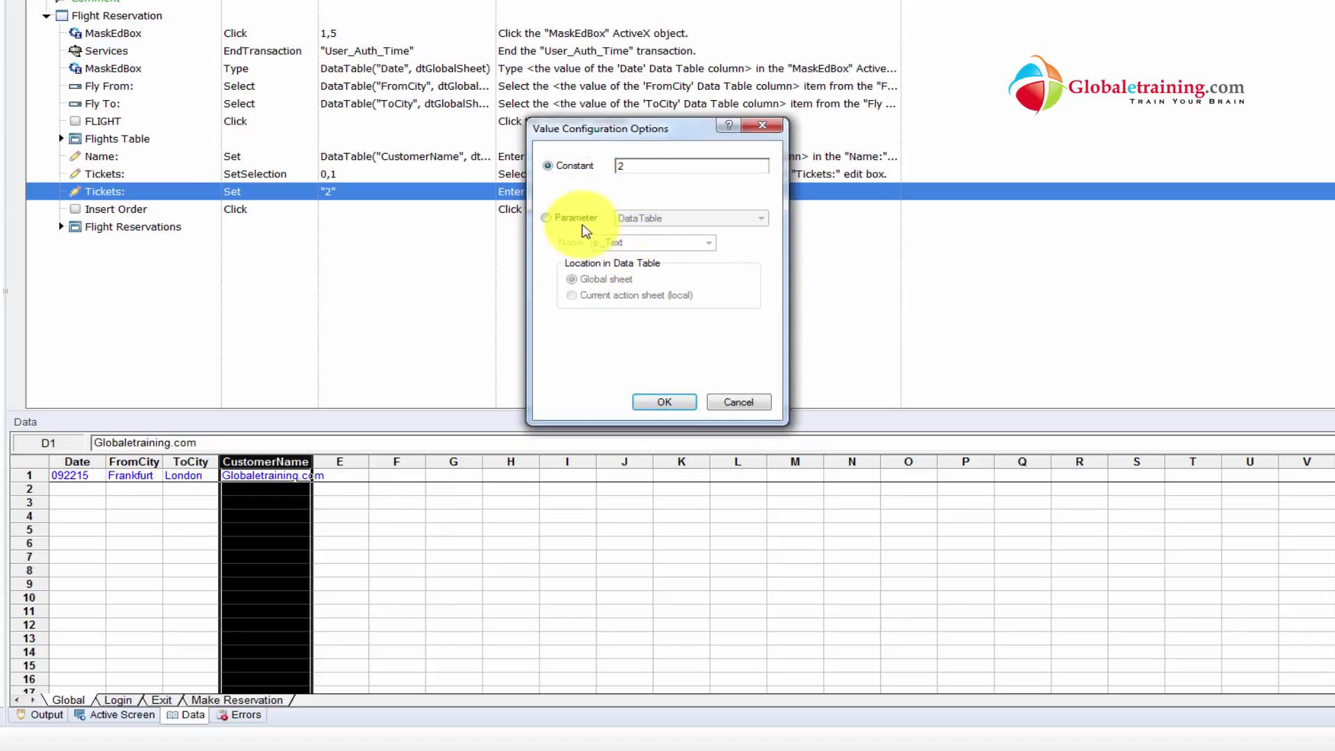
pyautogui.click(546, 217)
pyautogui.write('NoOfTickets')
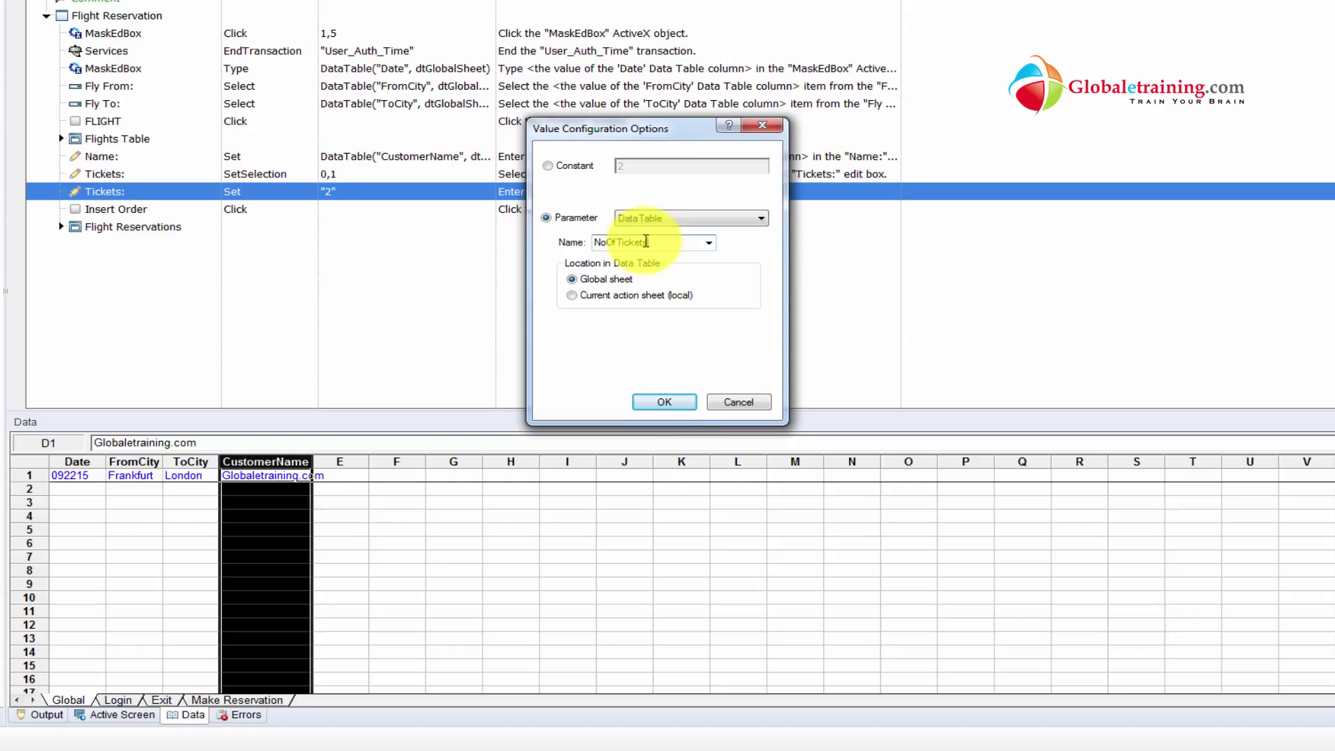
pyautogui.click(665, 402)
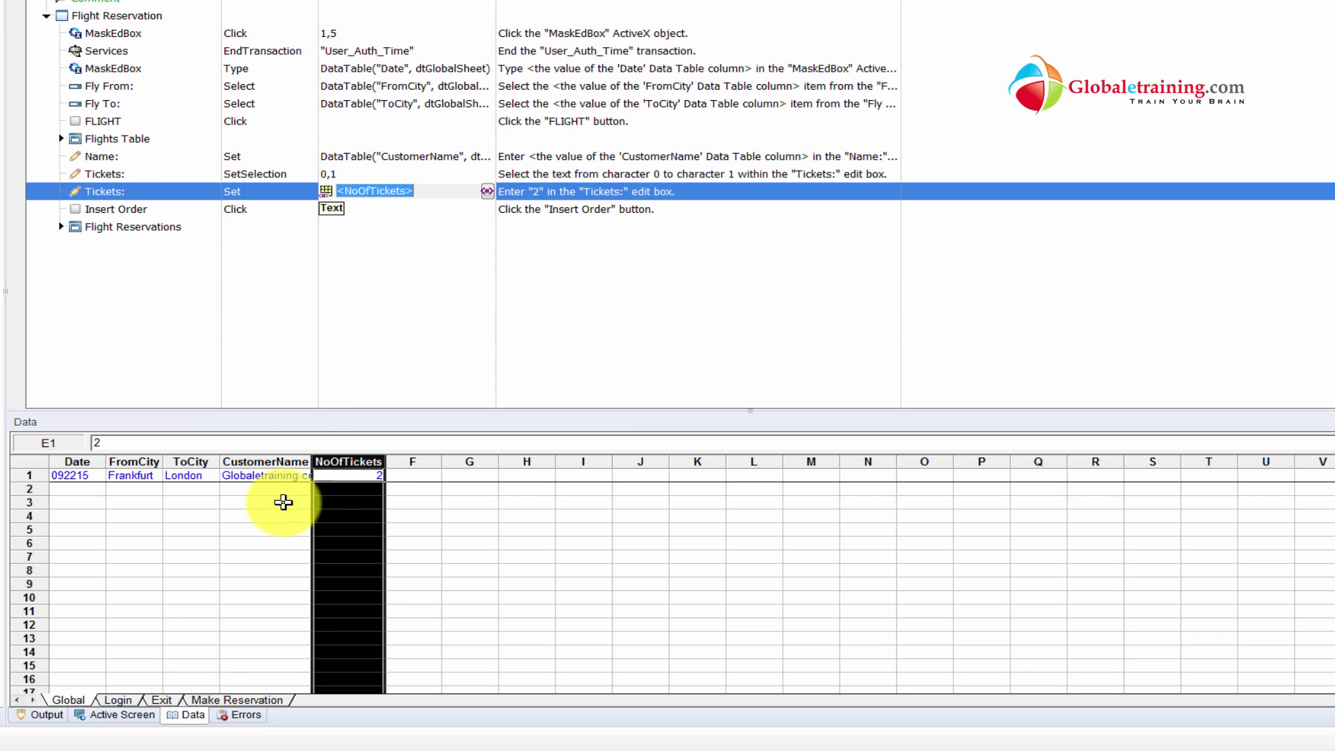
pyautogui.click(264, 502)
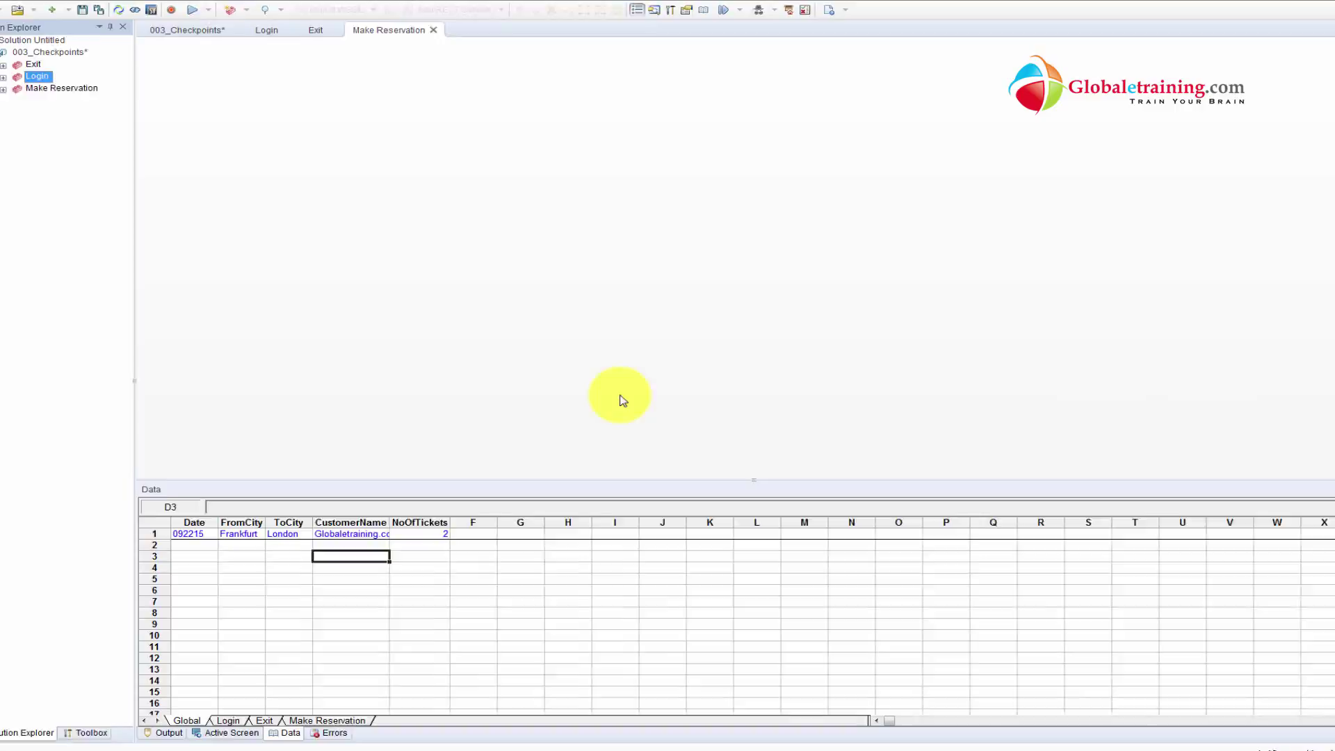
# - In the Login action, parameterize Agent Name and Password as Username and Password Global DataTable columns
pyautogui.click(267, 29)
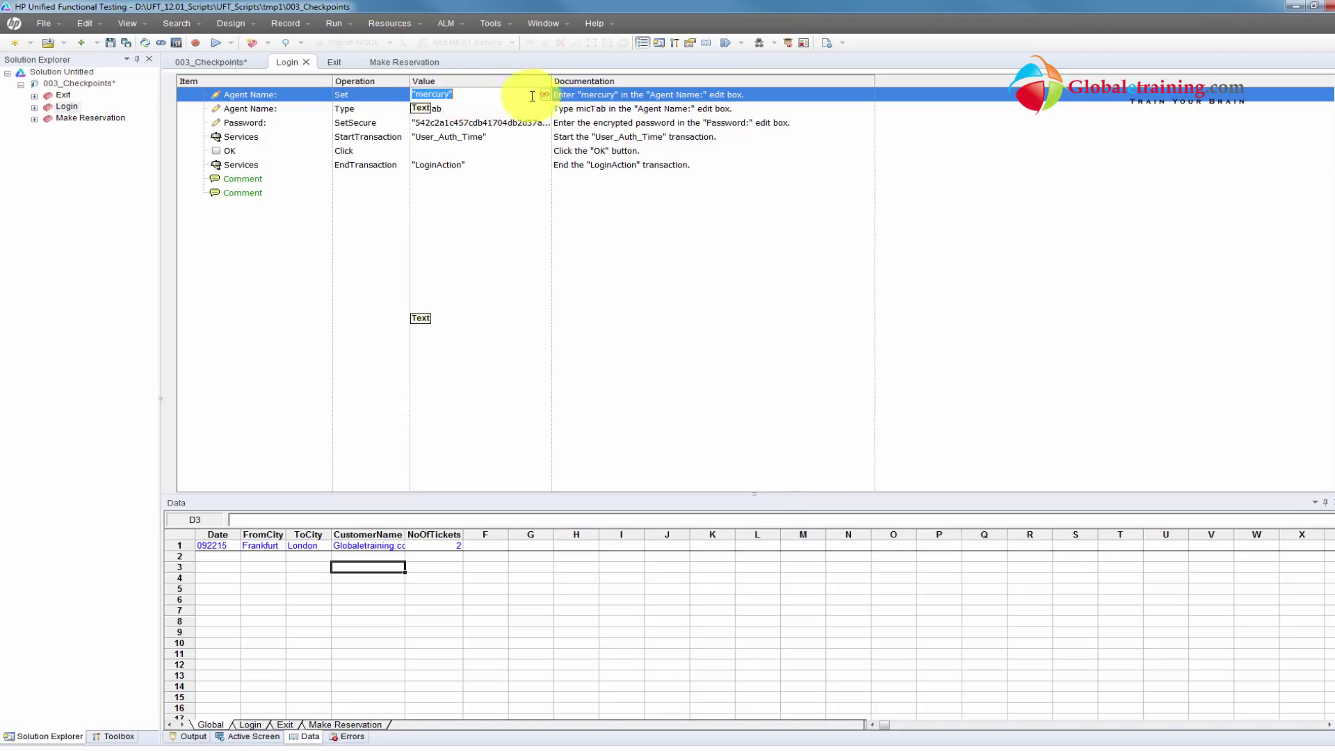
pyautogui.click(542, 95)
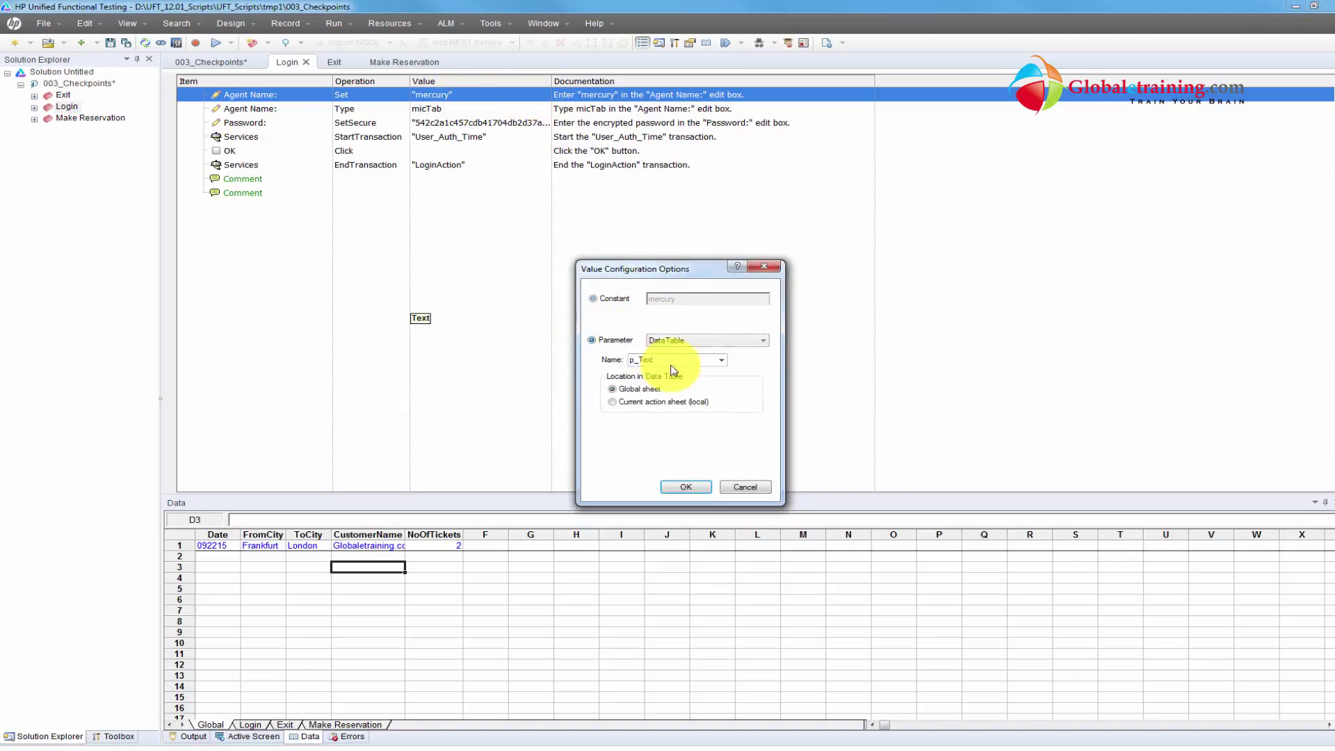
pyautogui.write('Username')
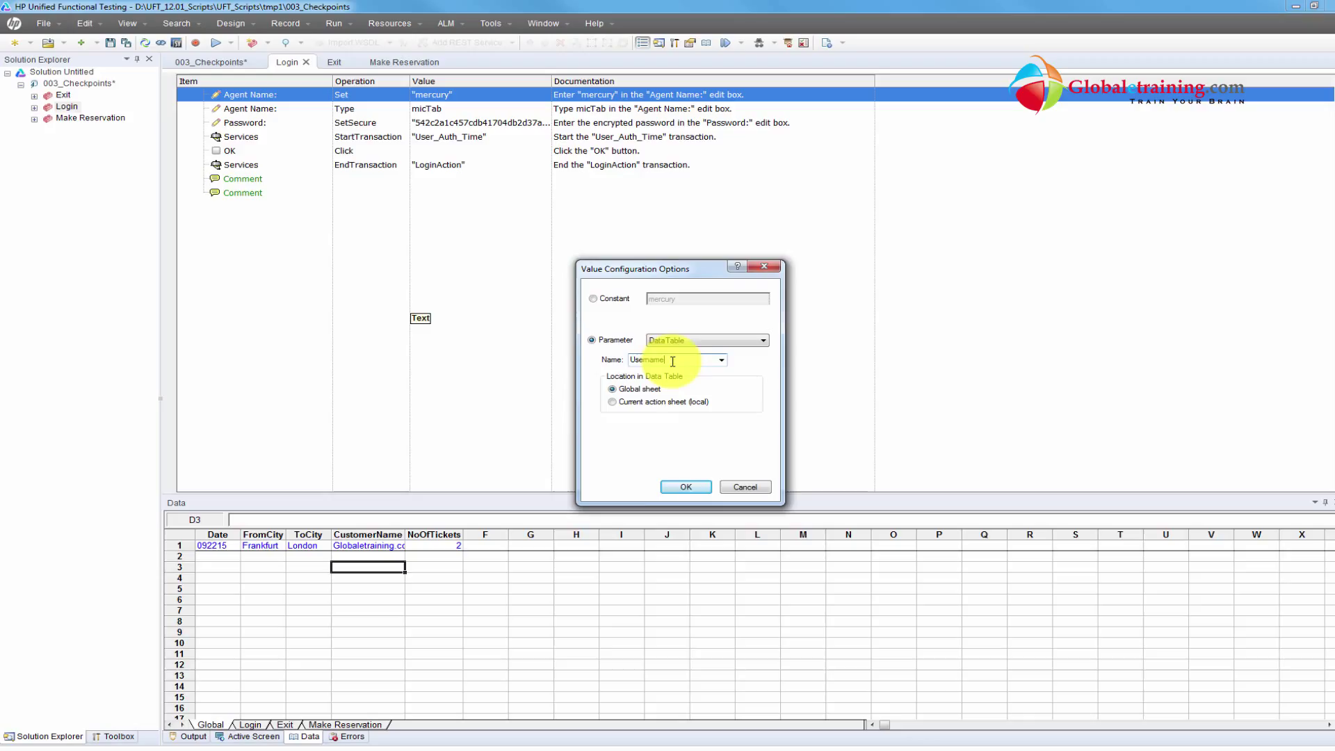
pyautogui.click(686, 487)
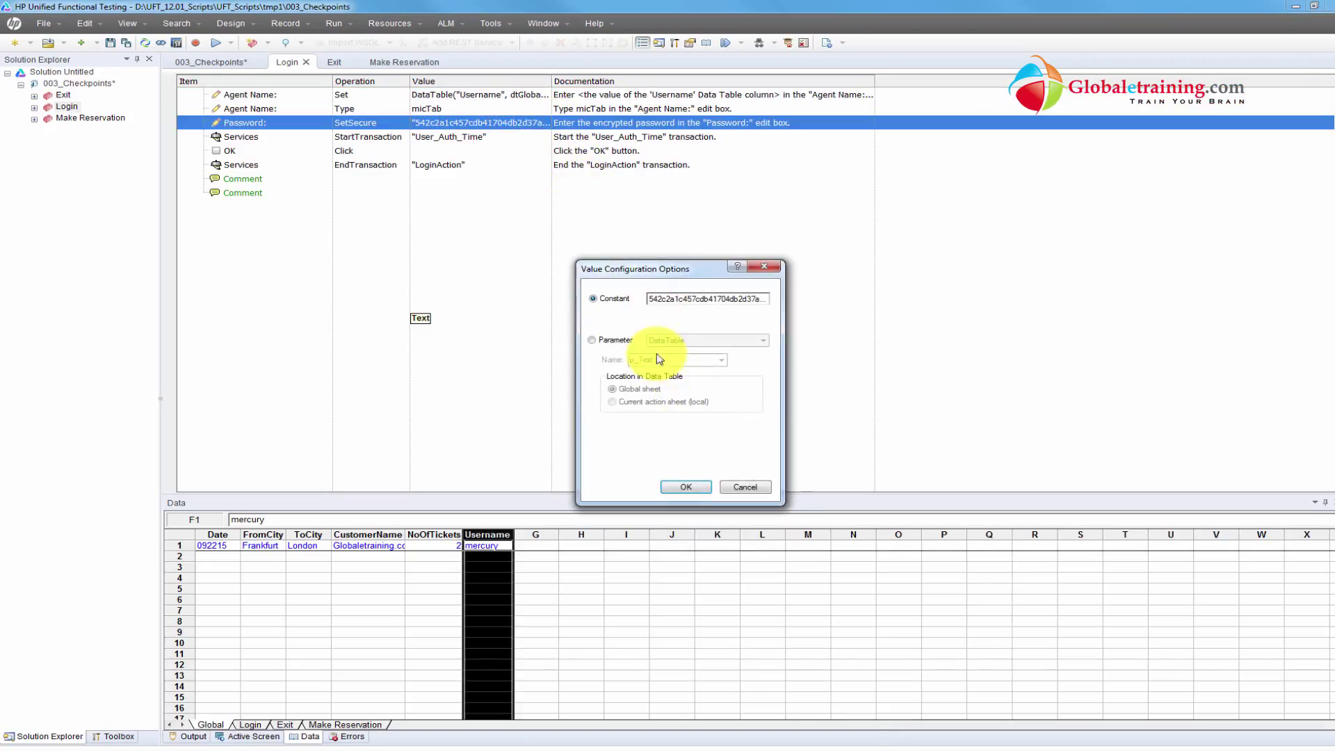
pyautogui.click(593, 340)
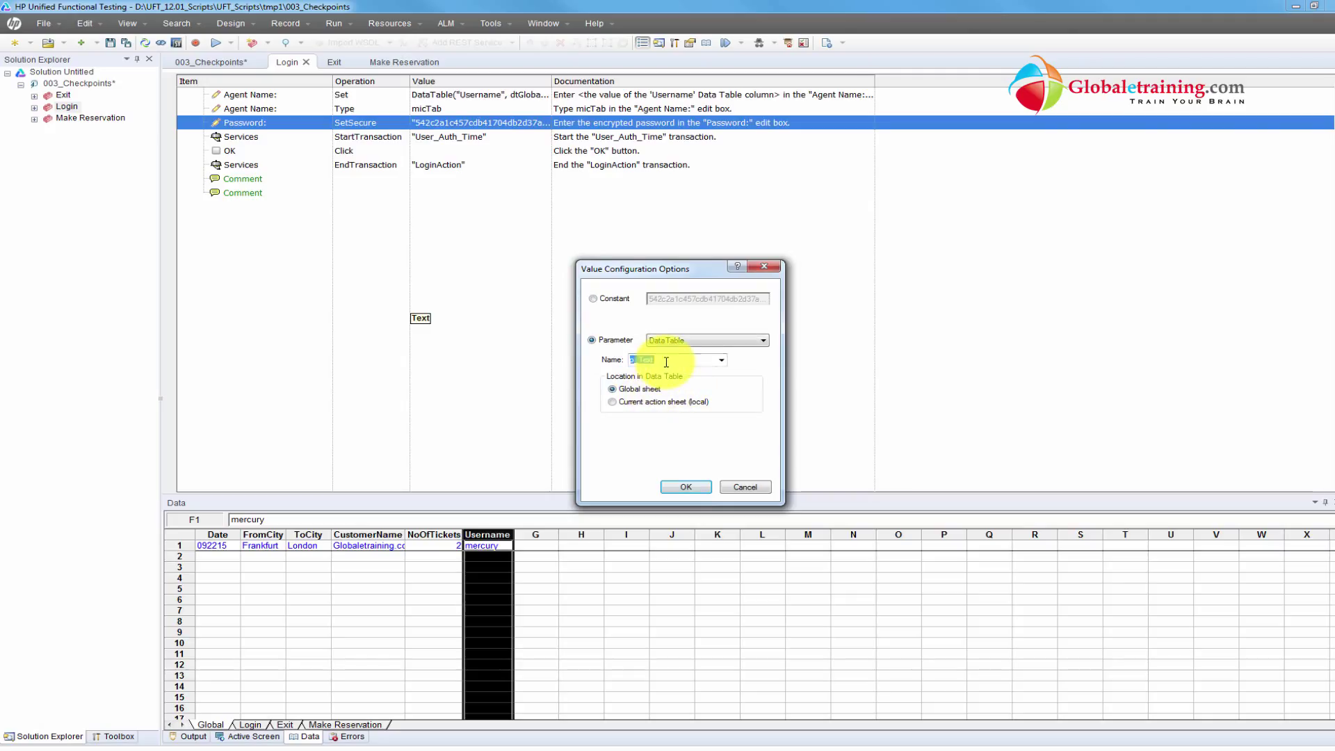
pyautogui.write('Password')
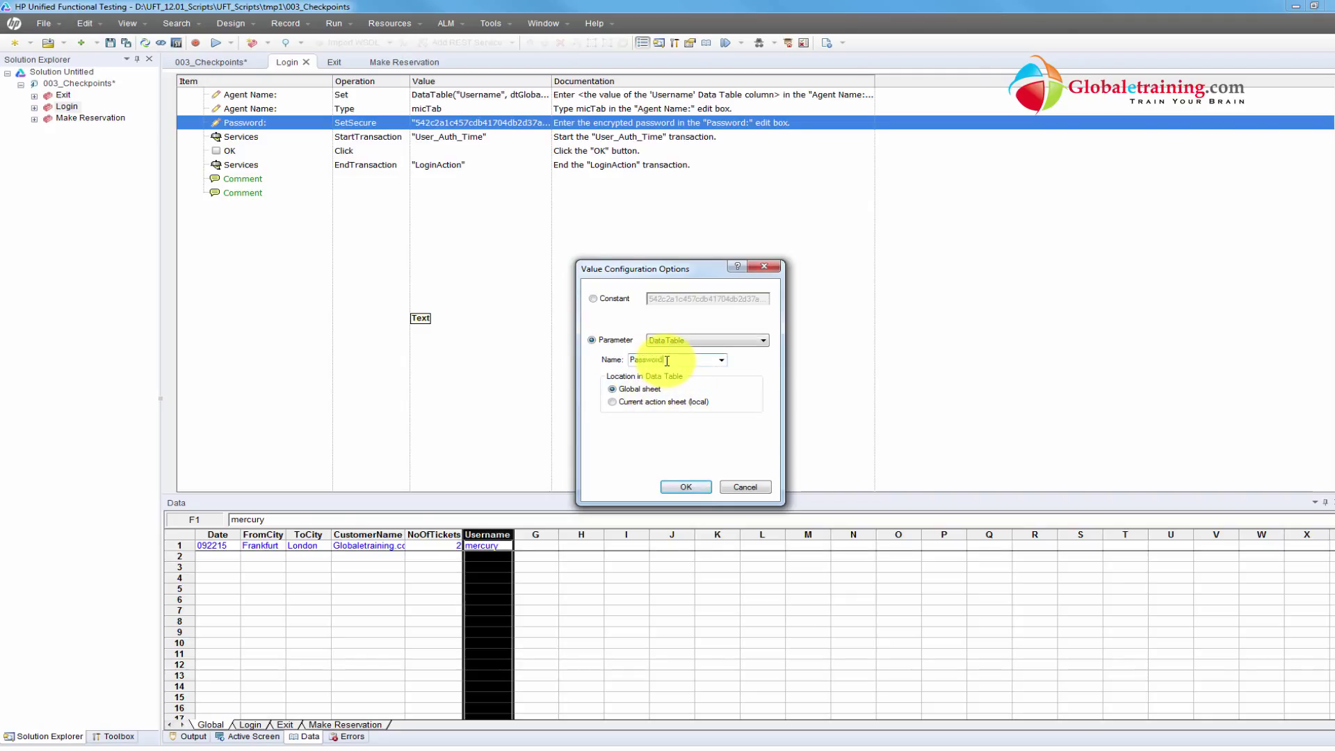
pyautogui.click(686, 487)
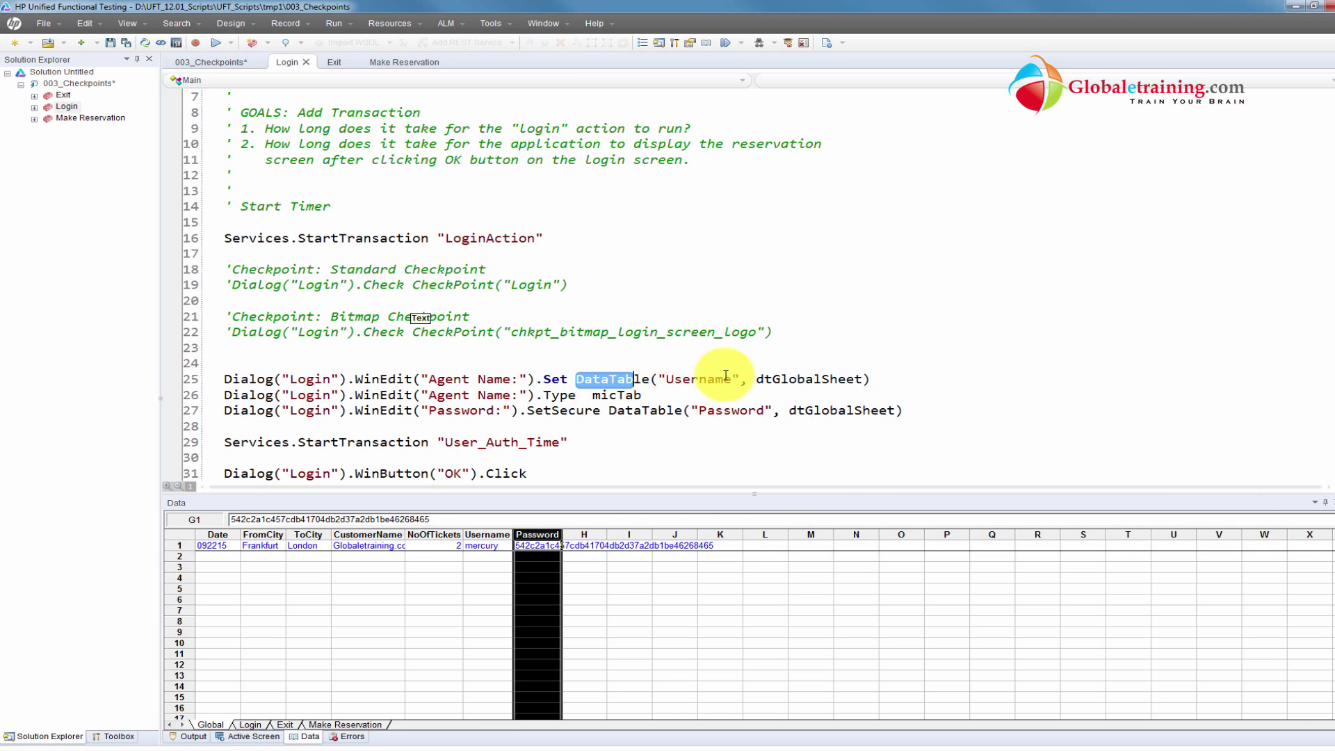
# - Inspect the DataTable("Username", dtGlobalSheet) call in the Login script's Editor view
pyautogui.moveTo(577, 379); pyautogui.dragTo(871, 379)
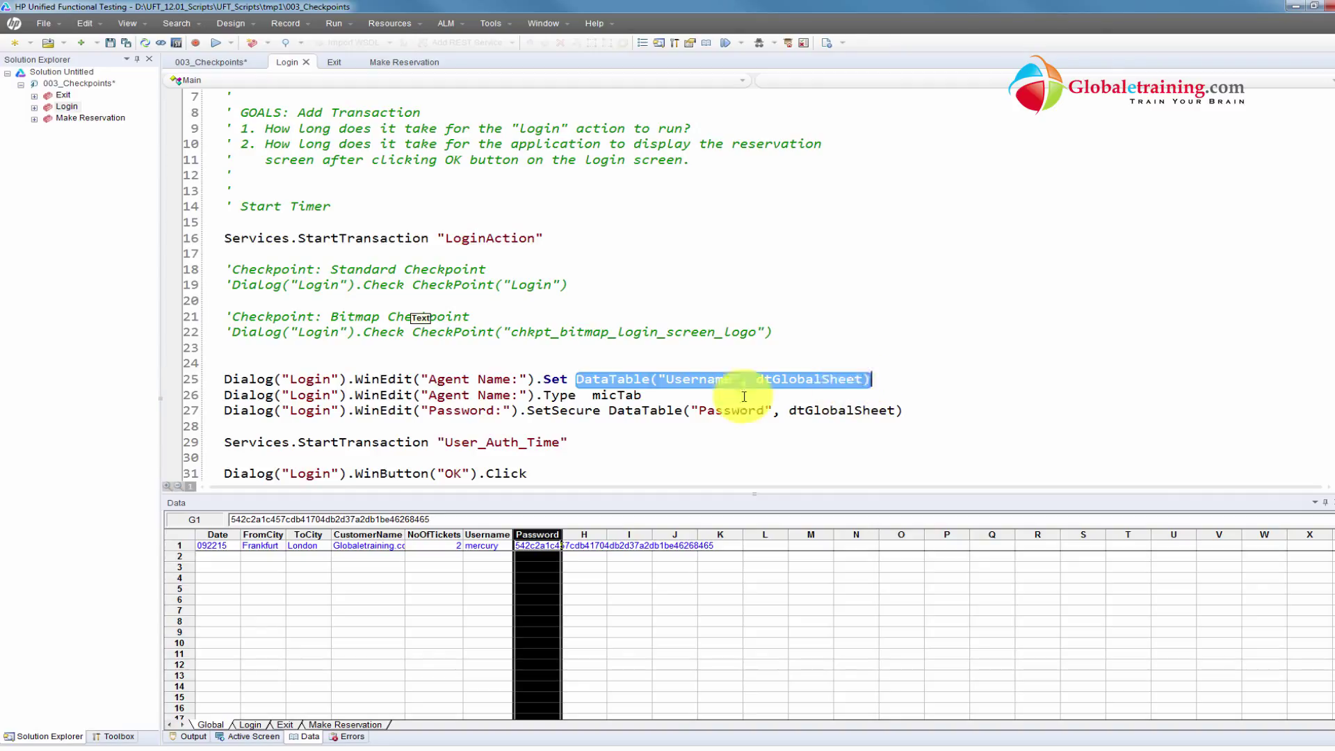
pyautogui.click(668, 378)
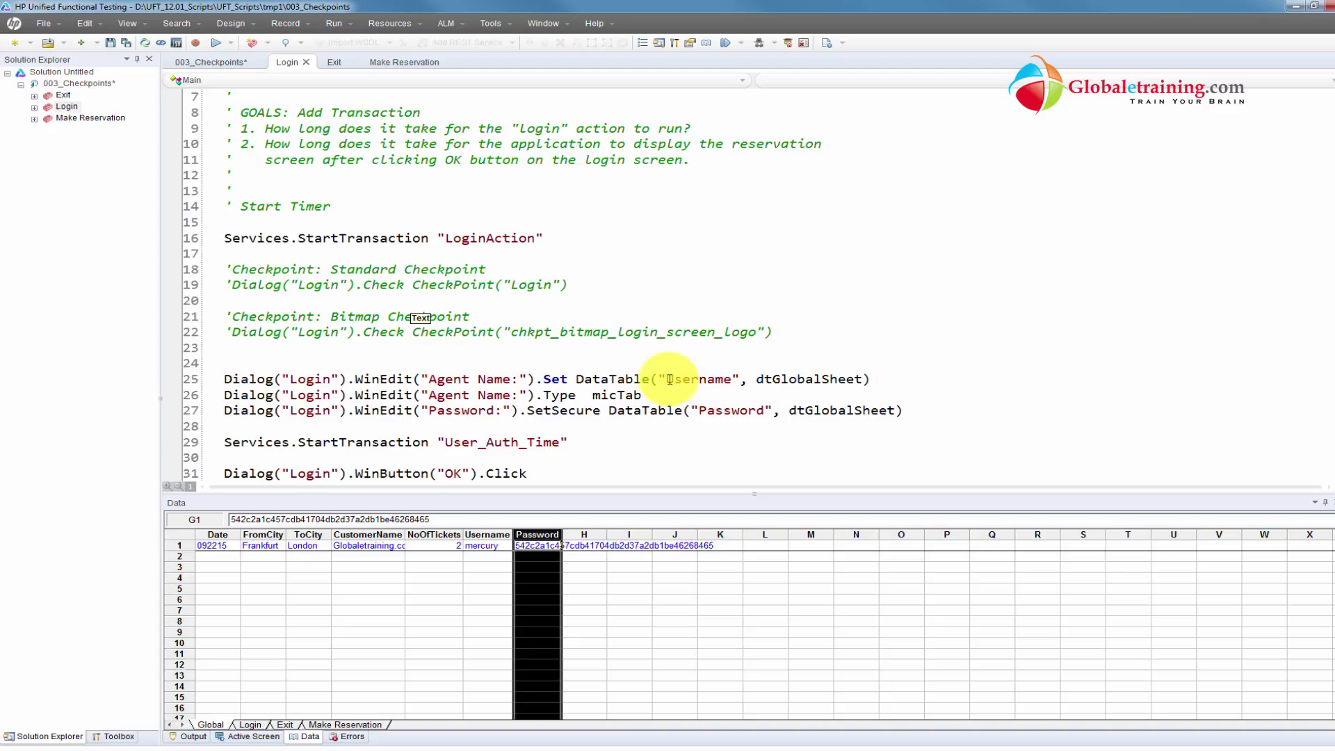
pyautogui.doubleClick(698, 378)
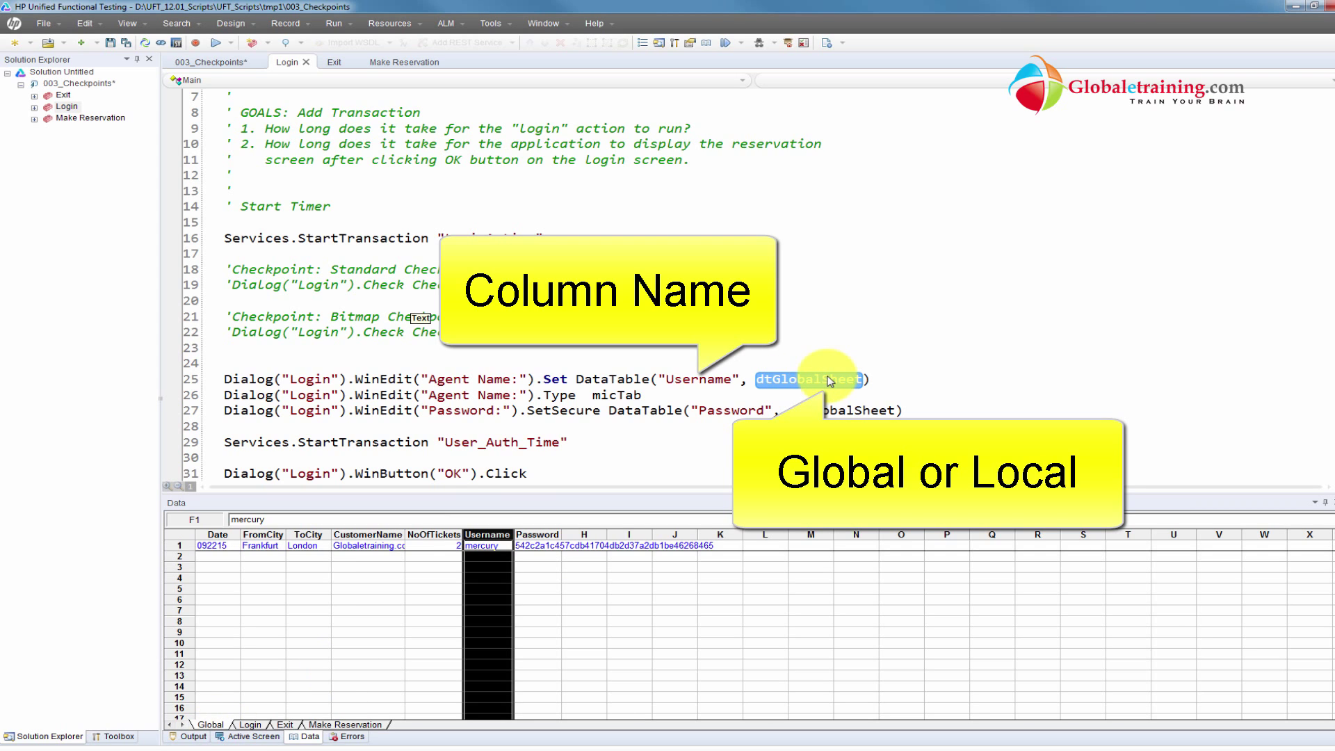
pyautogui.moveTo(626, 553)
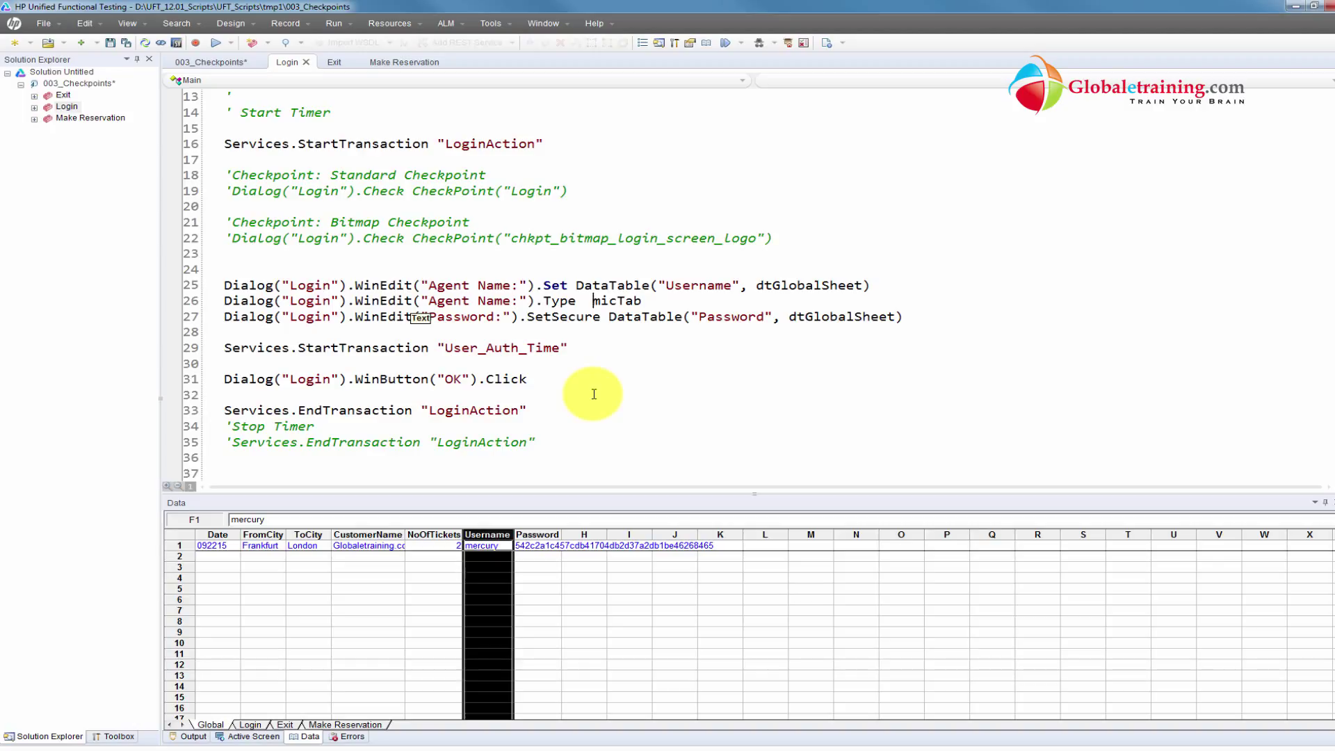
pyautogui.moveTo(468, 378)
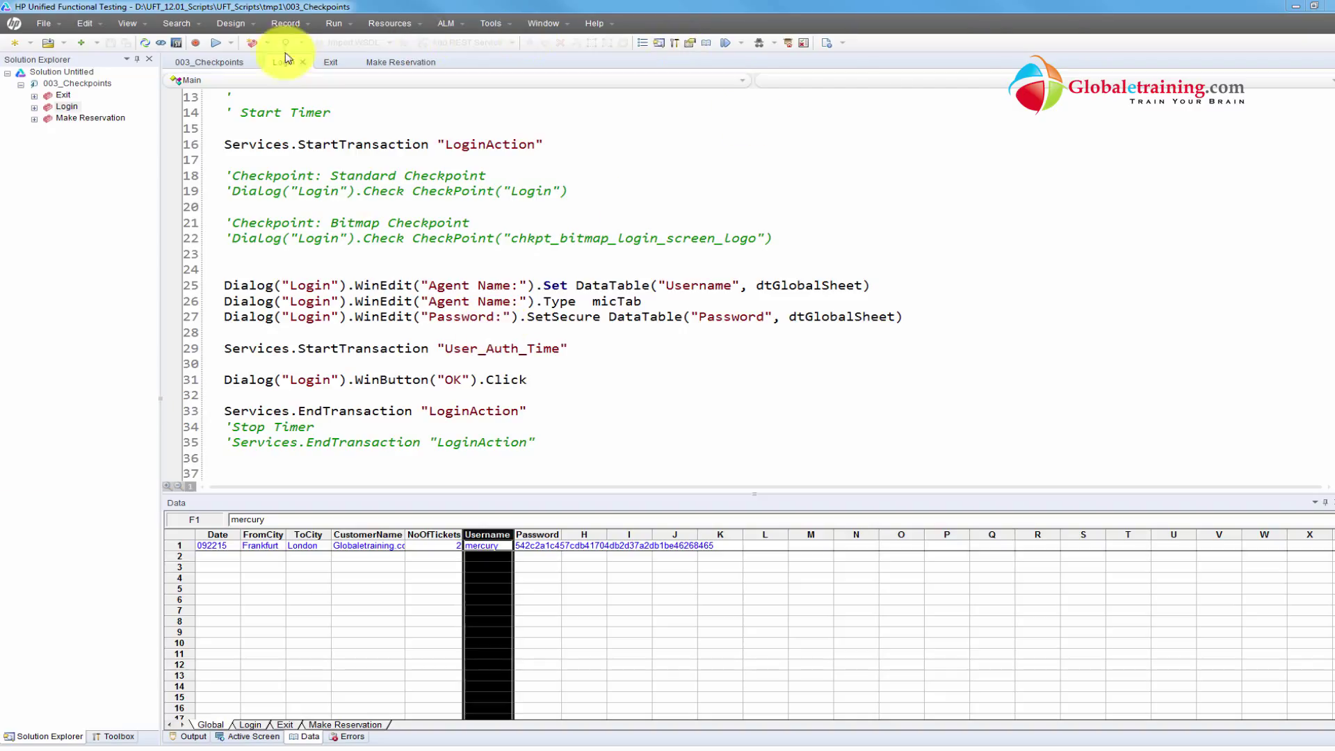
# - Run the test with temporary run results so it logs in and reaches Flight Reservation
pyautogui.click(196, 43)
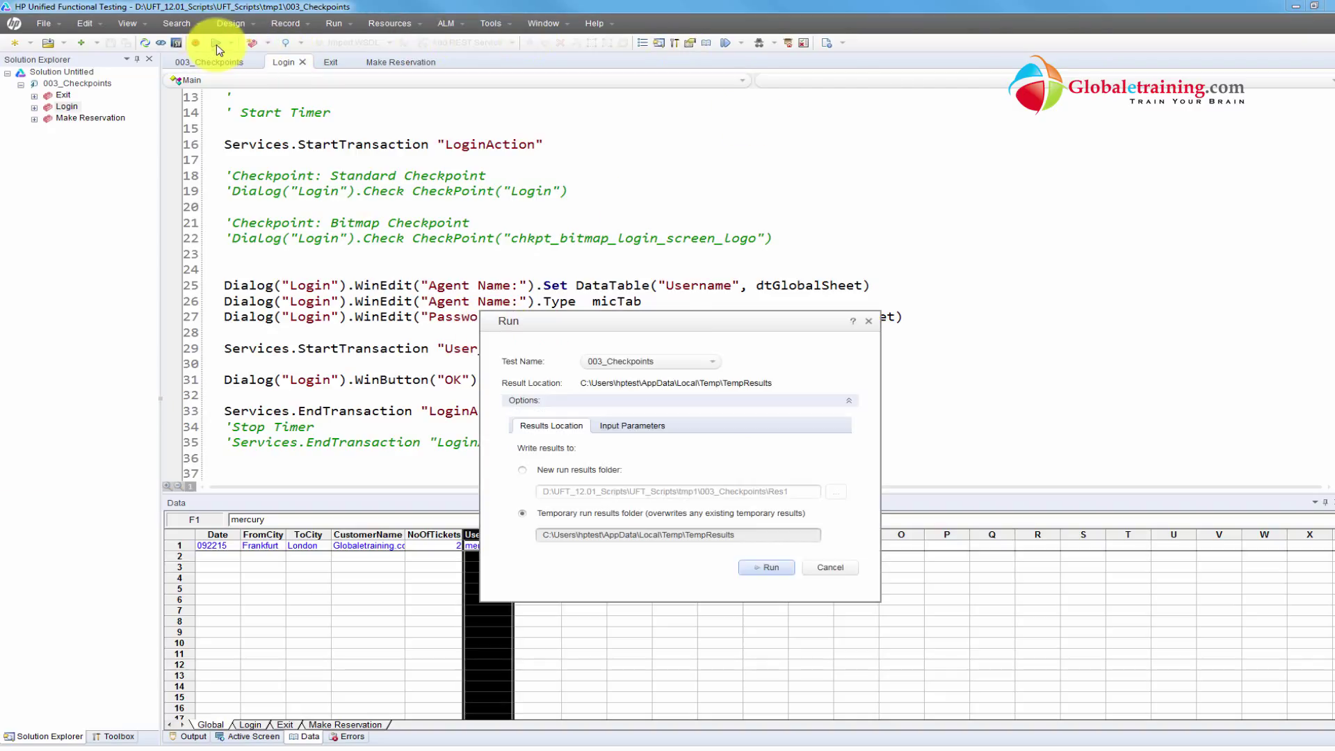
pyautogui.click(766, 568)
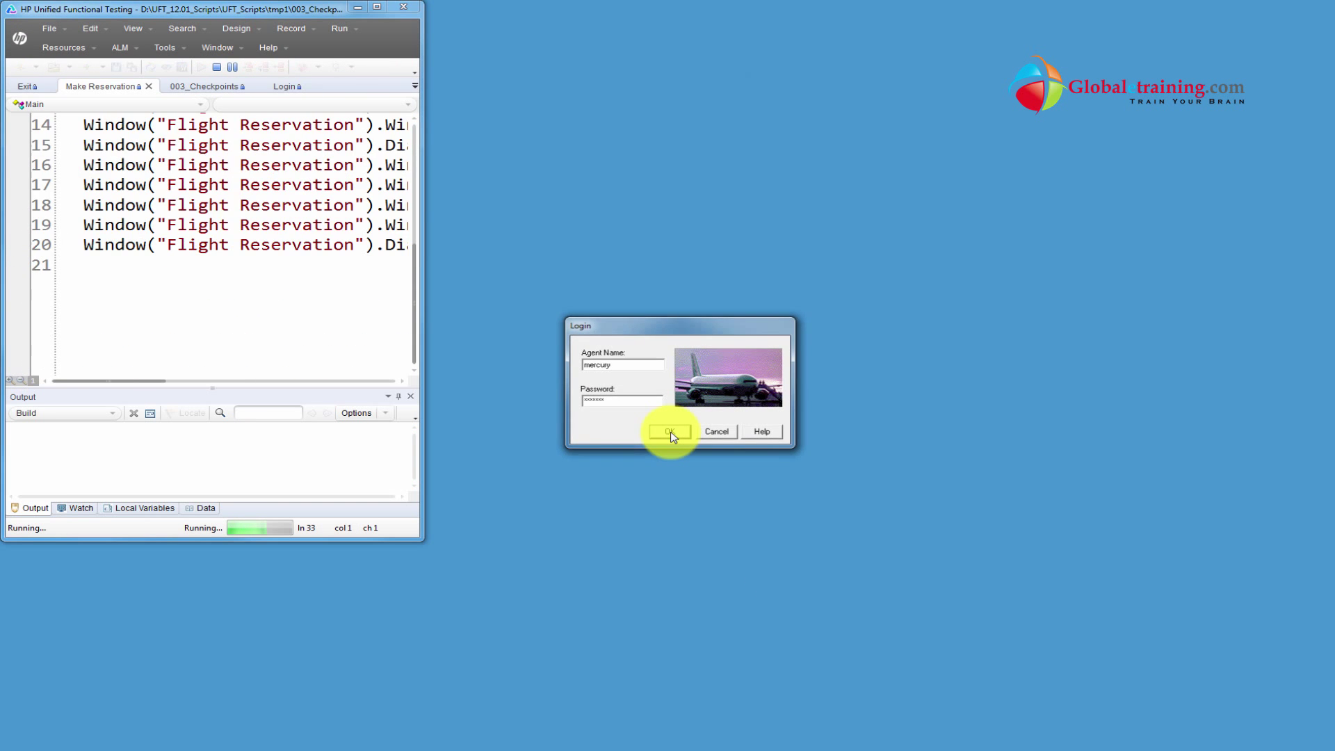
pyautogui.click(671, 431)
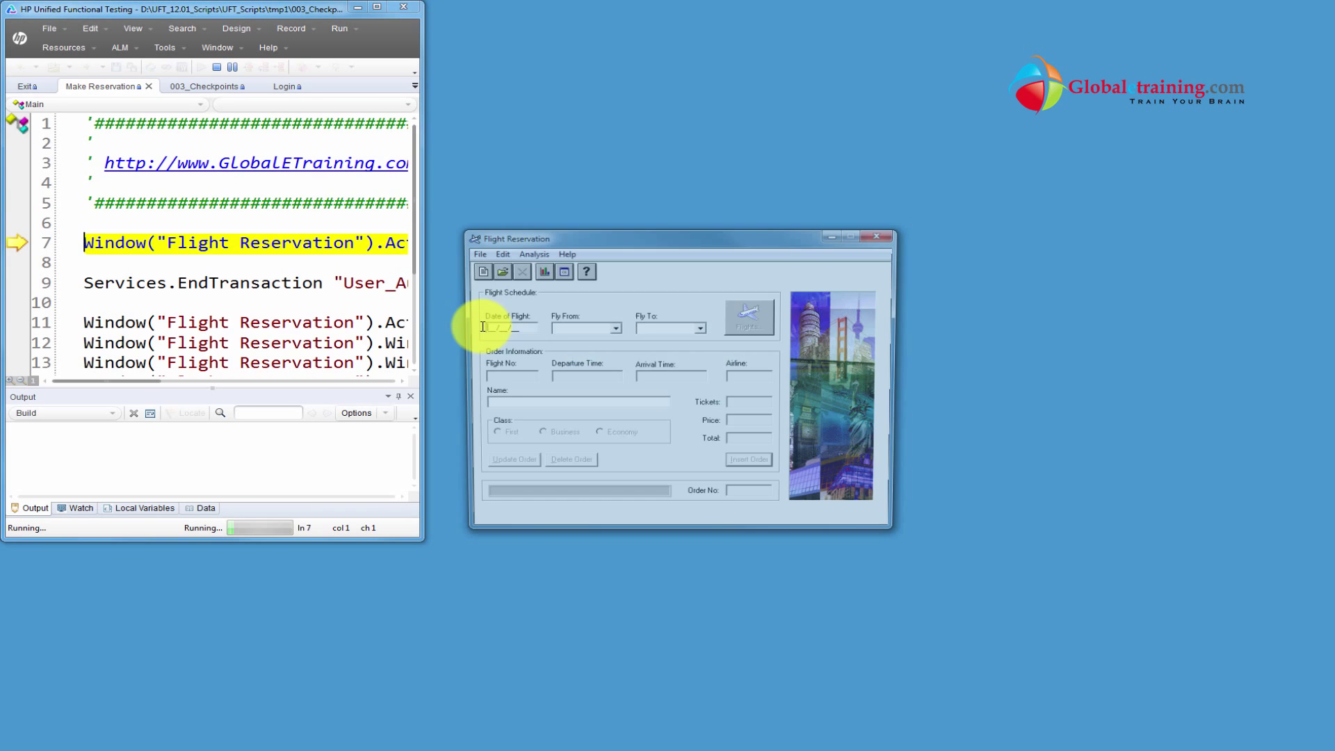
pyautogui.click(749, 465)
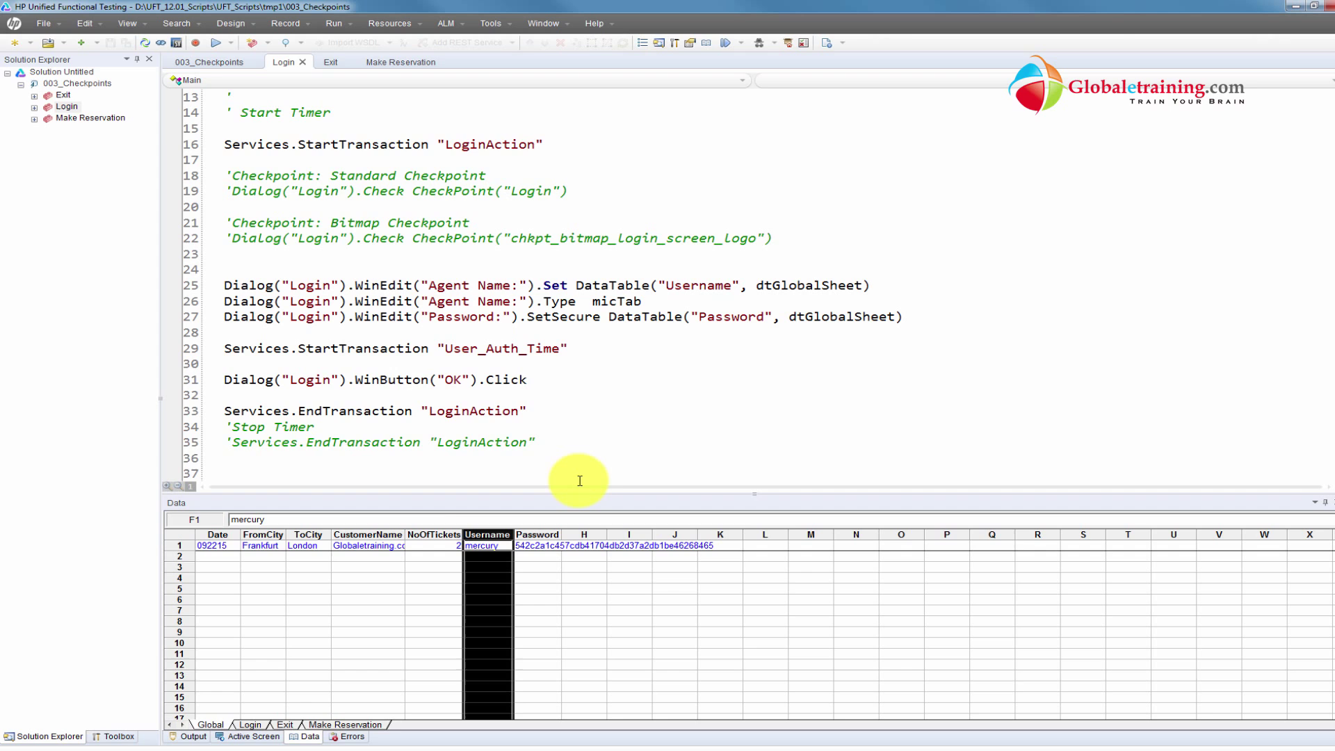
pyautogui.moveTo(595, 463)
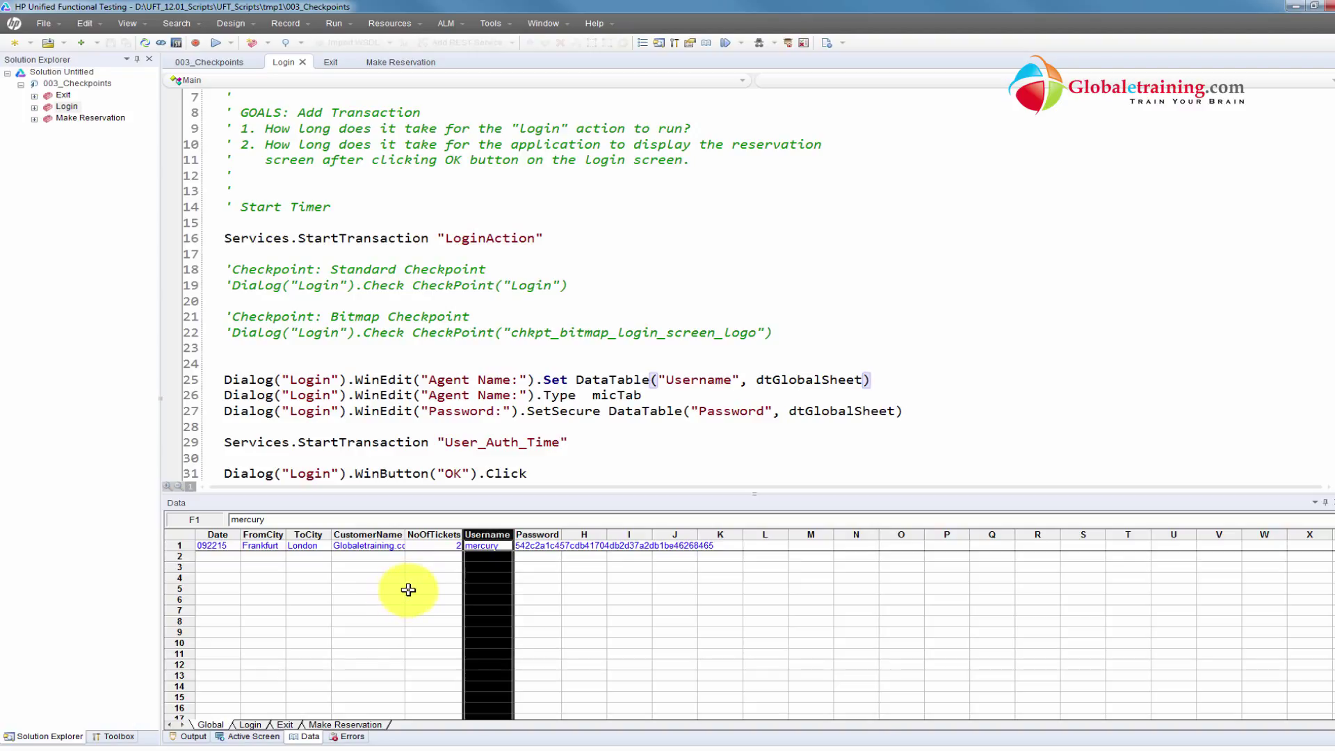
# - Launch and log in to Flight Reservation, move it beside the script, and browse the Fly From and Fly To city lists
pyautogui.click(434, 588)
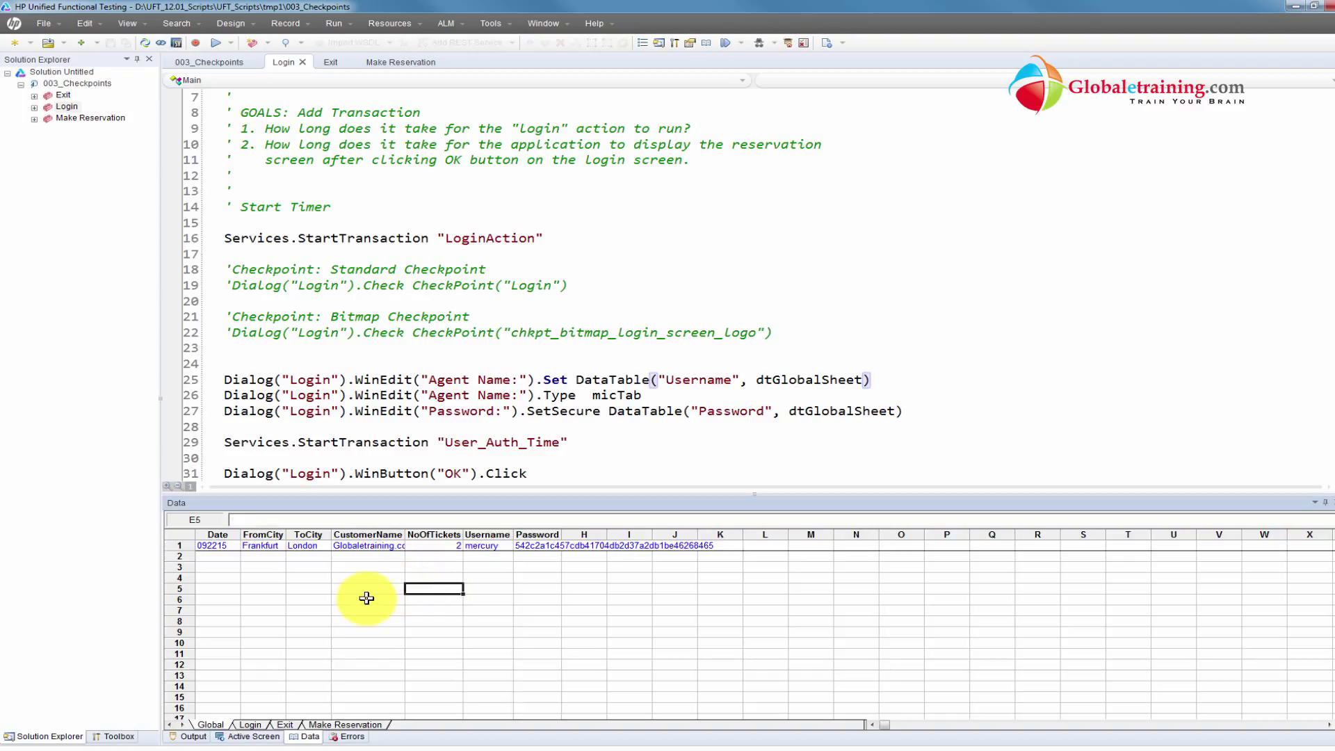
pyautogui.moveTo(398, 606)
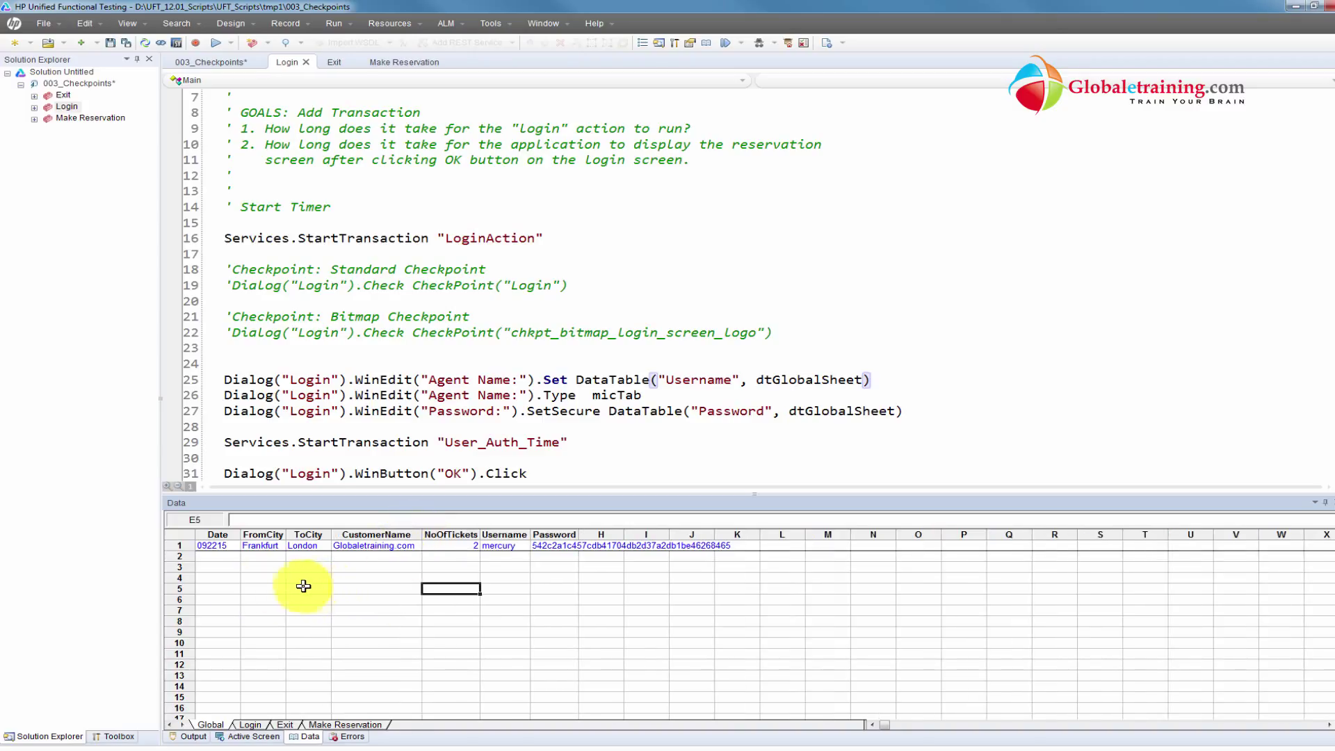
pyautogui.moveTo(352, 576)
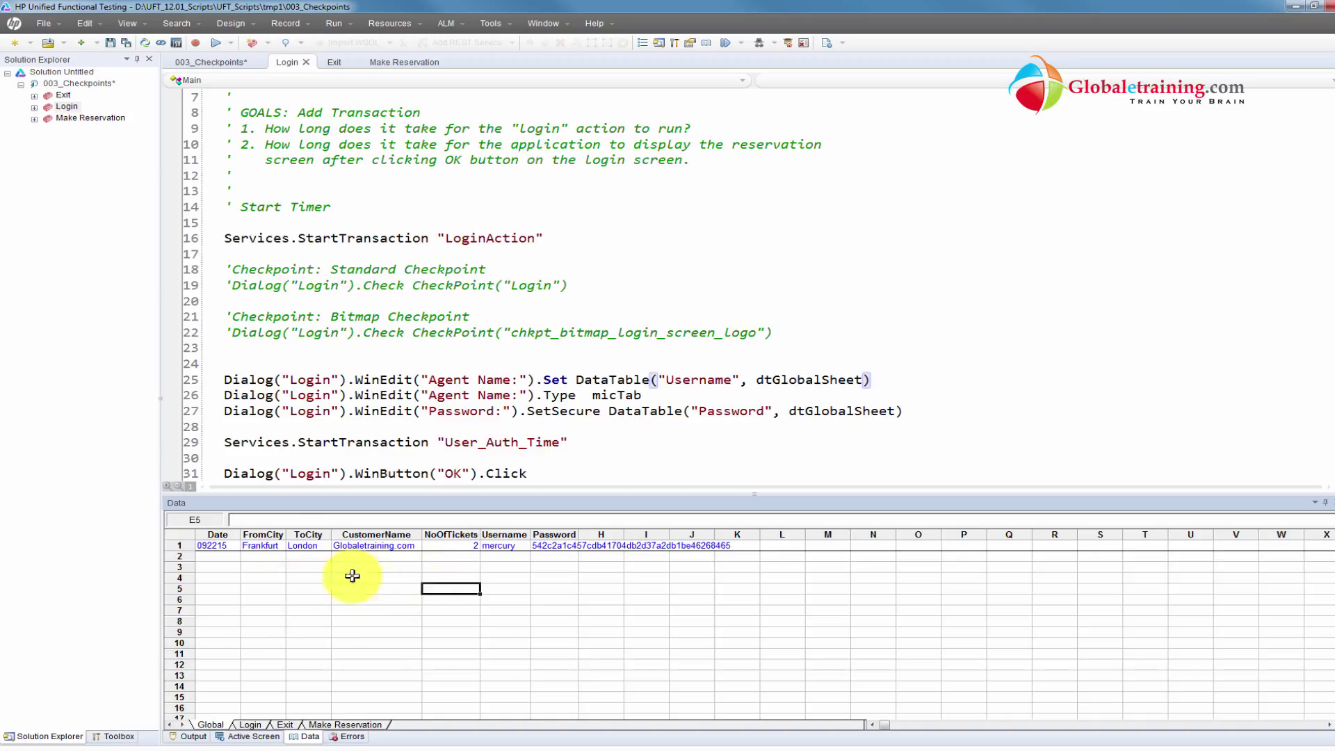
pyautogui.click(262, 545)
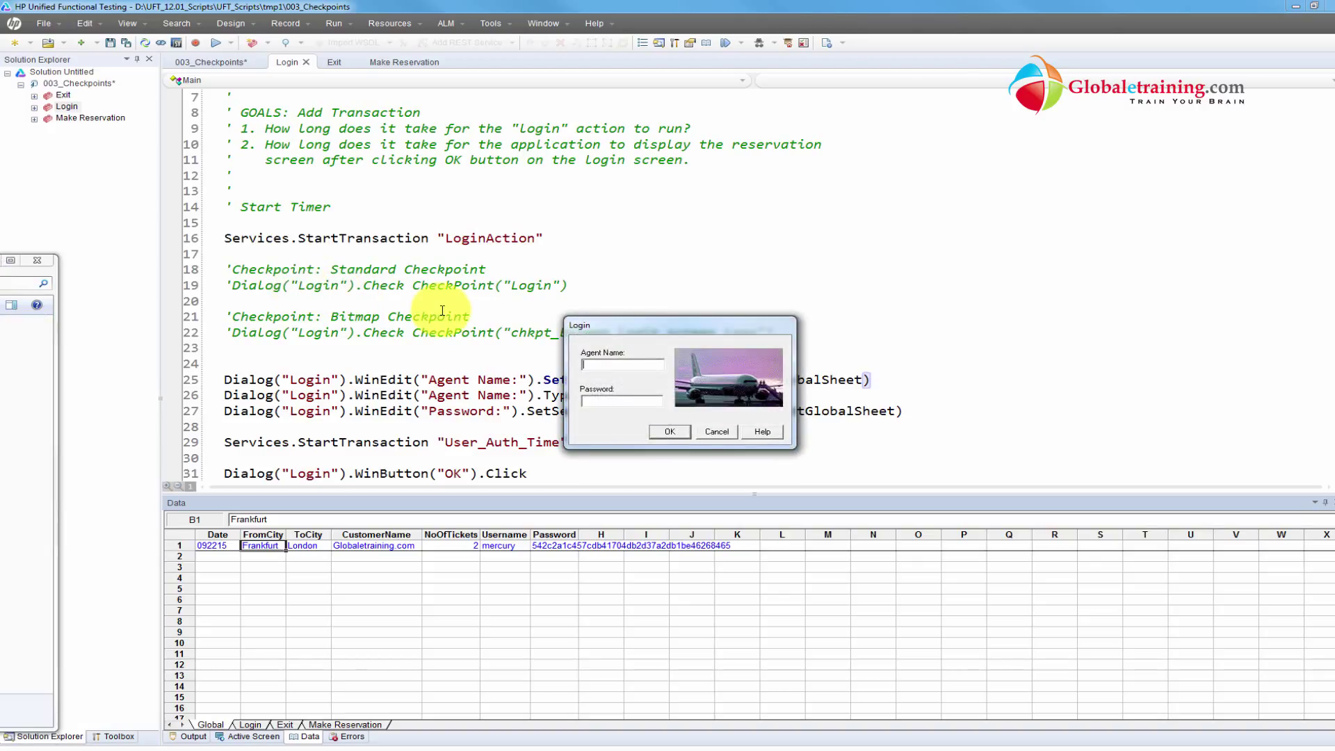
pyautogui.write('Test')
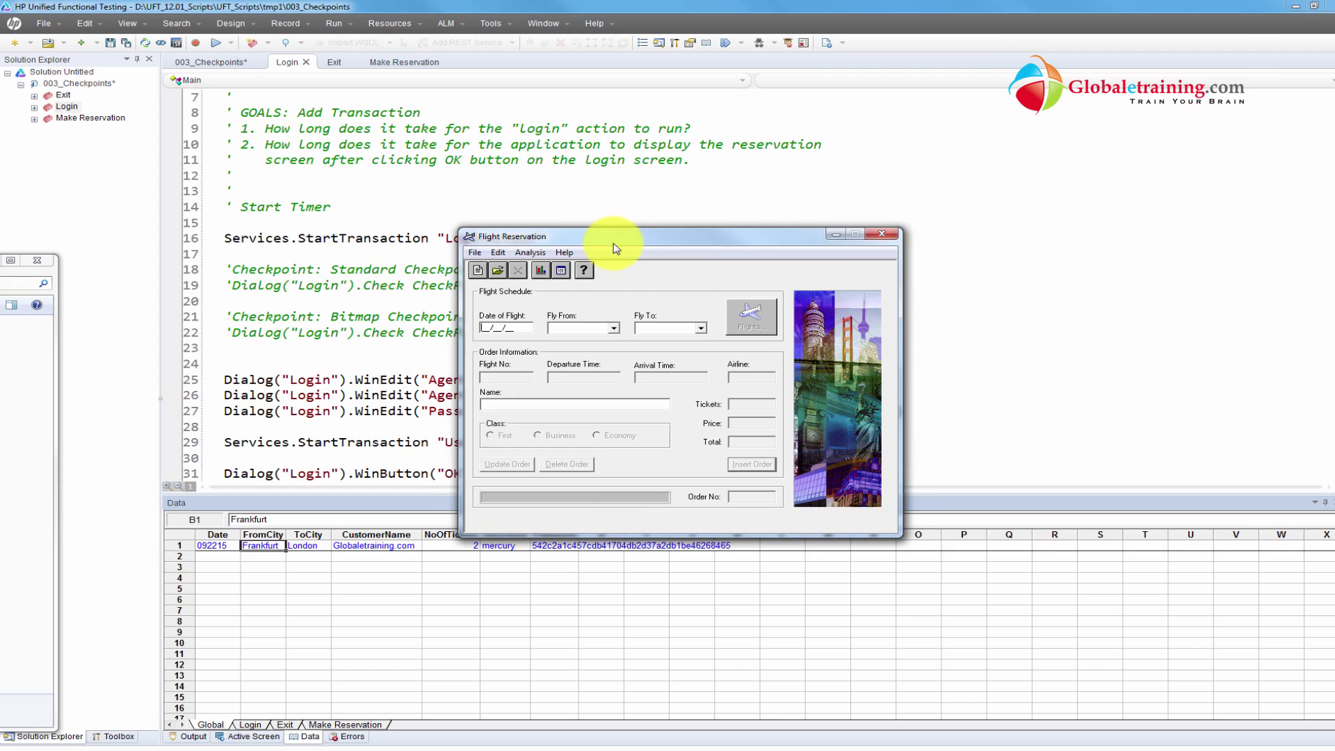
pyautogui.moveTo(613, 247); pyautogui.dragTo(1052, 229)
pyautogui.write('12/12/14')
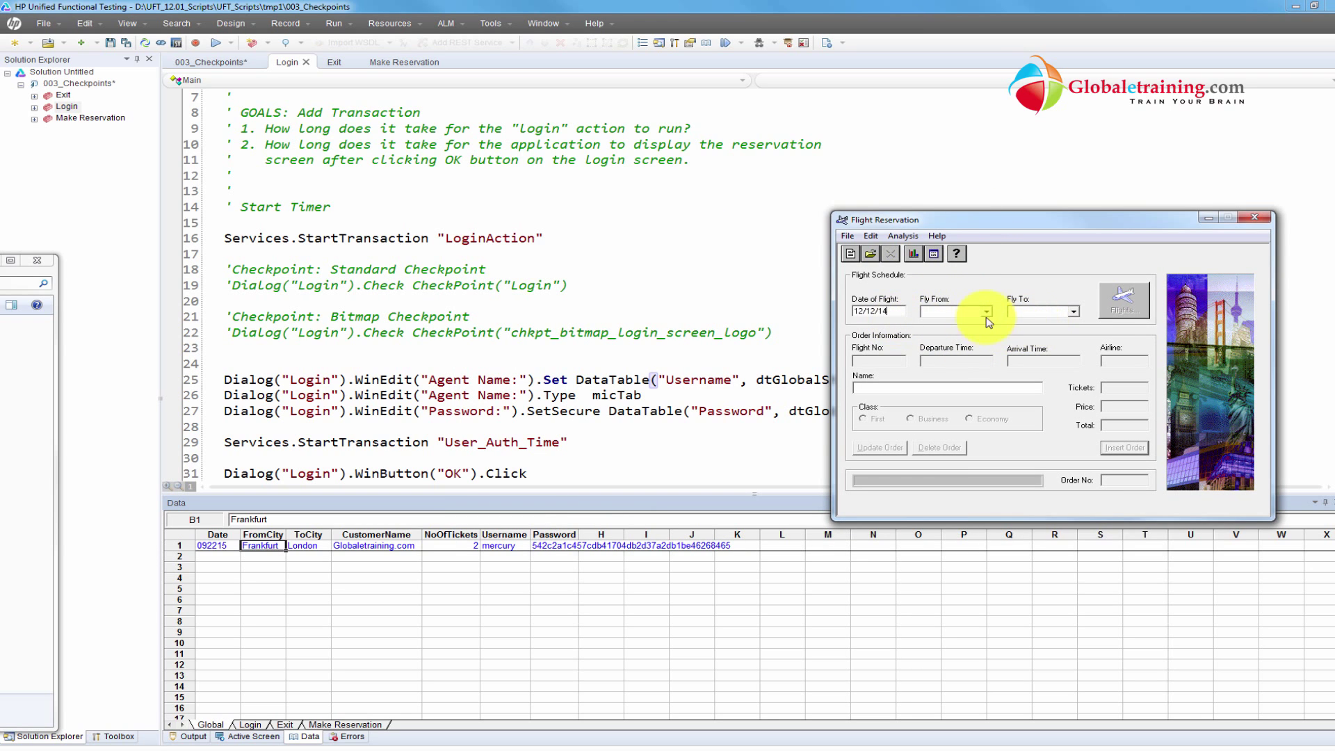
pyautogui.click(985, 312)
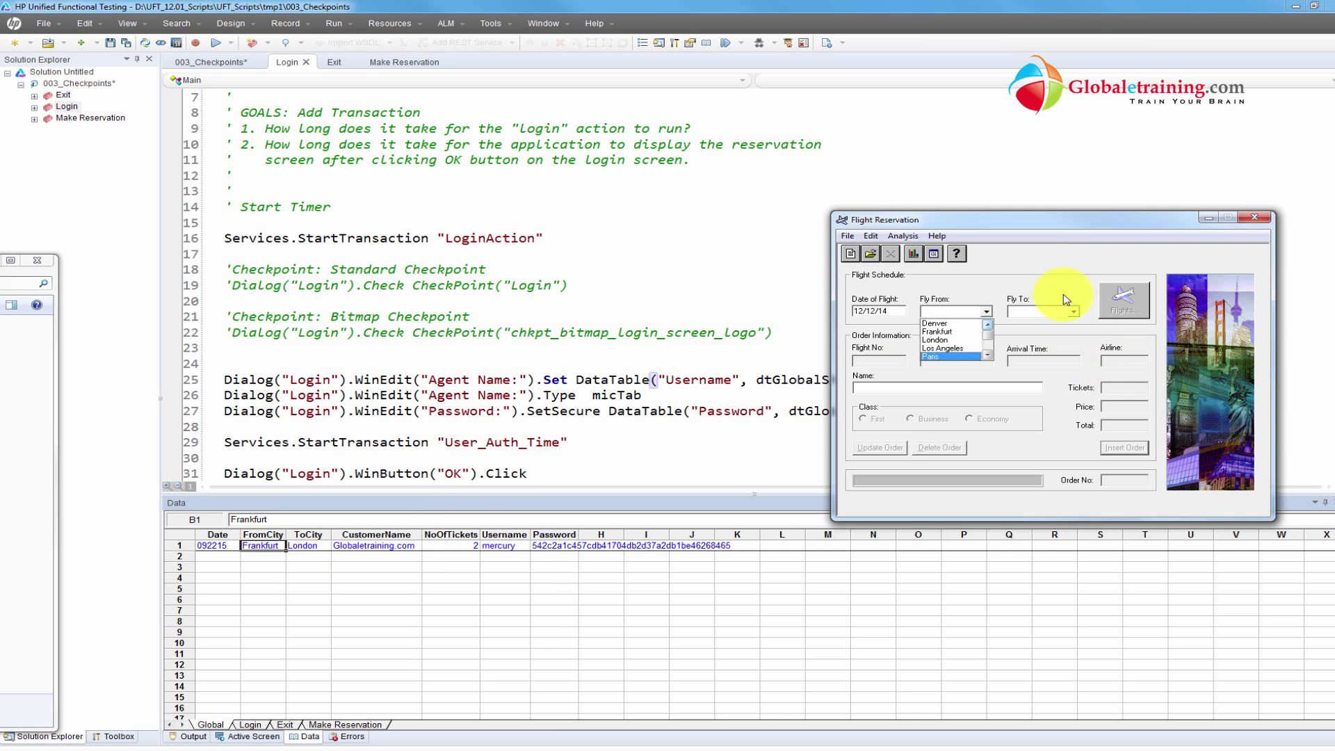
pyautogui.click(1072, 312)
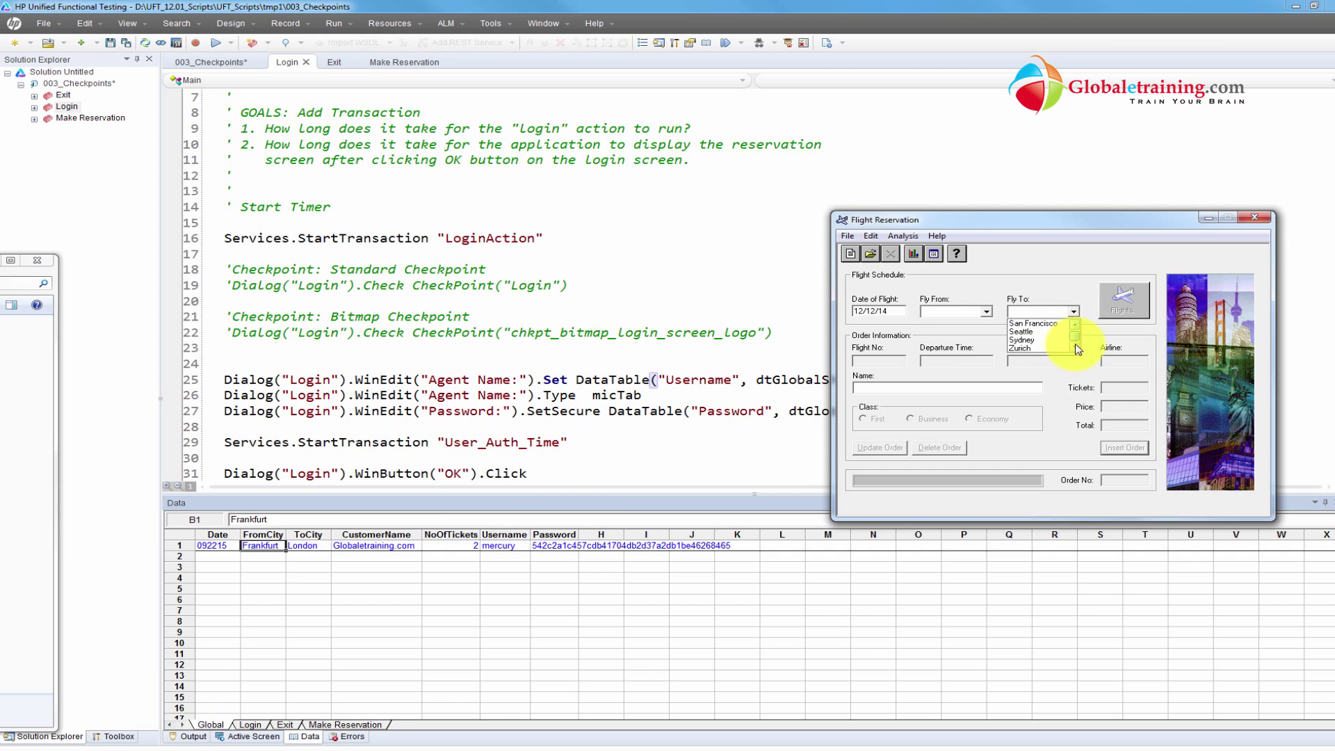
pyautogui.click(1032, 348)
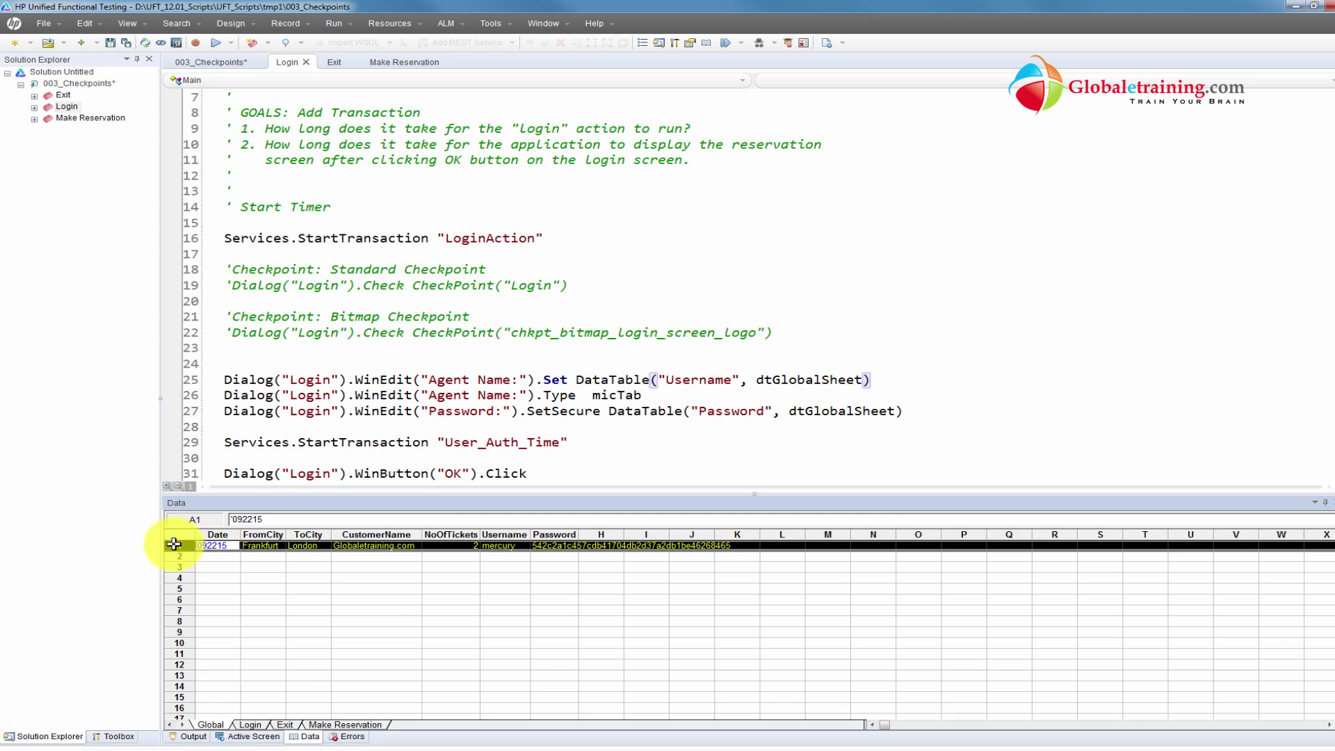
# - Copy the first Frankfurt-to-London data row and paste it into a cleared second row of the Global sheet
pyautogui.click(180, 558)
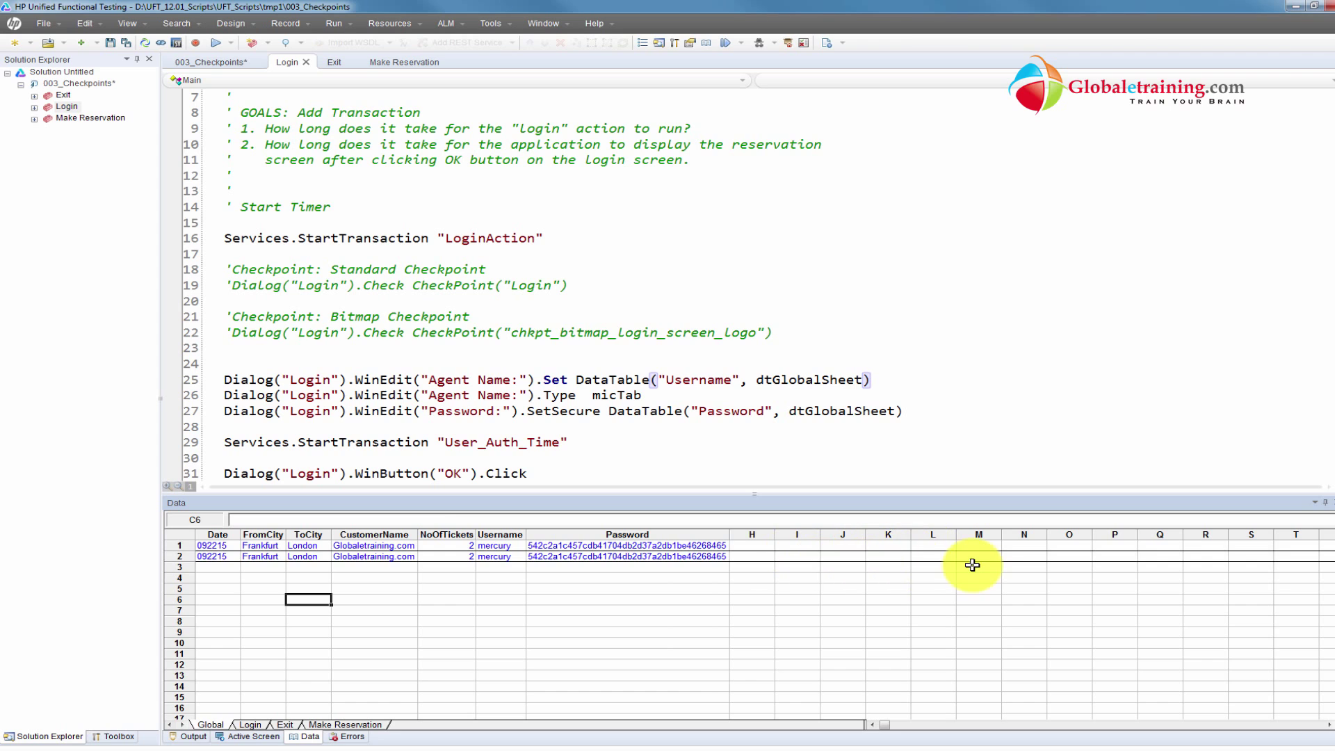
pyautogui.moveTo(460, 584)
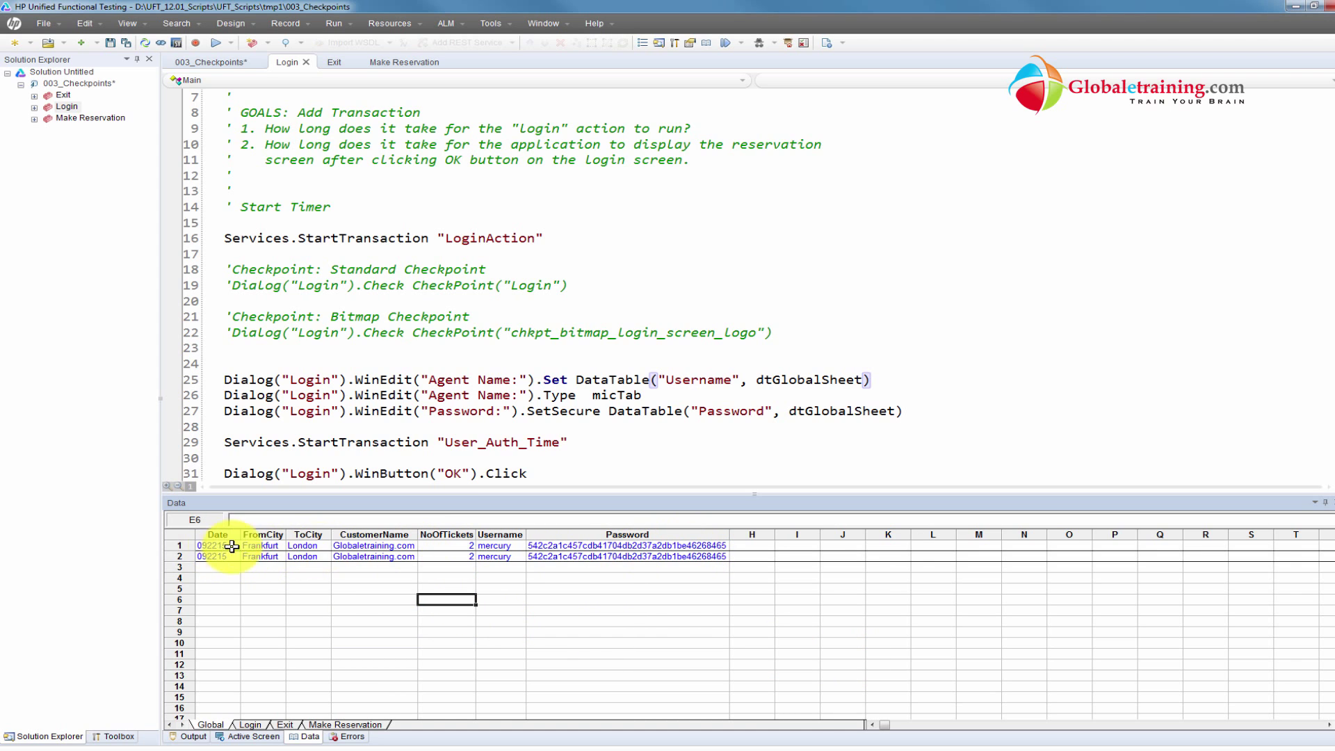
pyautogui.click(183, 556)
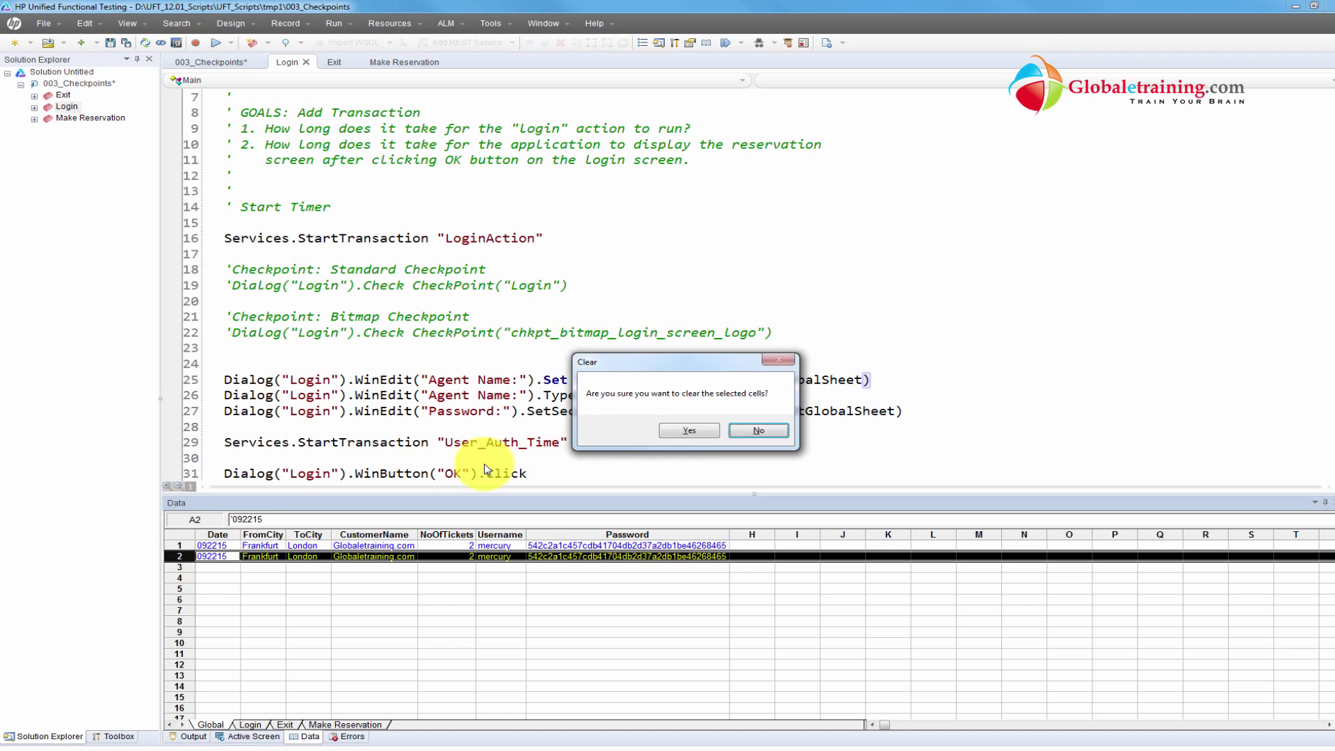
pyautogui.click(689, 431)
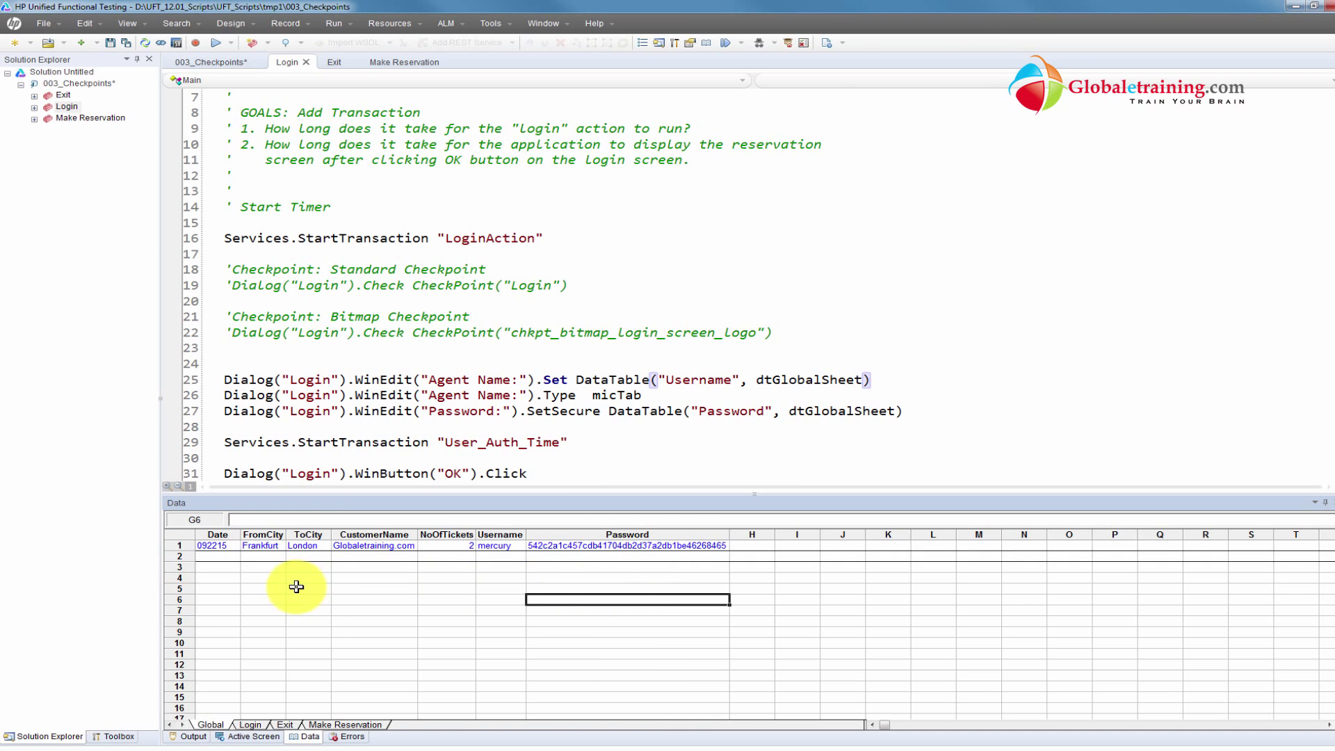
pyautogui.moveTo(817, 558)
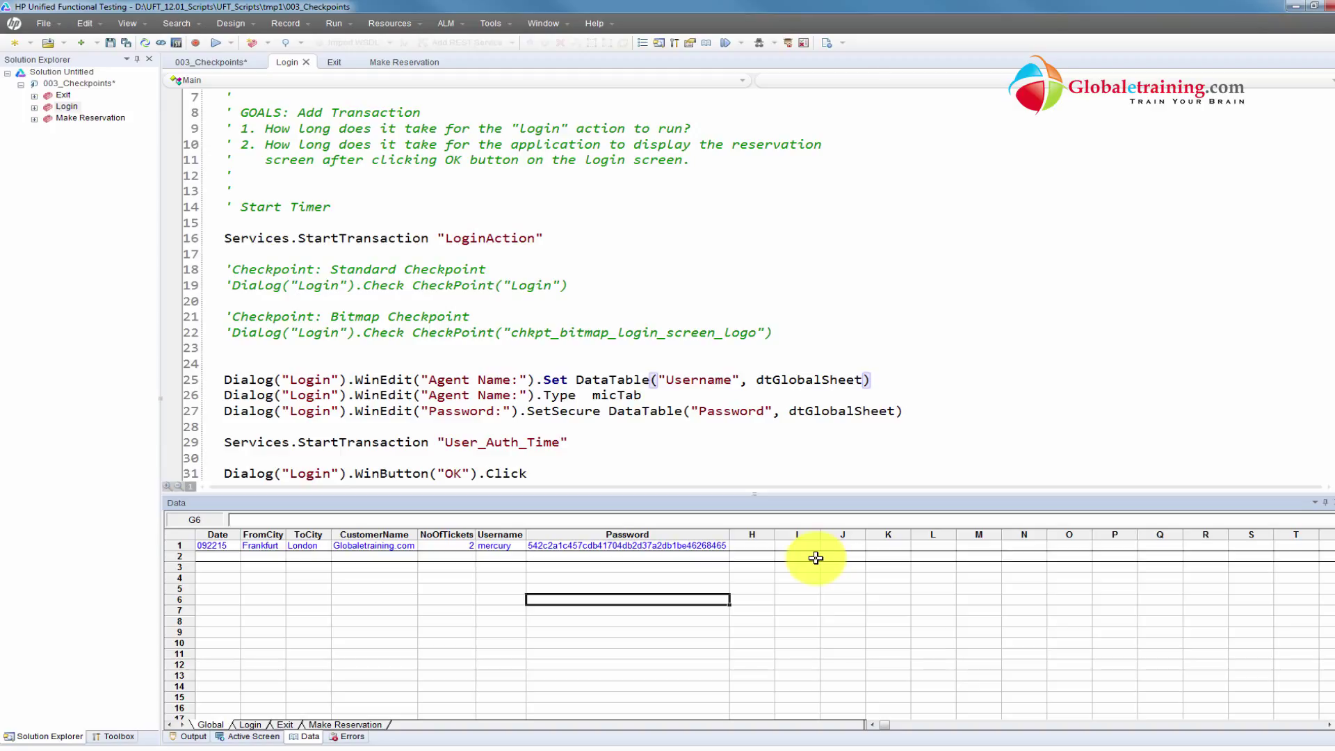
pyautogui.click(179, 545)
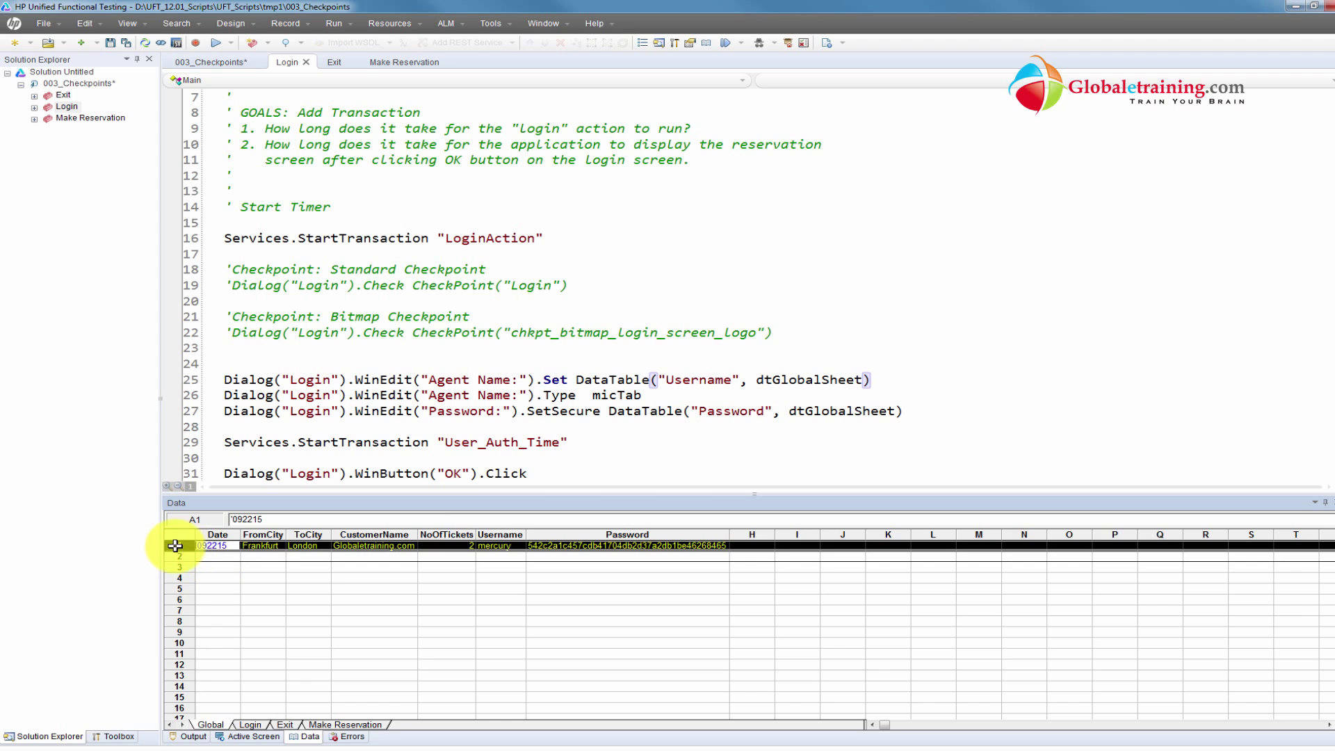
pyautogui.click(212, 575)
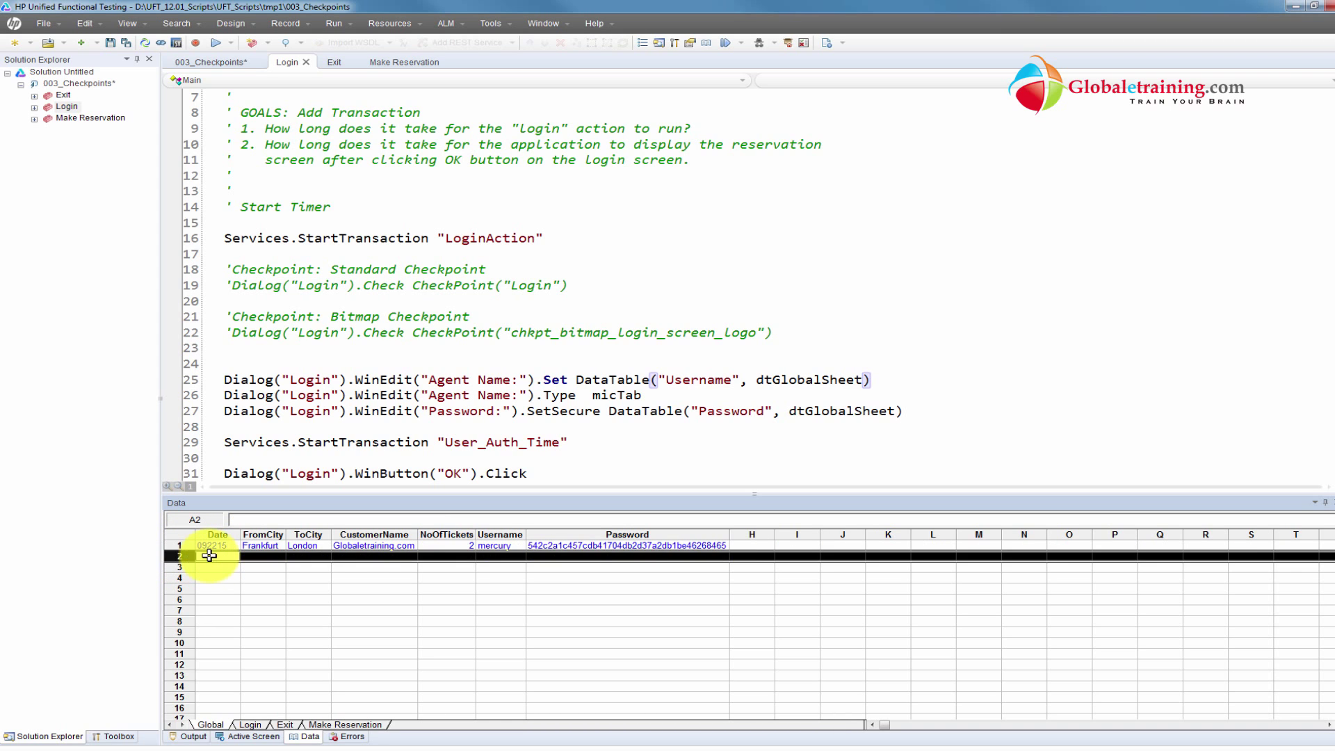
pyautogui.click(664, 555)
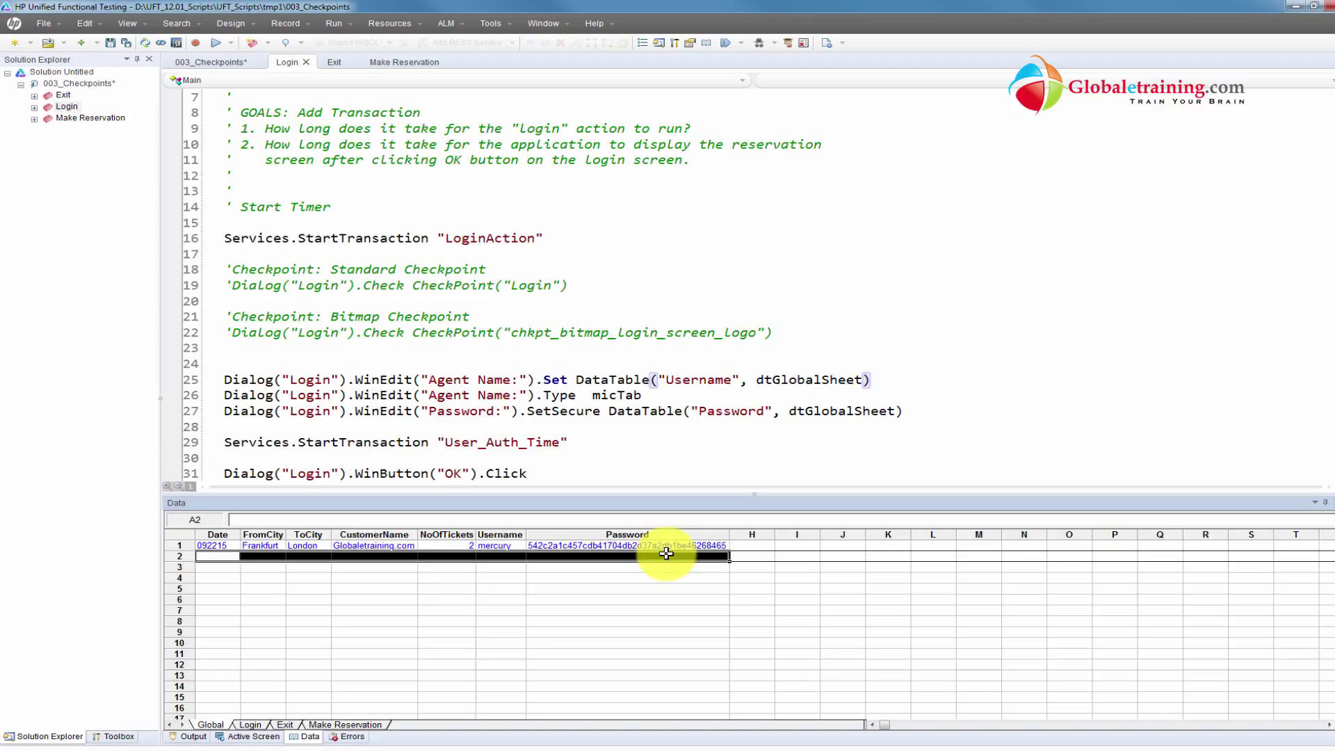
pyautogui.click(375, 588)
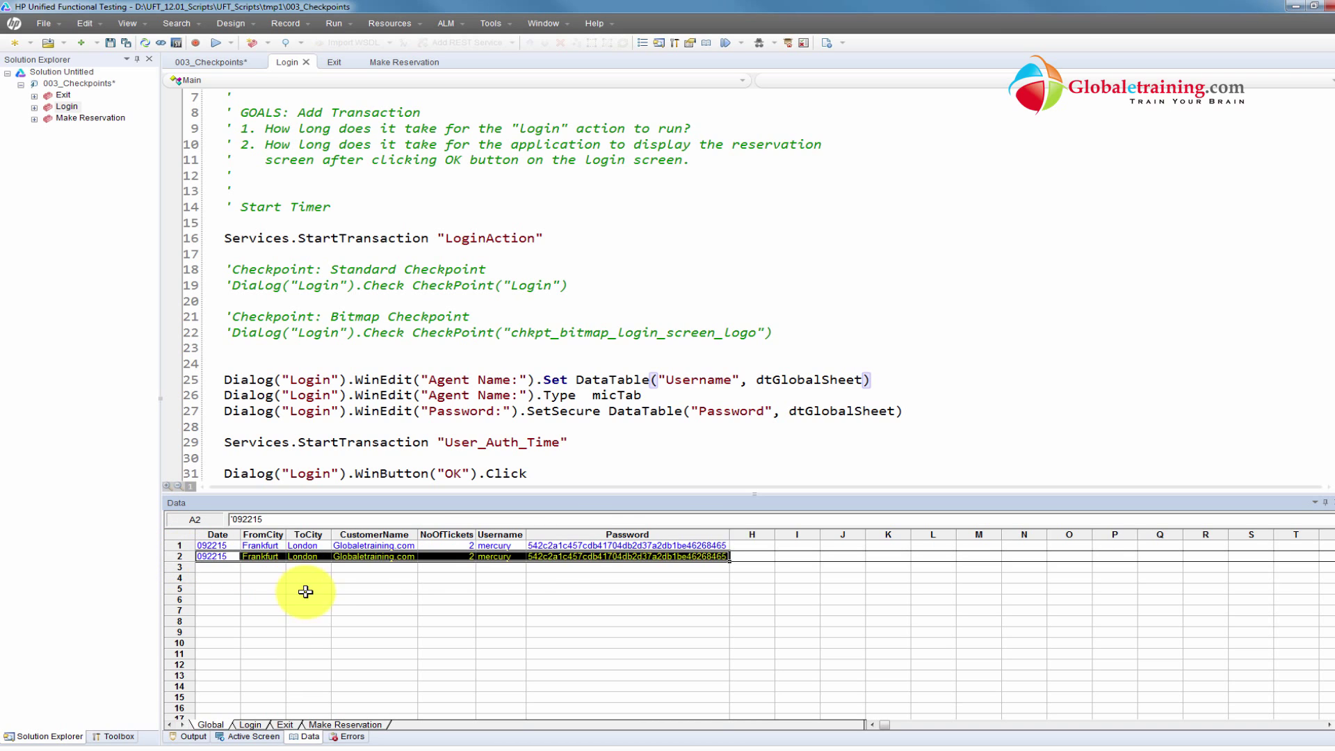
# - Set row 2's FromCity to Paris and ToCity to Denver, then close Flight Reservation
pyautogui.click(261, 556)
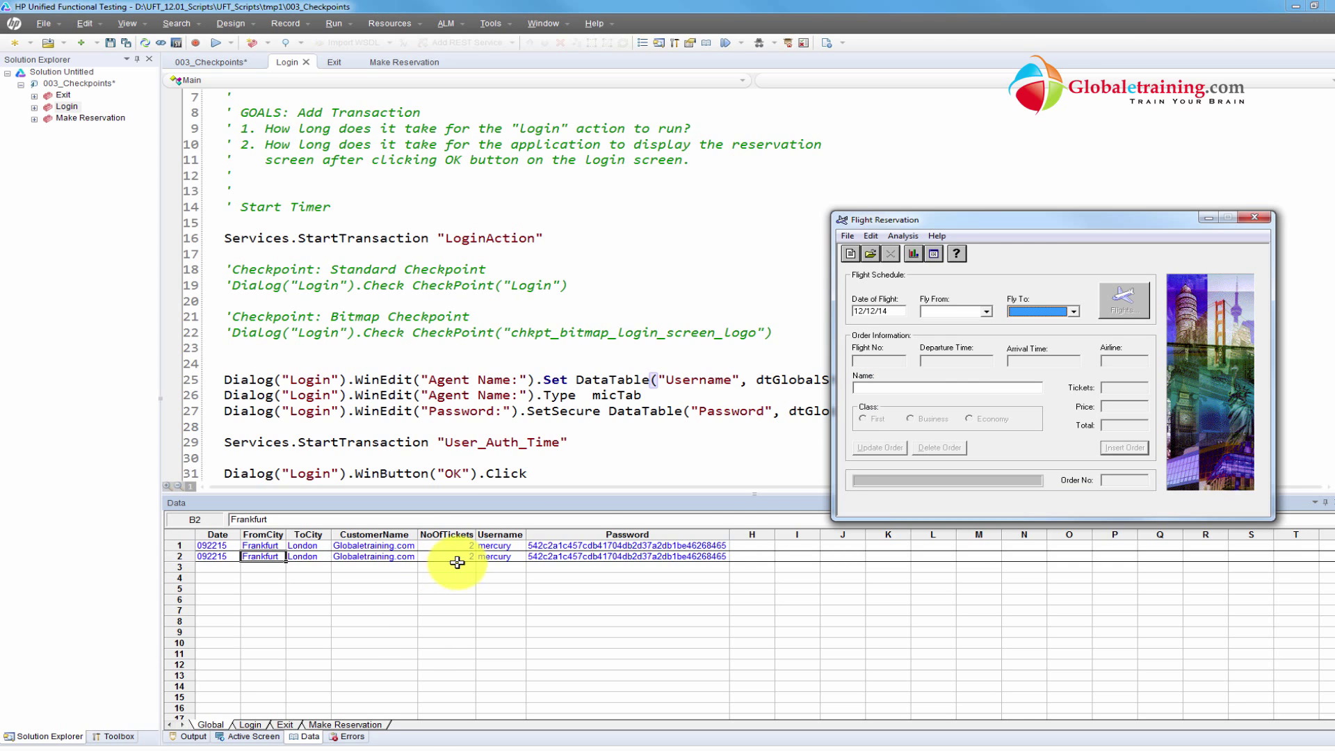
pyautogui.click(988, 312)
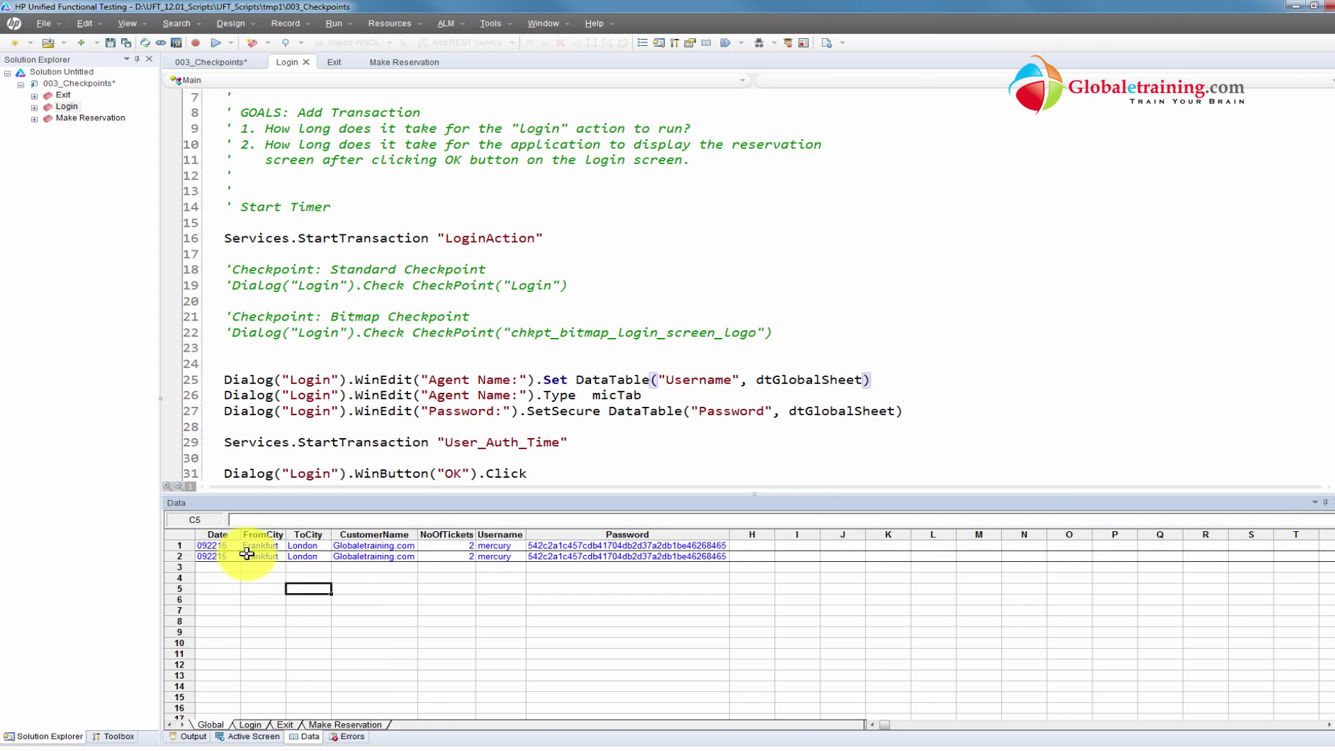
pyautogui.write('Paris')
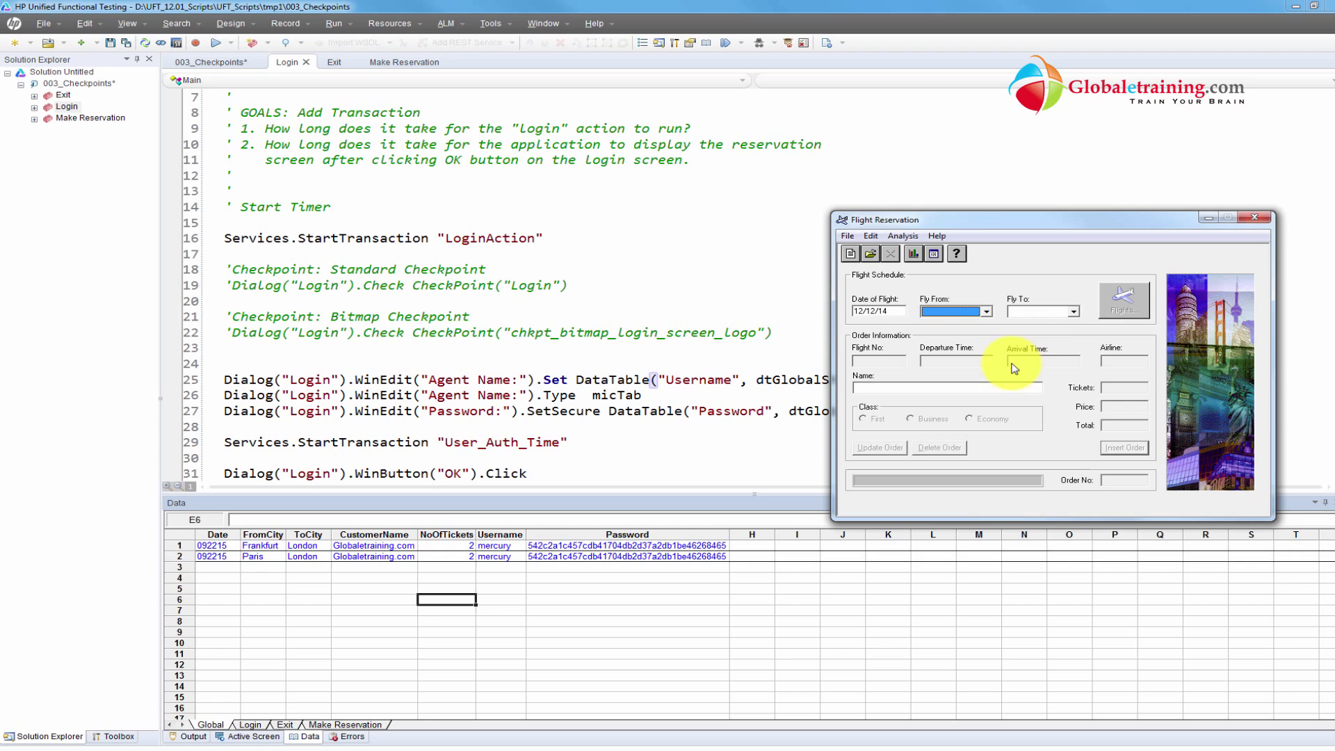
pyautogui.click(1074, 311)
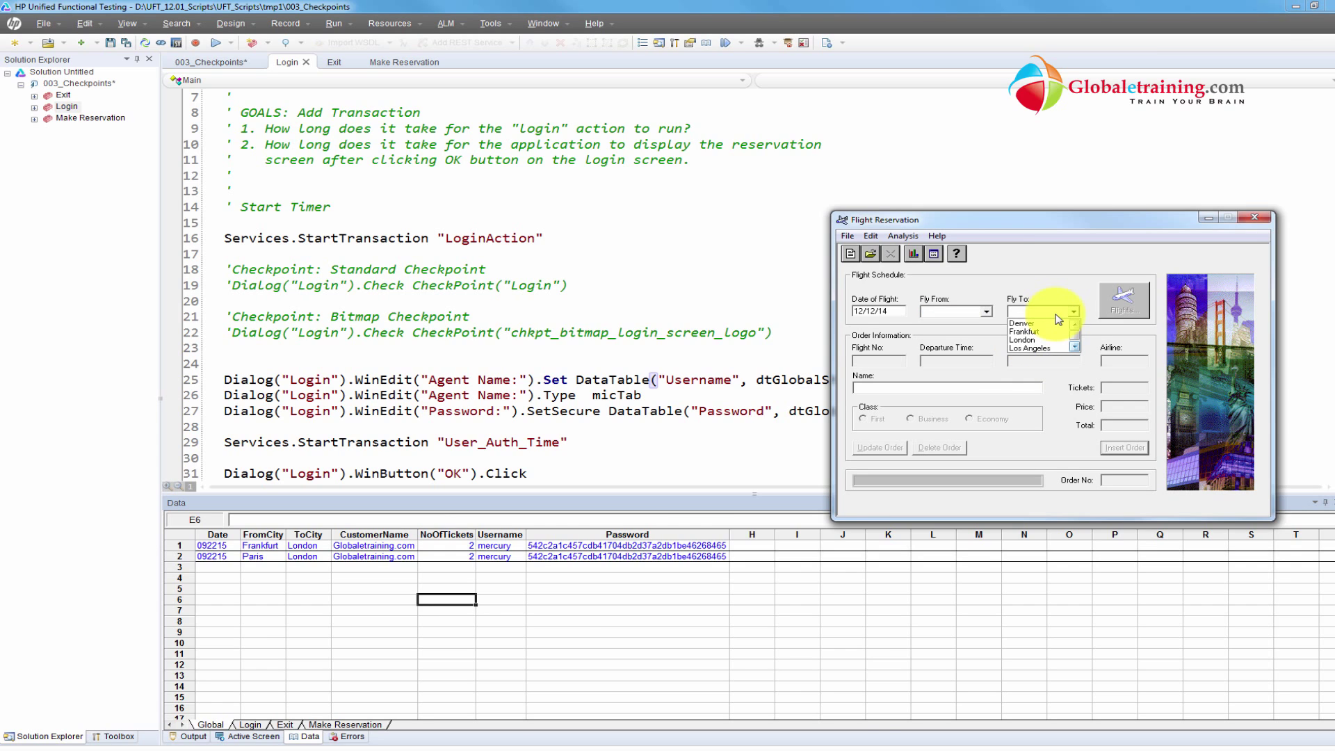
pyautogui.click(305, 556)
pyautogui.write('Denver')
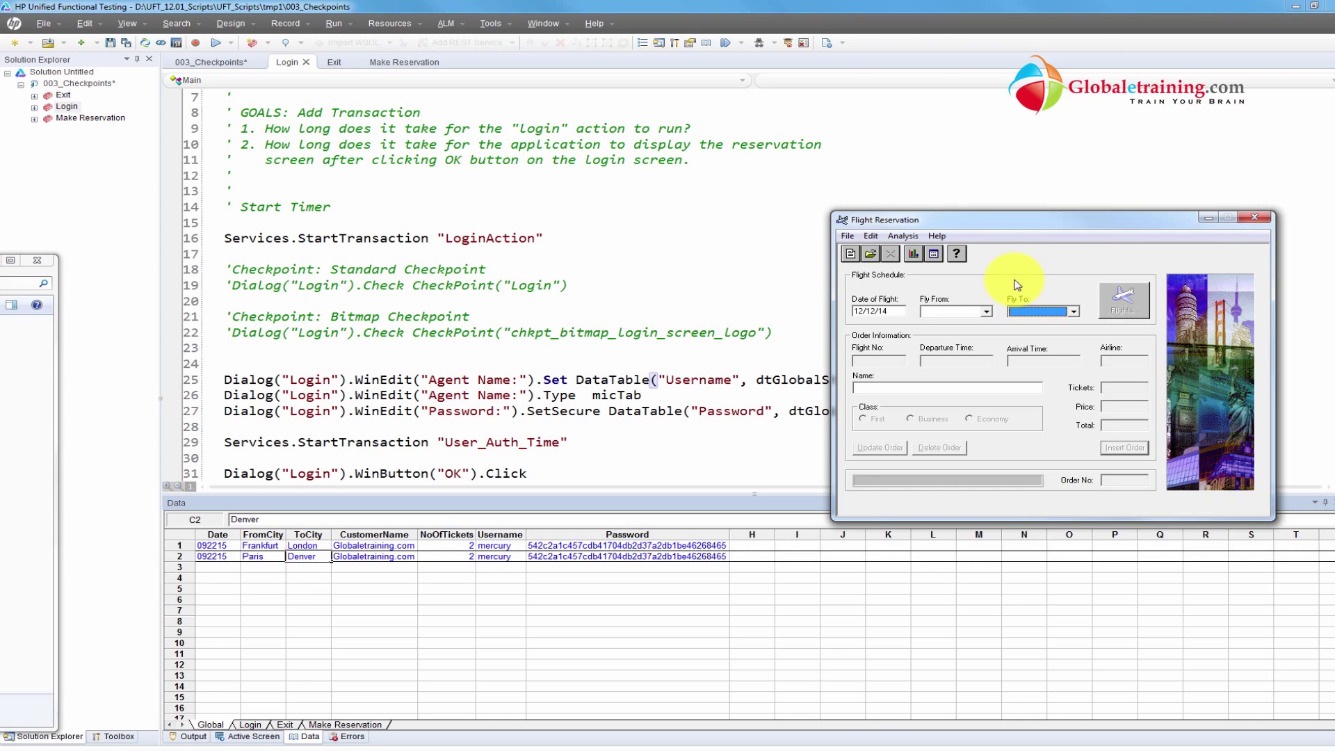
pyautogui.moveTo(1256, 225)
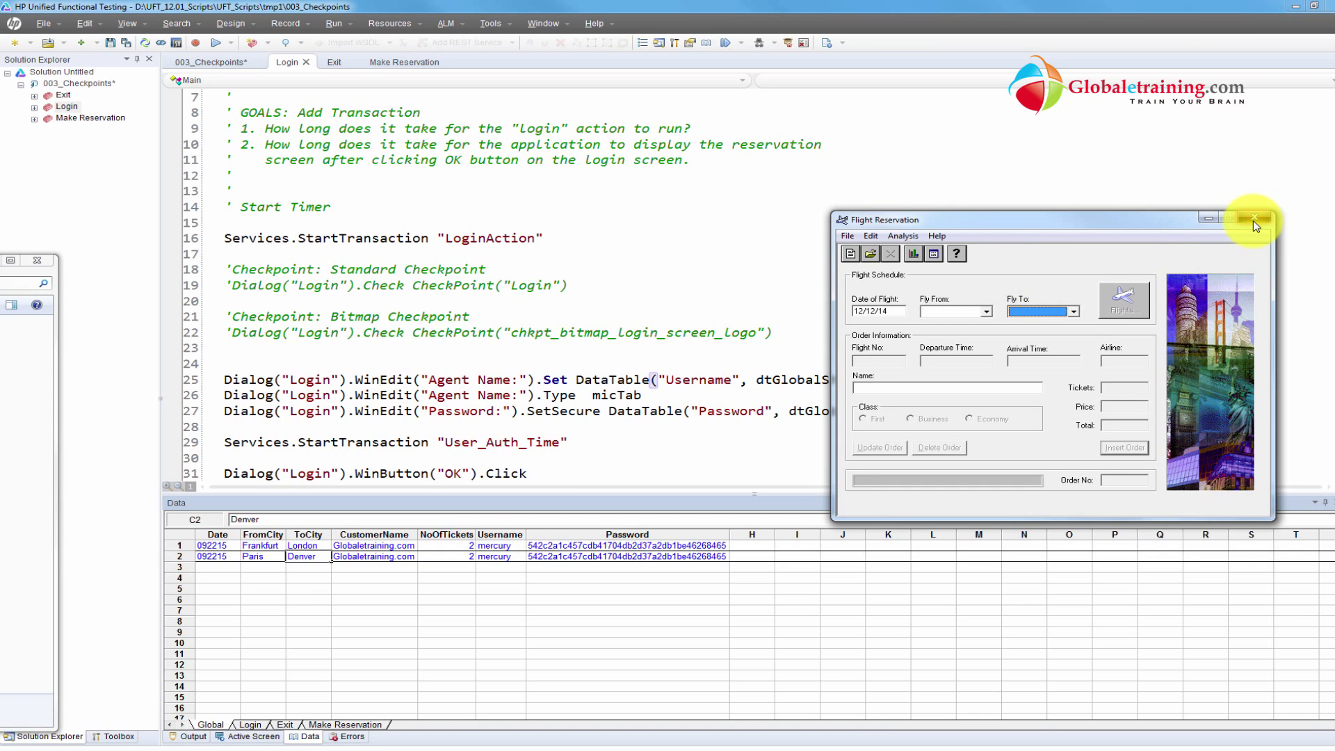
pyautogui.click(1253, 218)
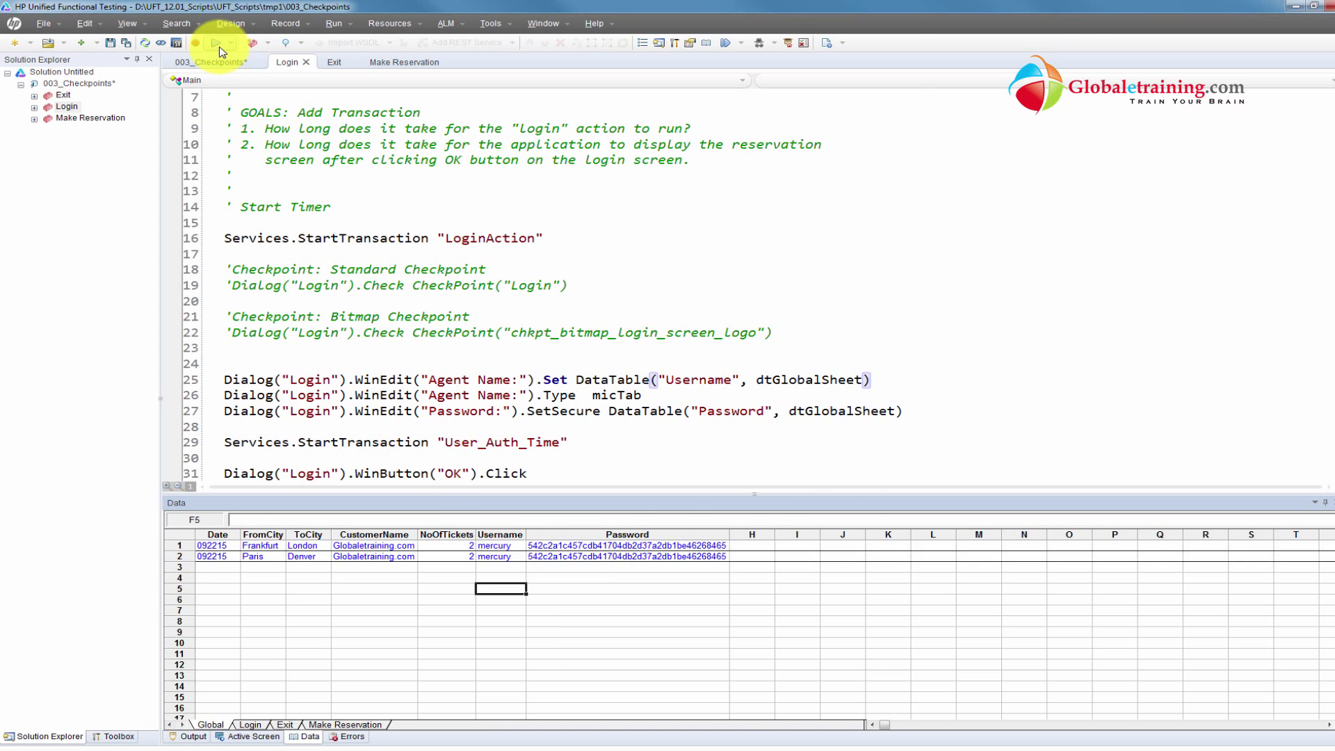
# - Start a run of 003_Checkpoints with the temporary results folder, driving the Flight Reservation login
pyautogui.click(221, 42)
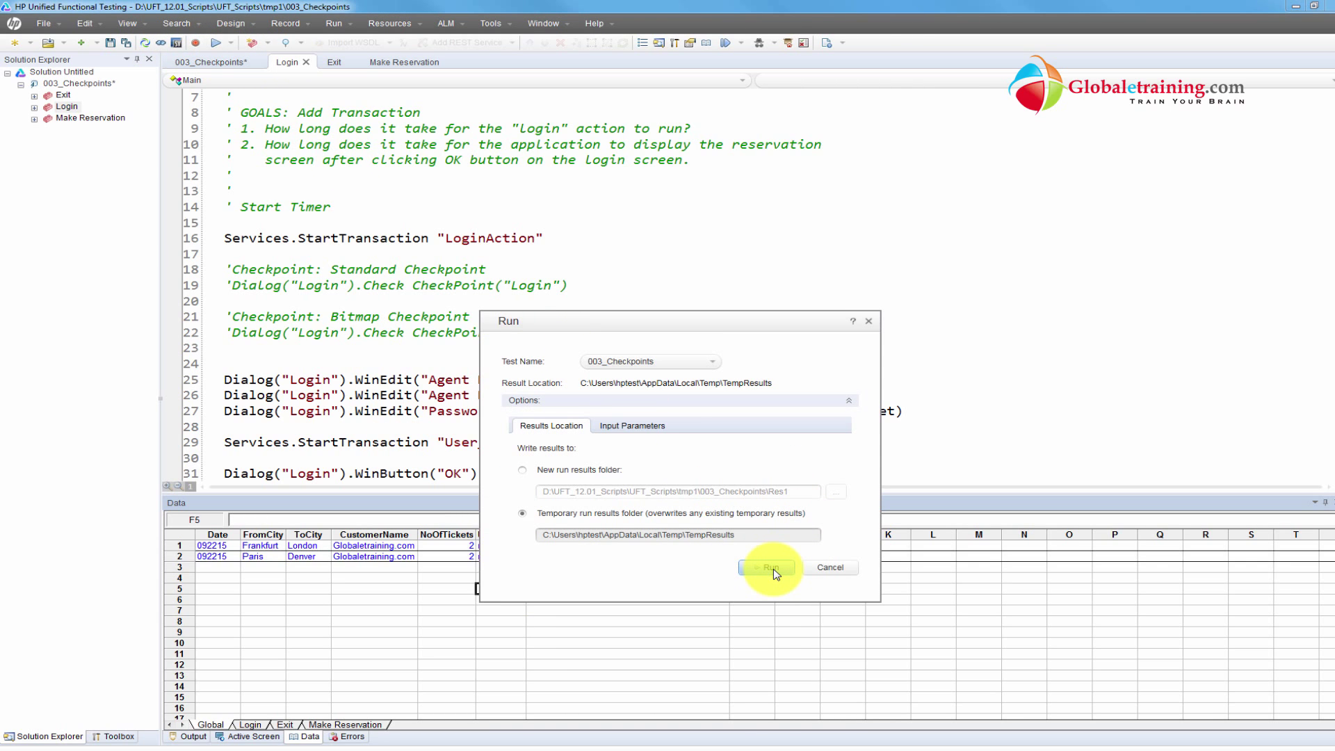
pyautogui.click(768, 567)
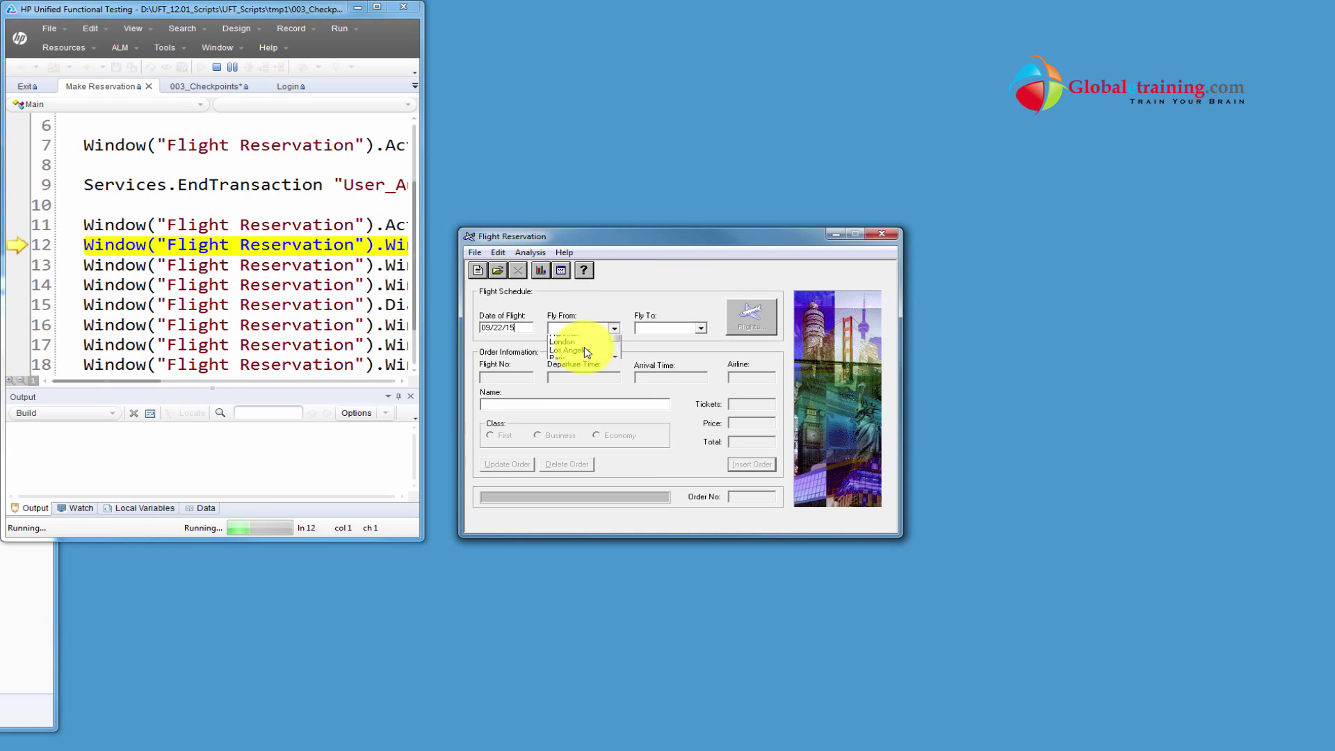
pyautogui.click(752, 465)
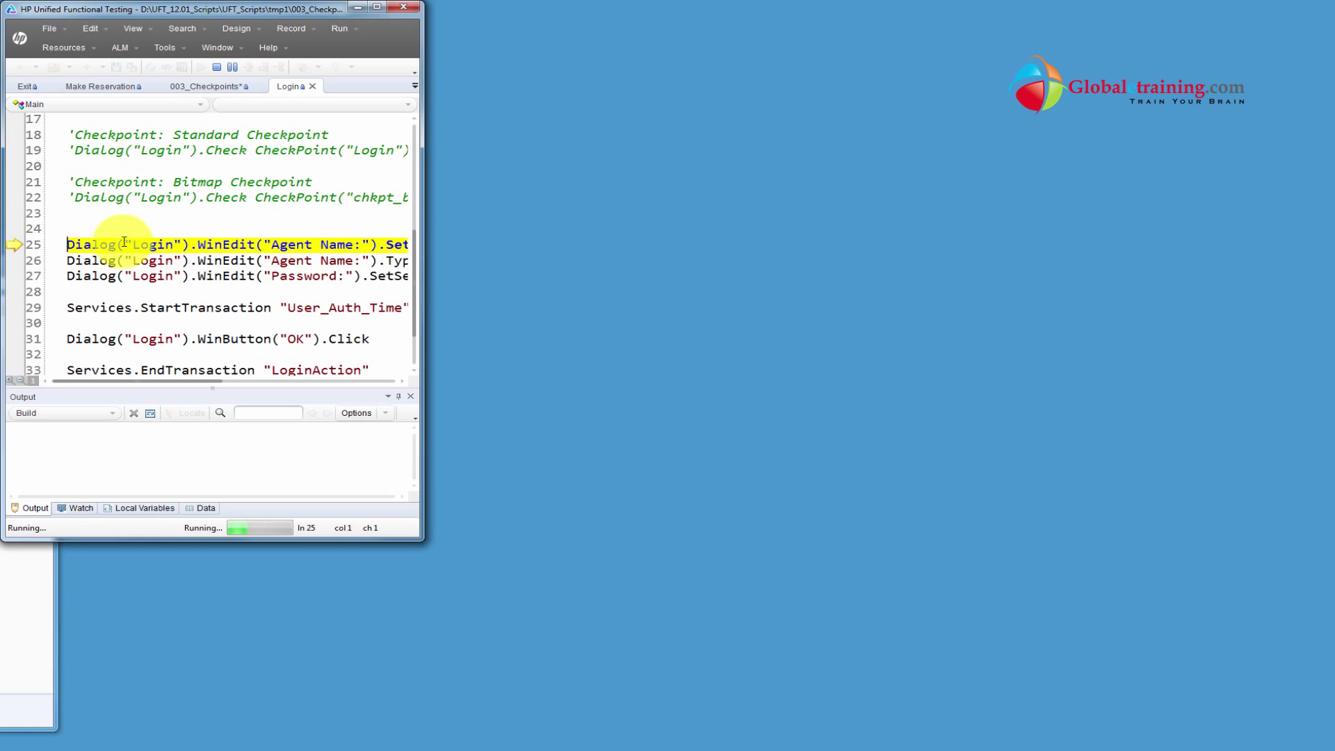
pyautogui.moveTo(445, 279)
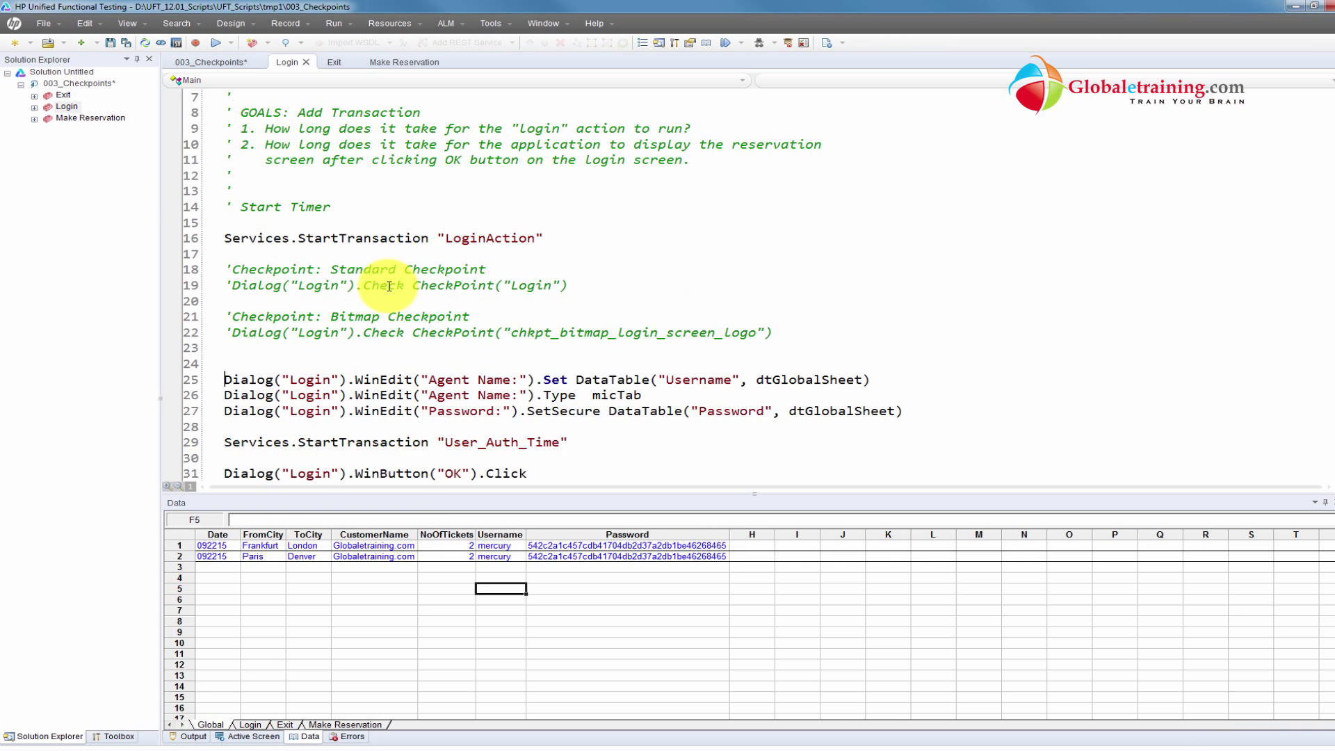
pyautogui.click(286, 22)
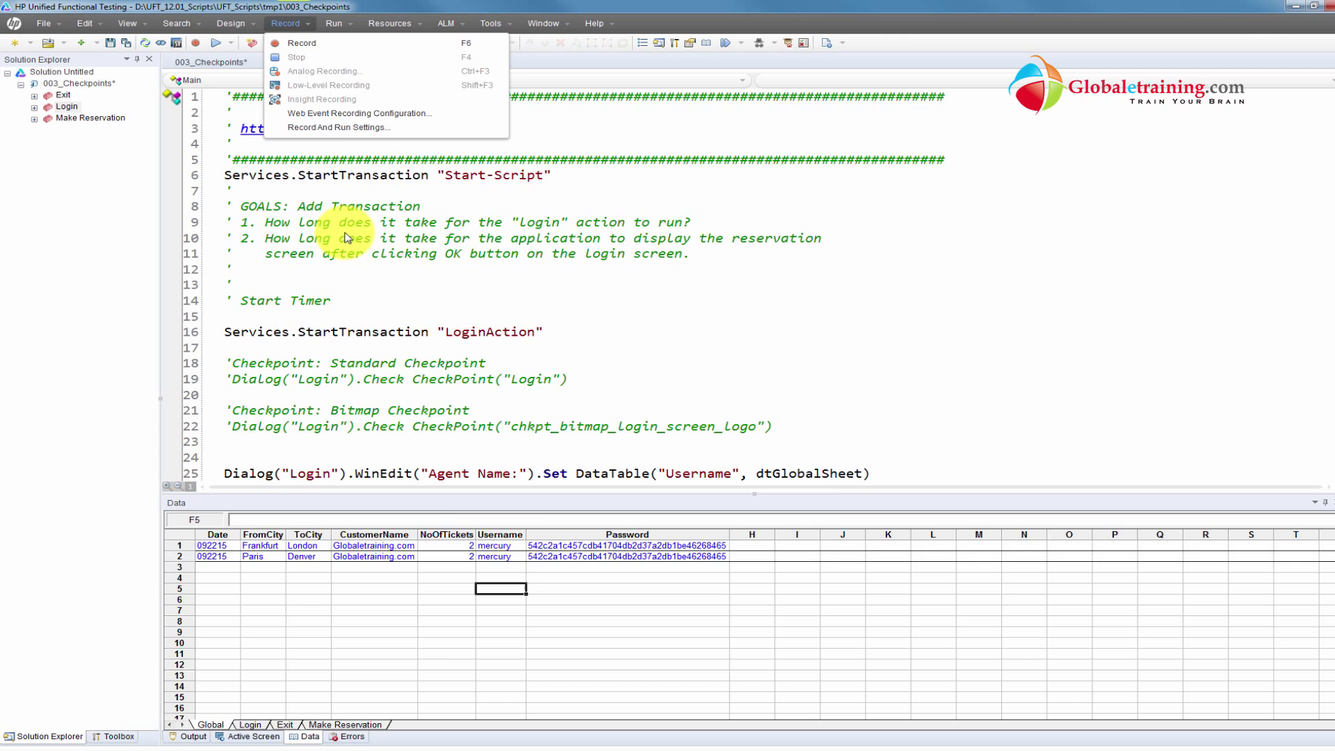
pyautogui.click(340, 127)
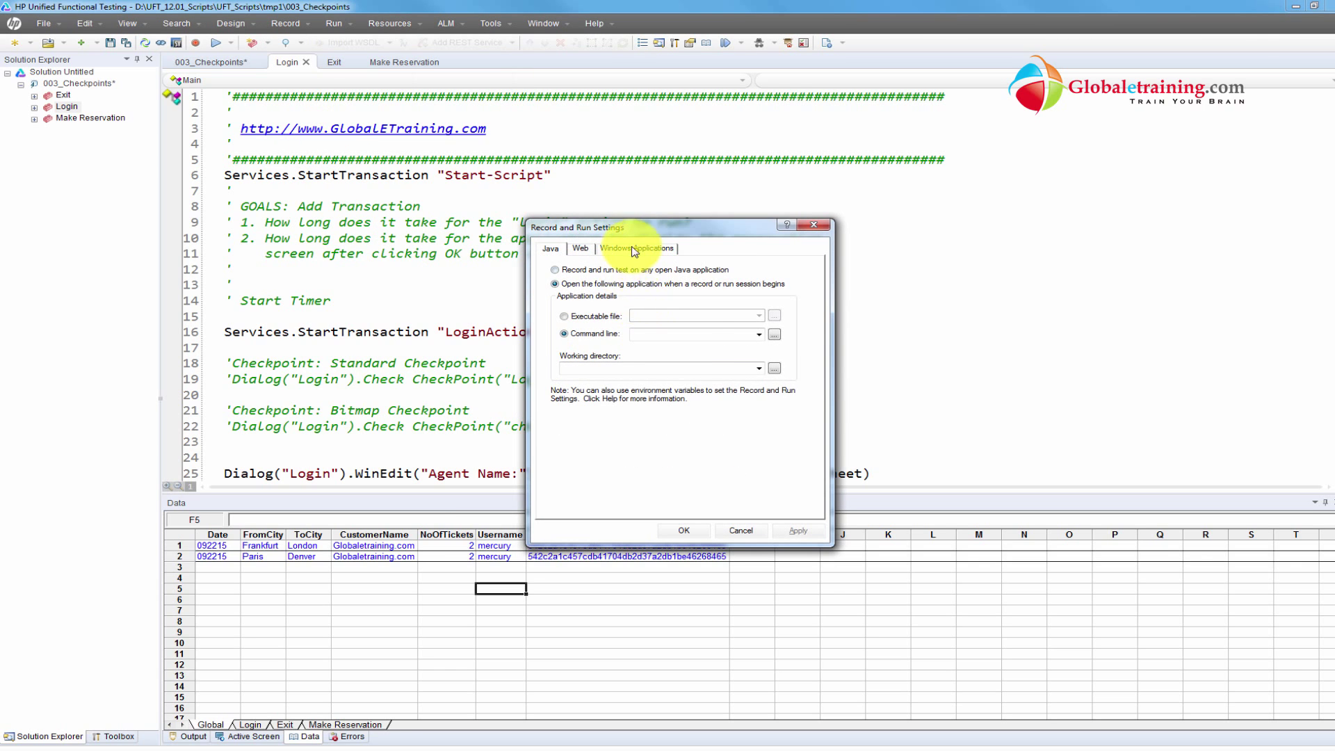
pyautogui.click(637, 248)
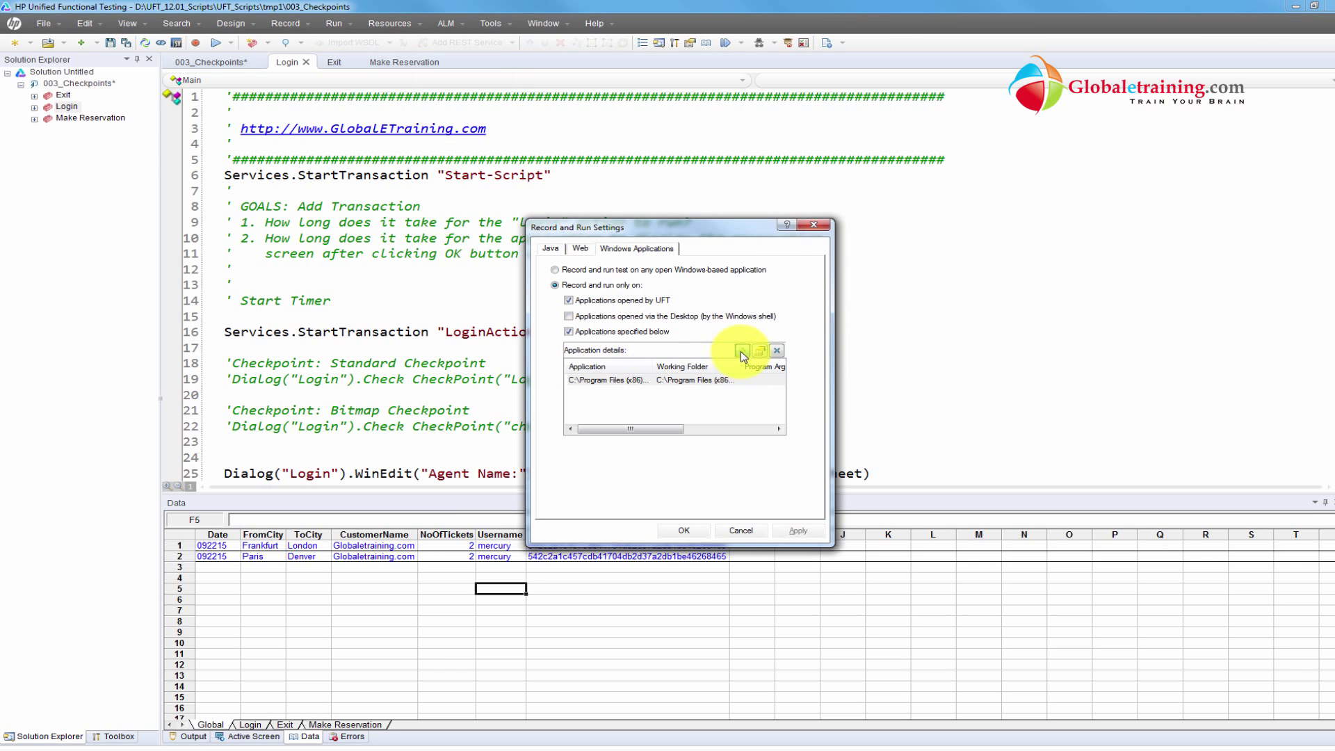
pyautogui.click(740, 350)
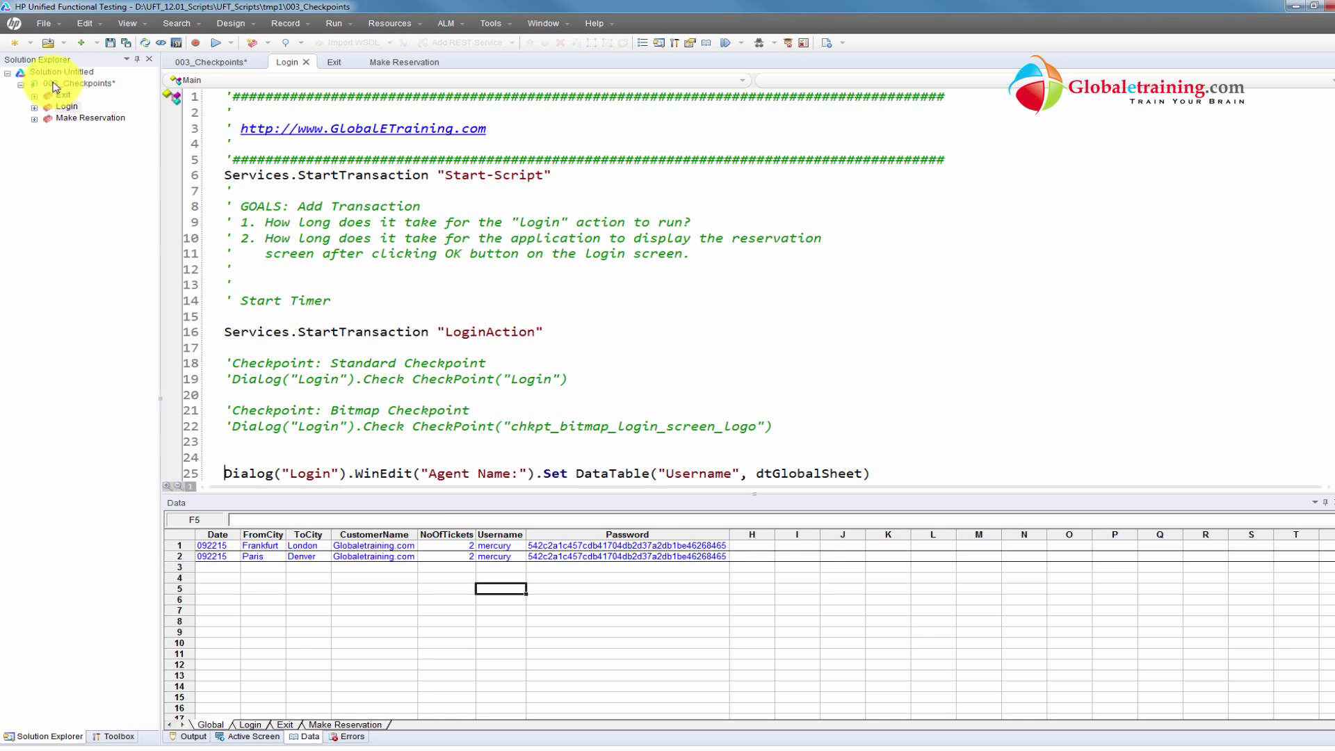
# - Show the Login, Make Reservation, Exit flow and review the Frankfurt–London and Paris–Denver data rows
pyautogui.click(217, 63)
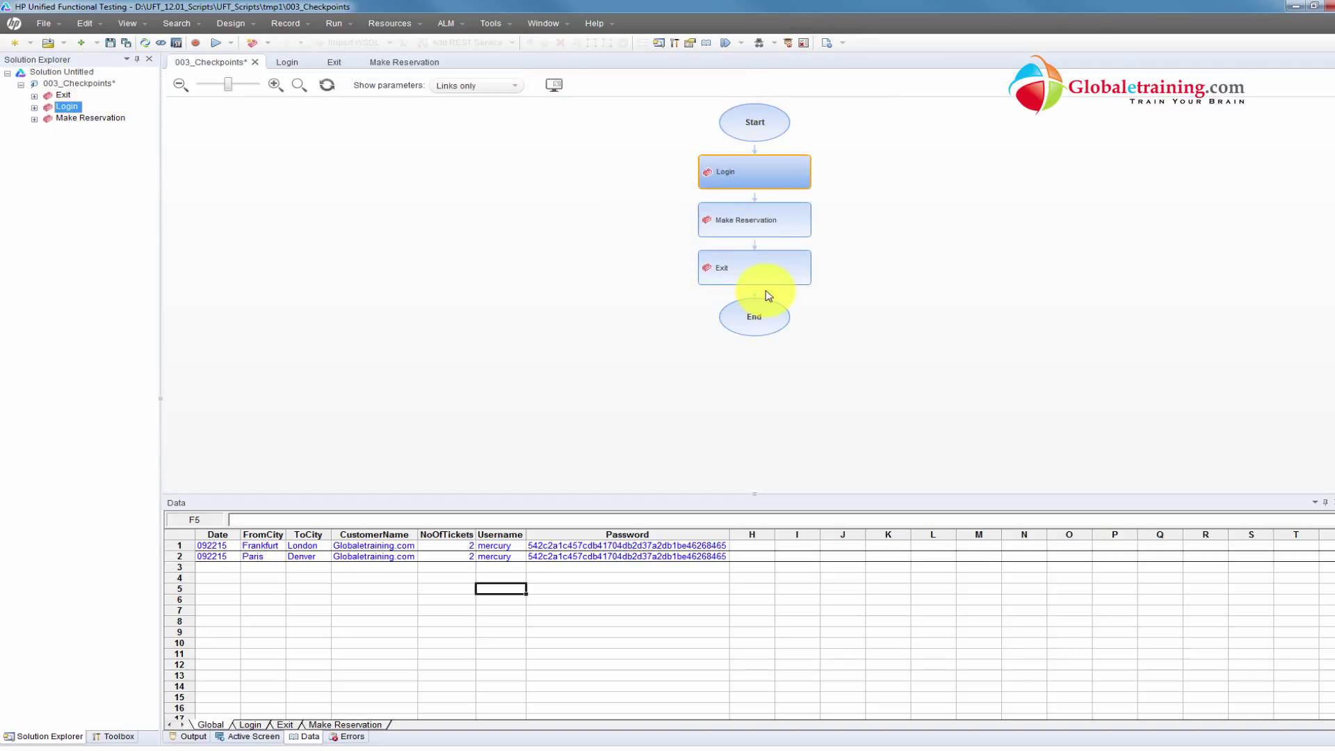
pyautogui.moveTo(253, 573)
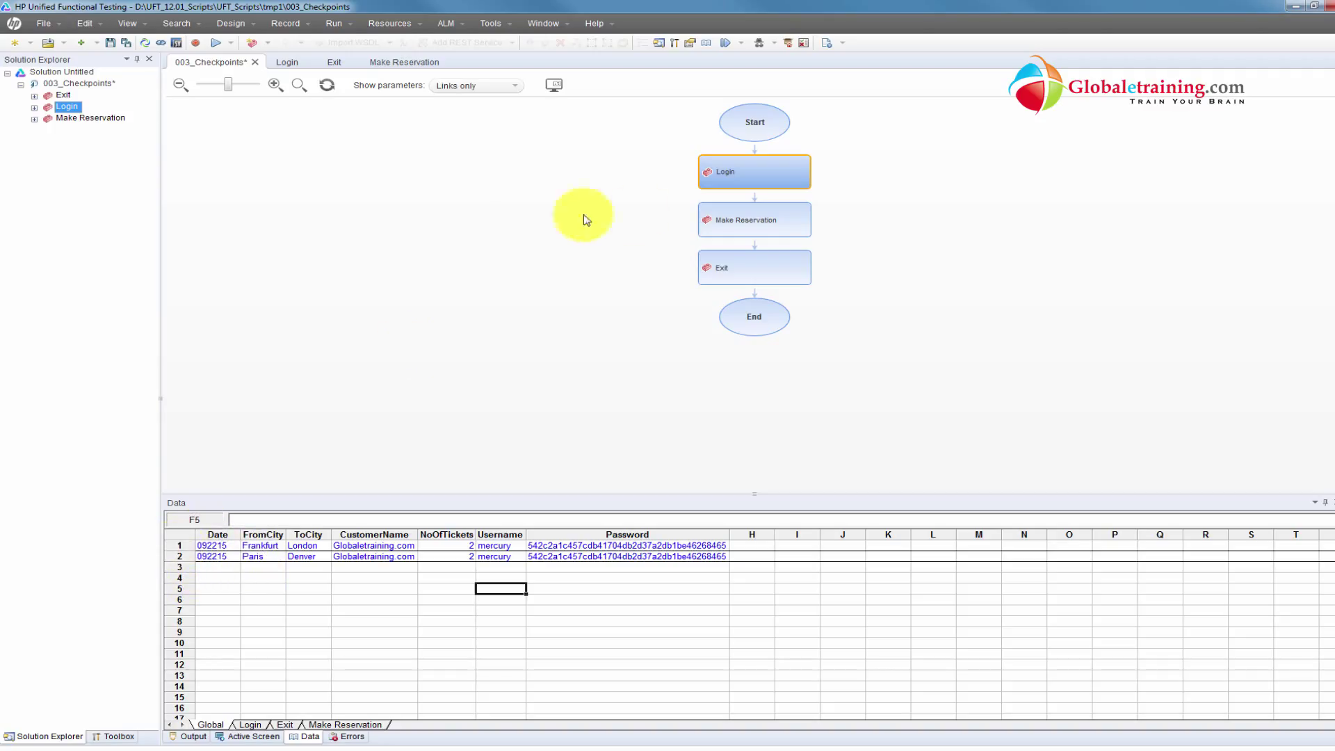
pyautogui.moveTo(884, 113)
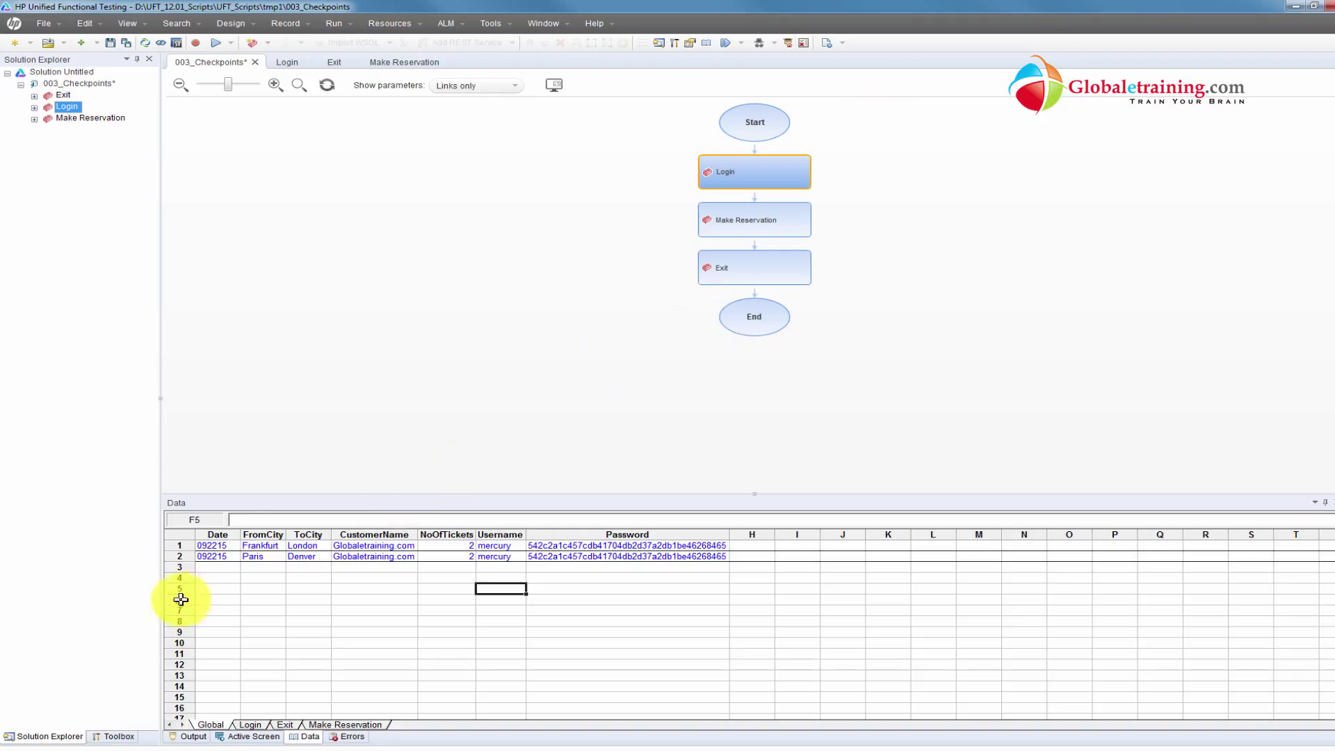
pyautogui.click(179, 545)
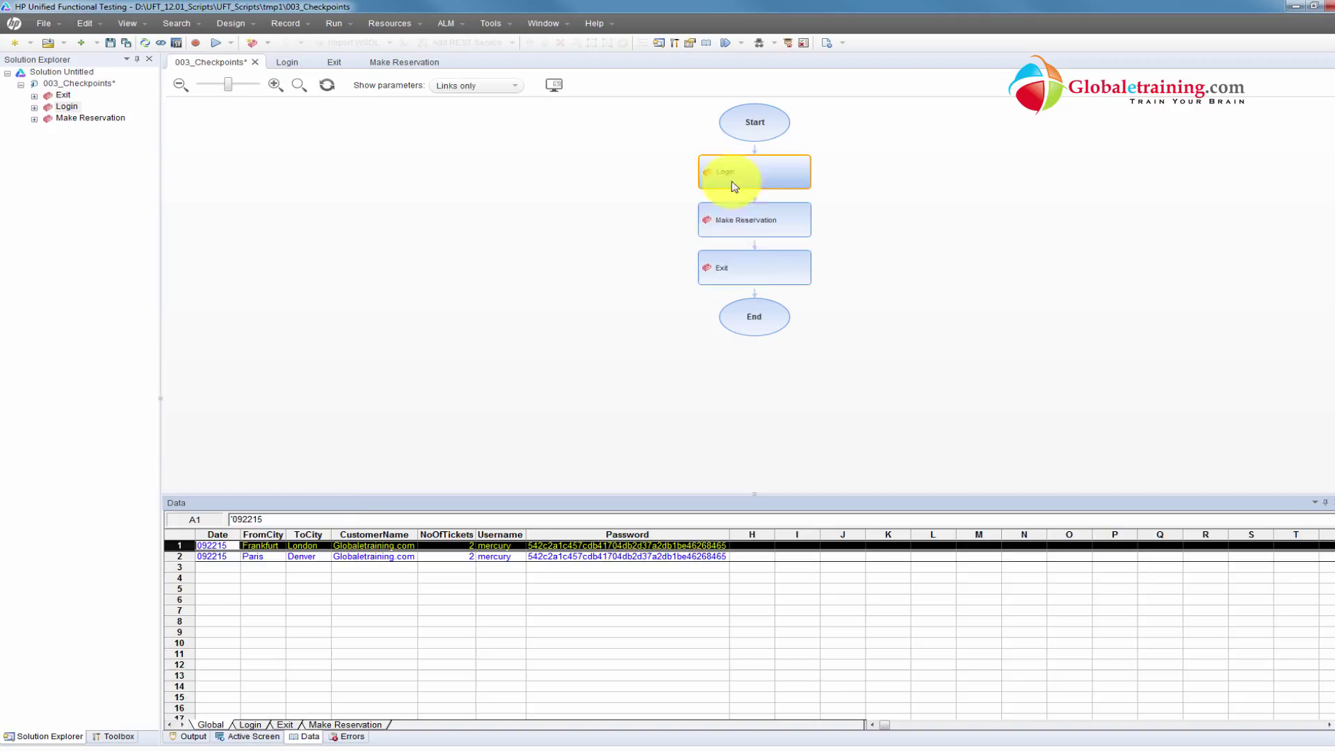
pyautogui.moveTo(173, 545)
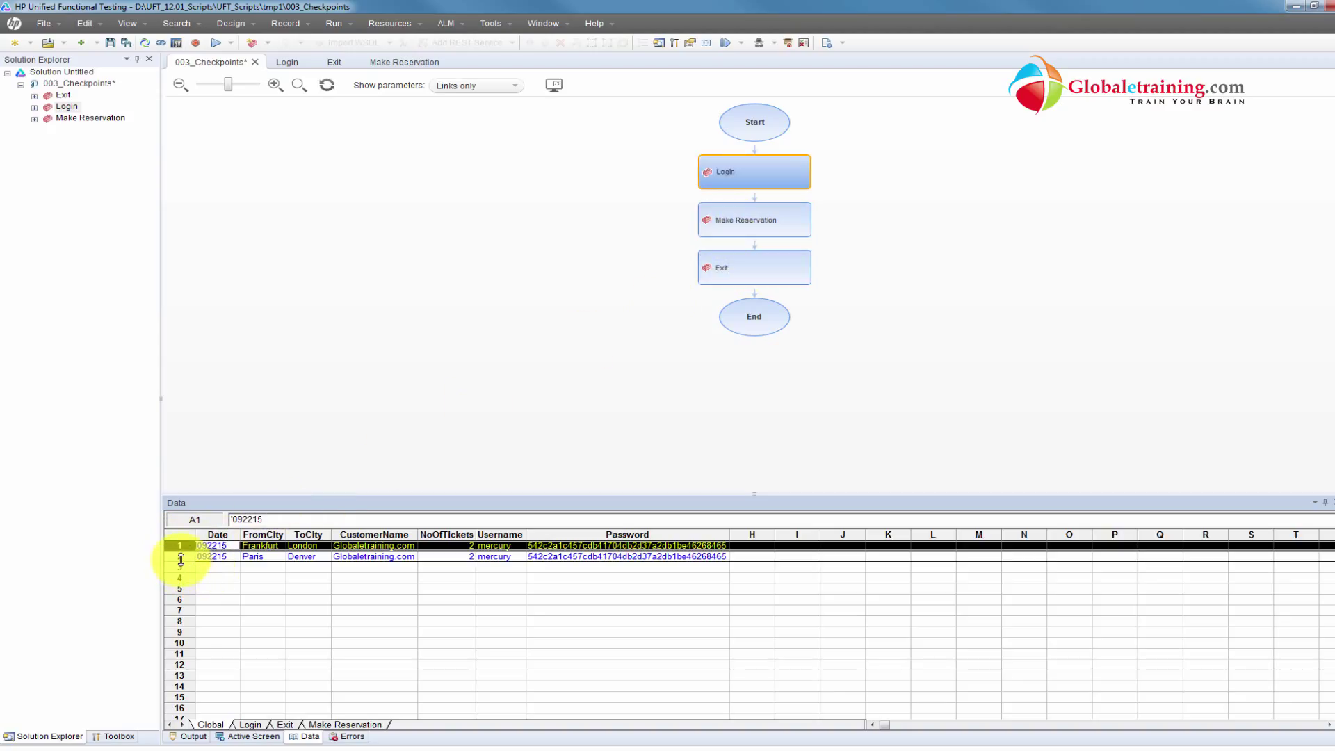
pyautogui.click(215, 556)
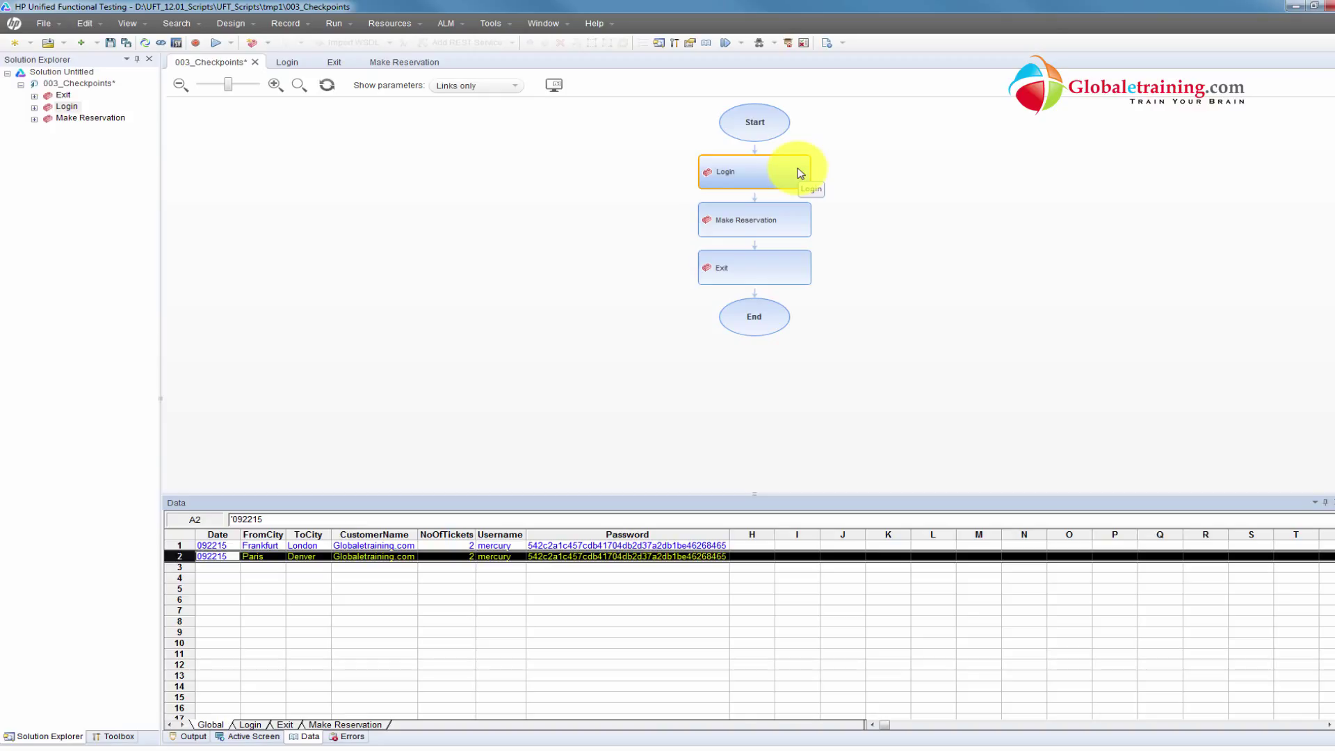
pyautogui.moveTo(800, 173)
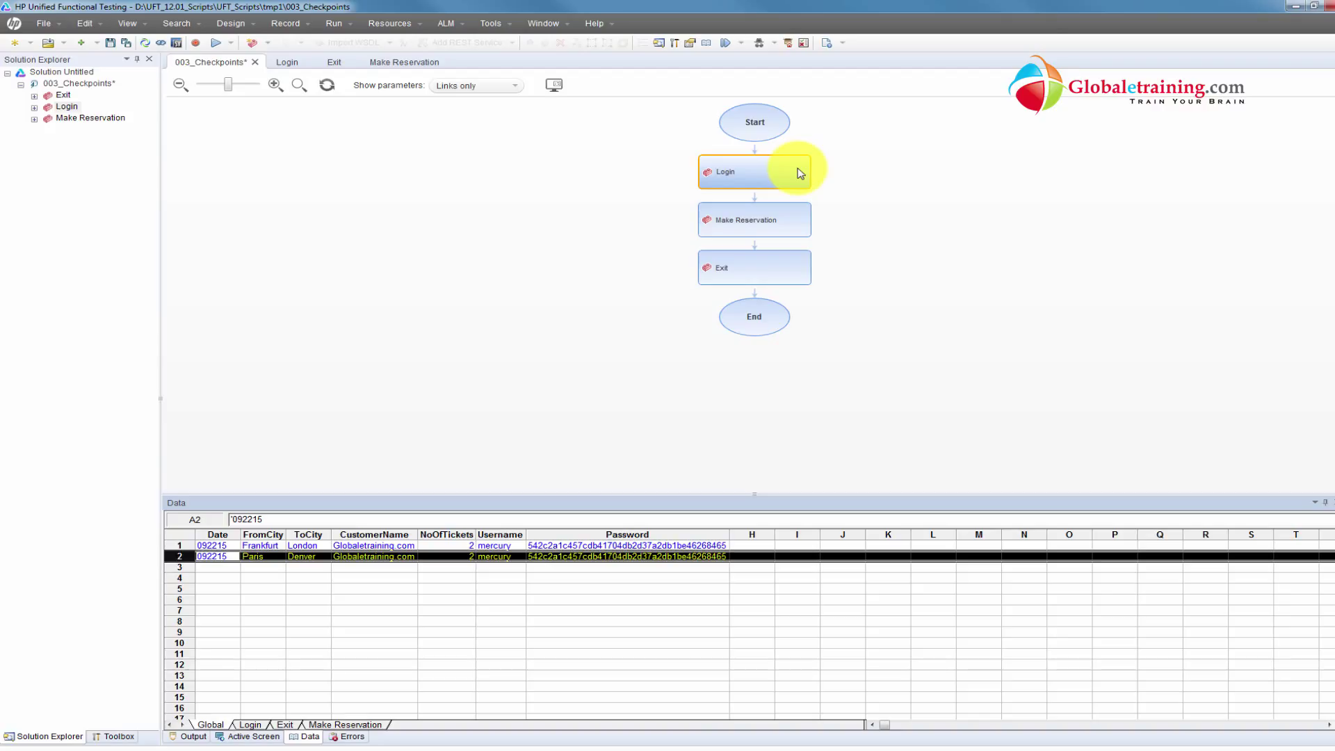
pyautogui.moveTo(743, 281)
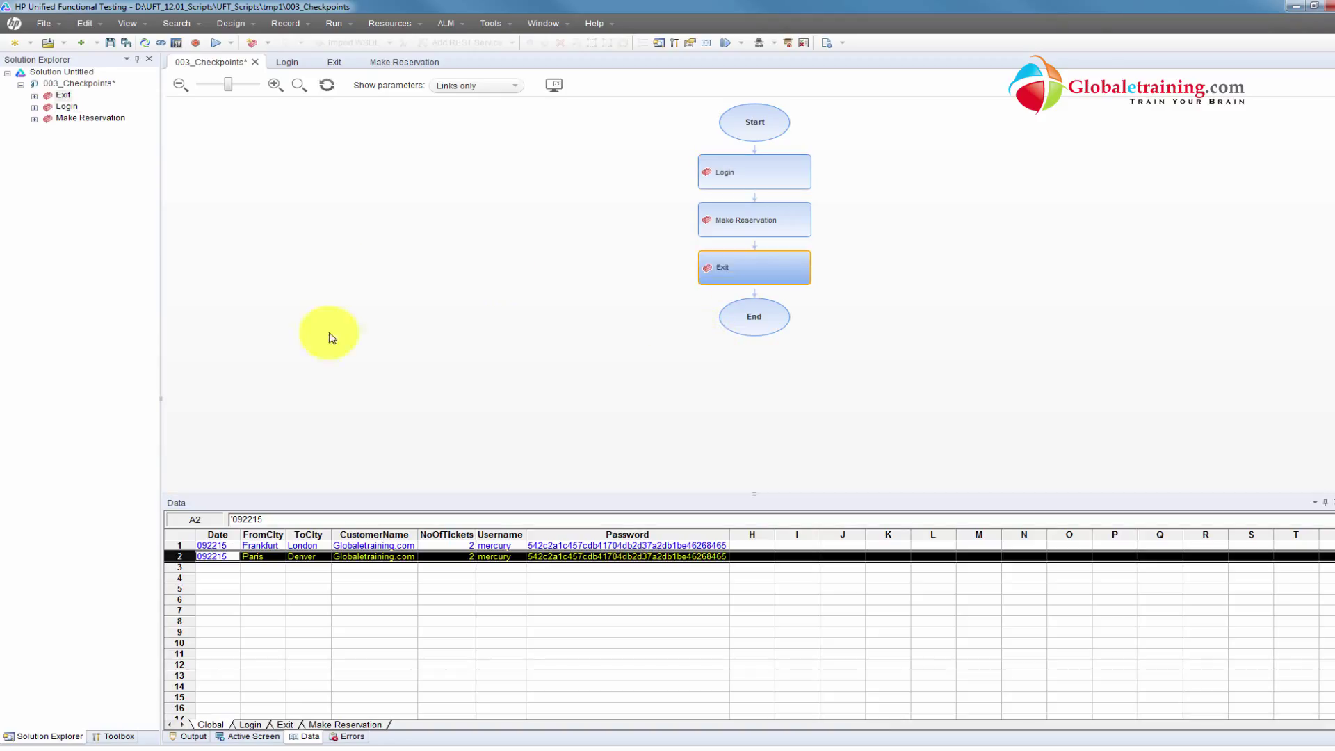
pyautogui.click(77, 83)
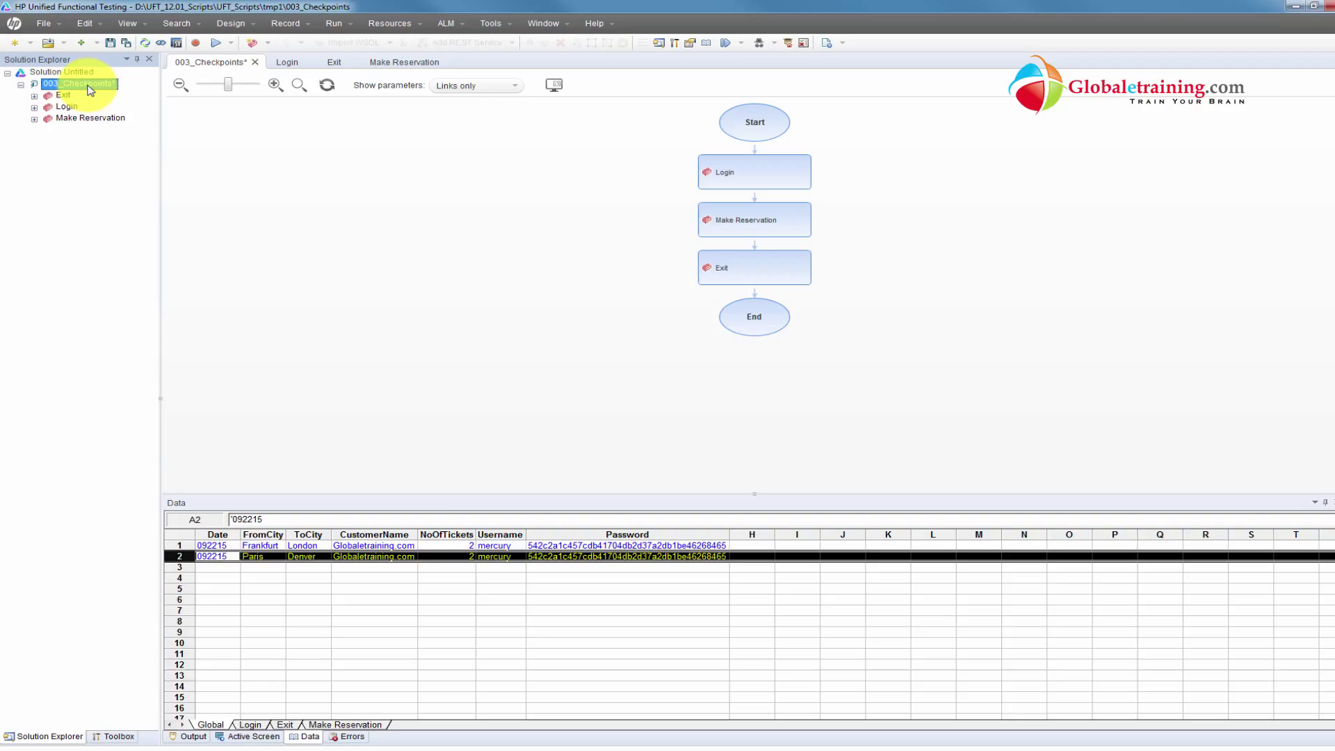
pyautogui.rightClick(77, 84)
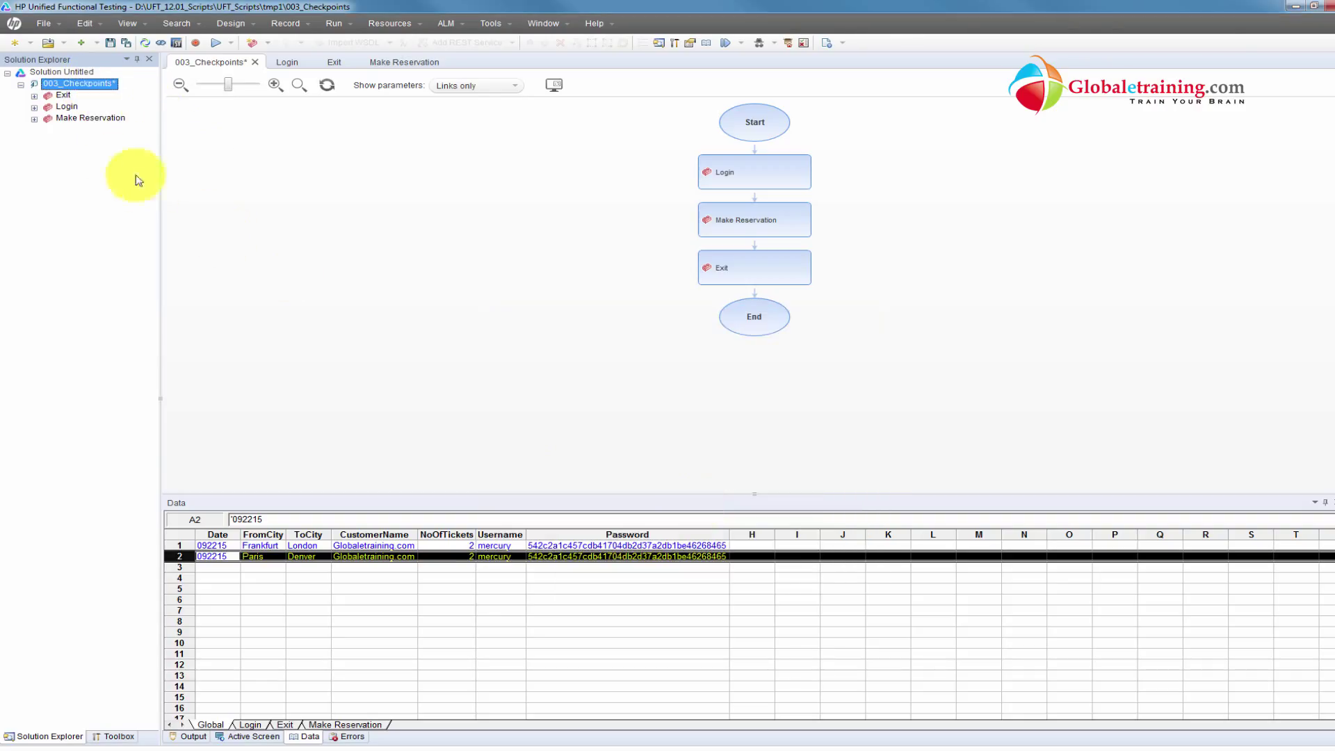
# - Add a call to a new reusable action named Init to the test
pyautogui.rightClick(80, 83)
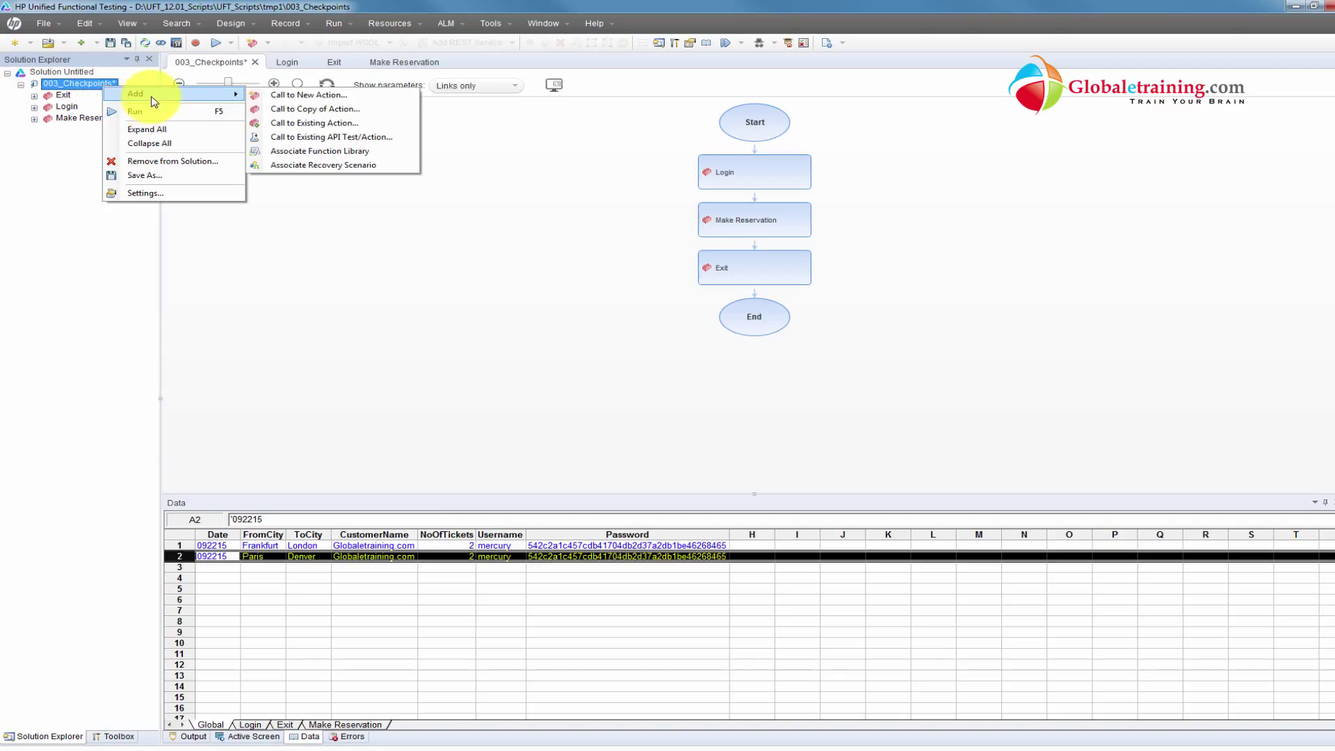
pyautogui.click(309, 95)
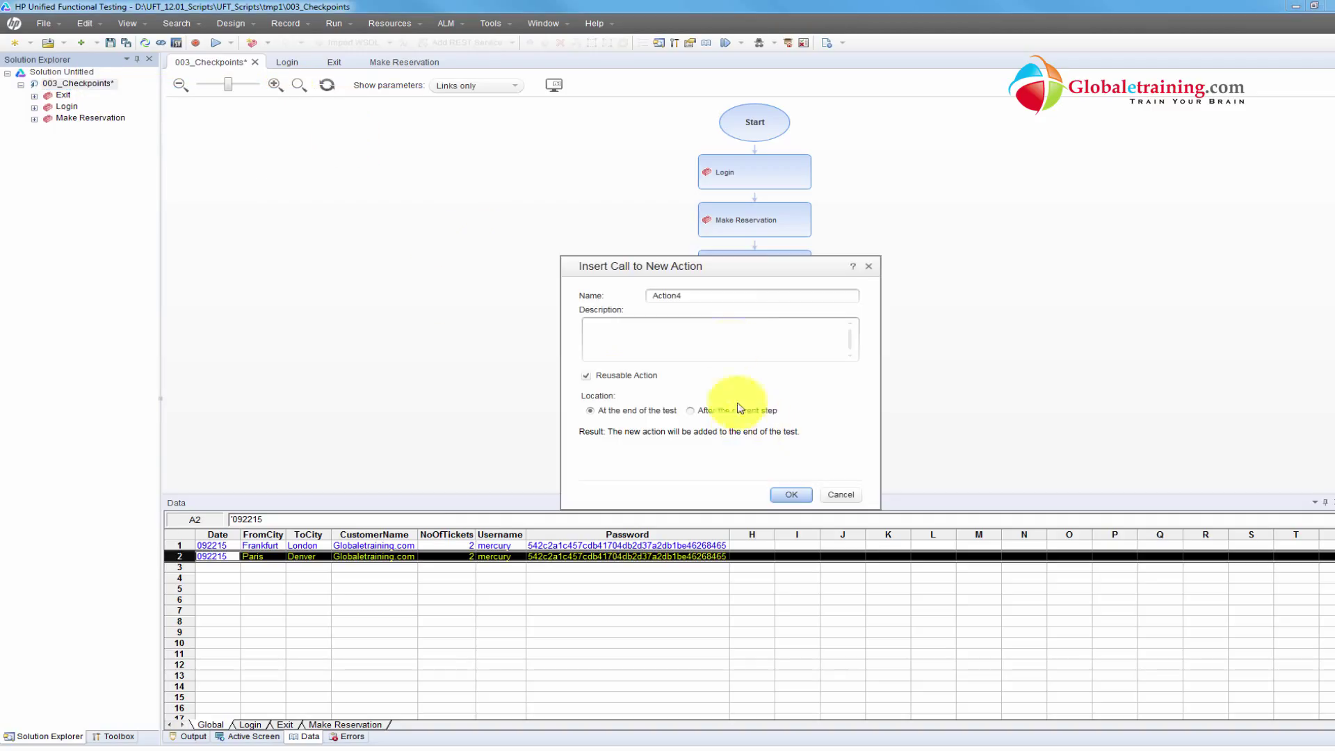
pyautogui.write('In')
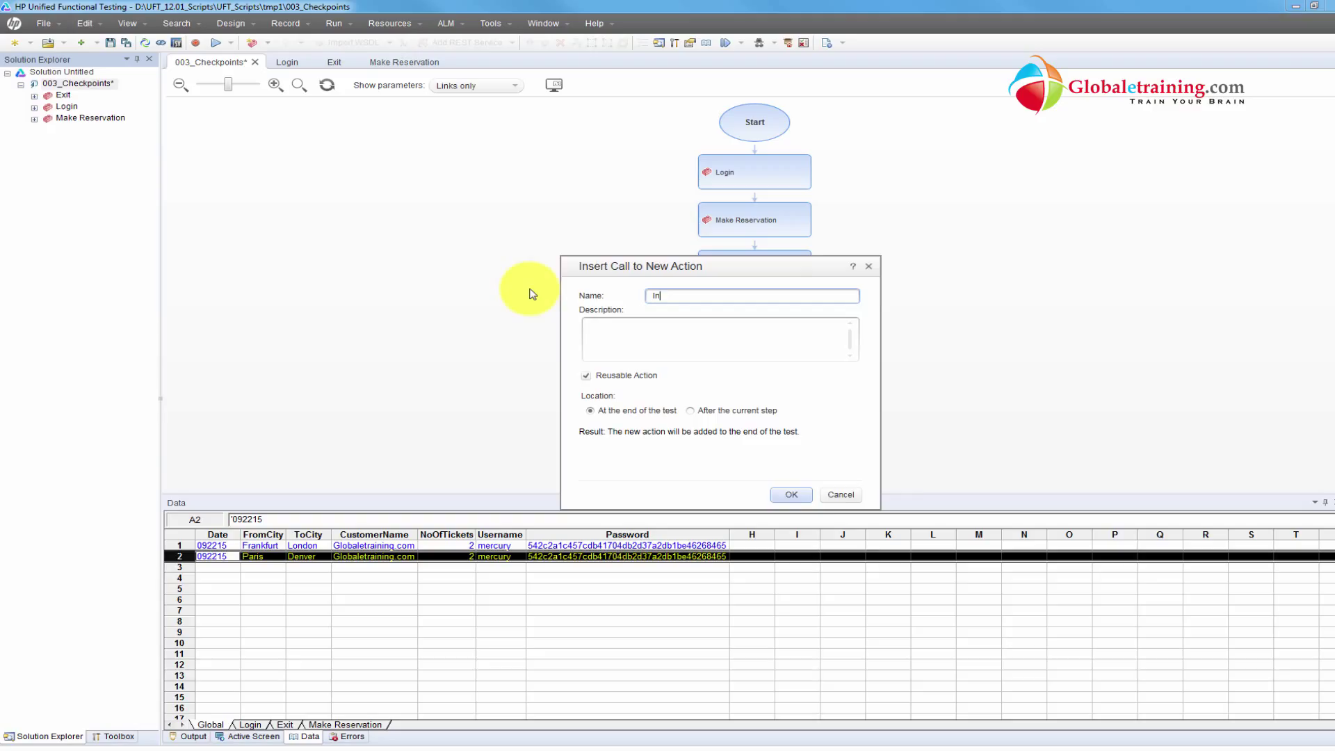
pyautogui.click(791, 495)
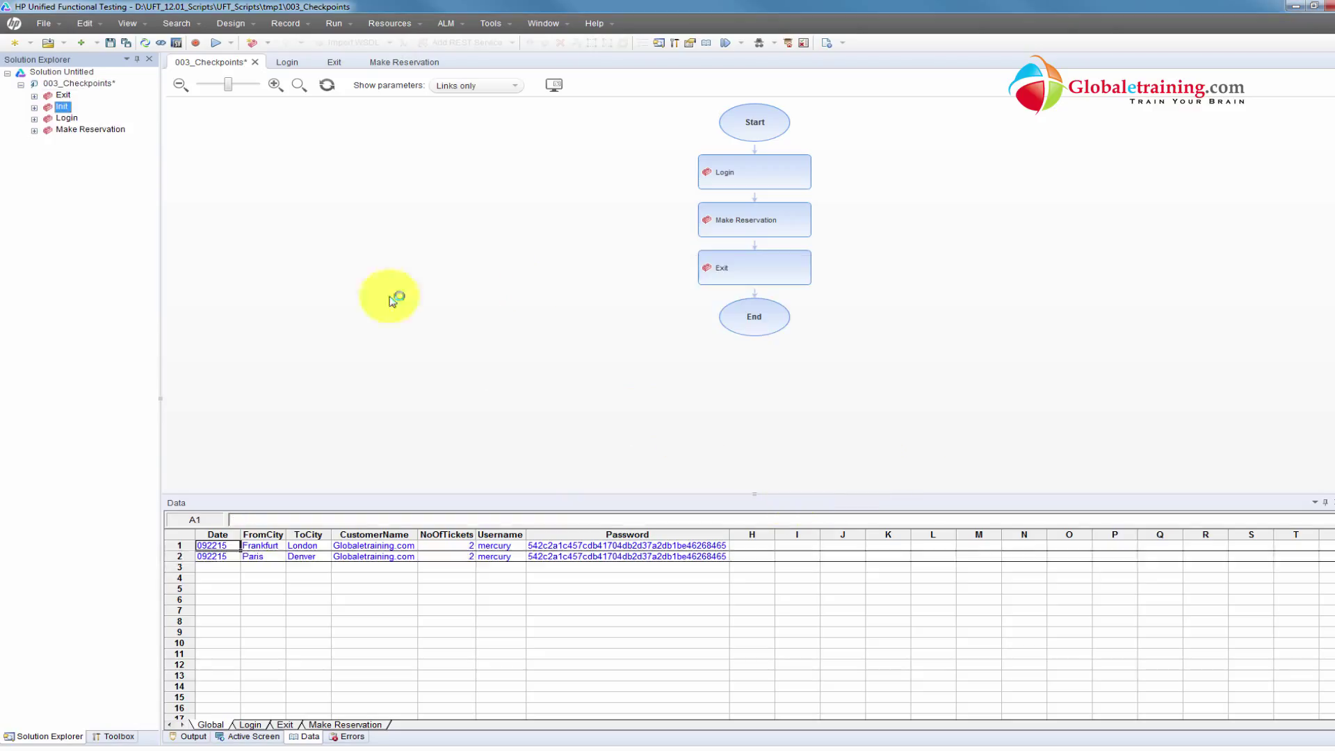
# - Begin the Init script with a SystemUtil.Run call launching flight4a.exe
pyautogui.doubleClick(56, 106)
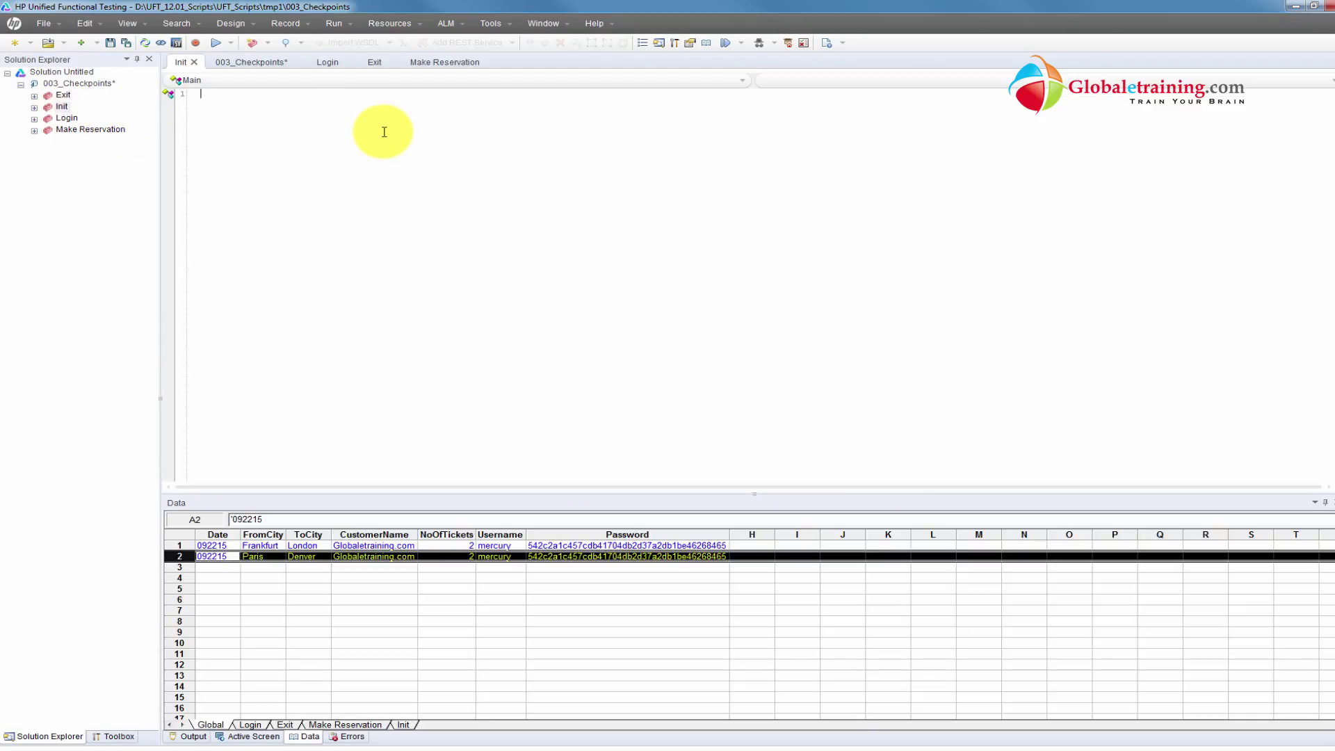
pyautogui.write('SystemUtil')
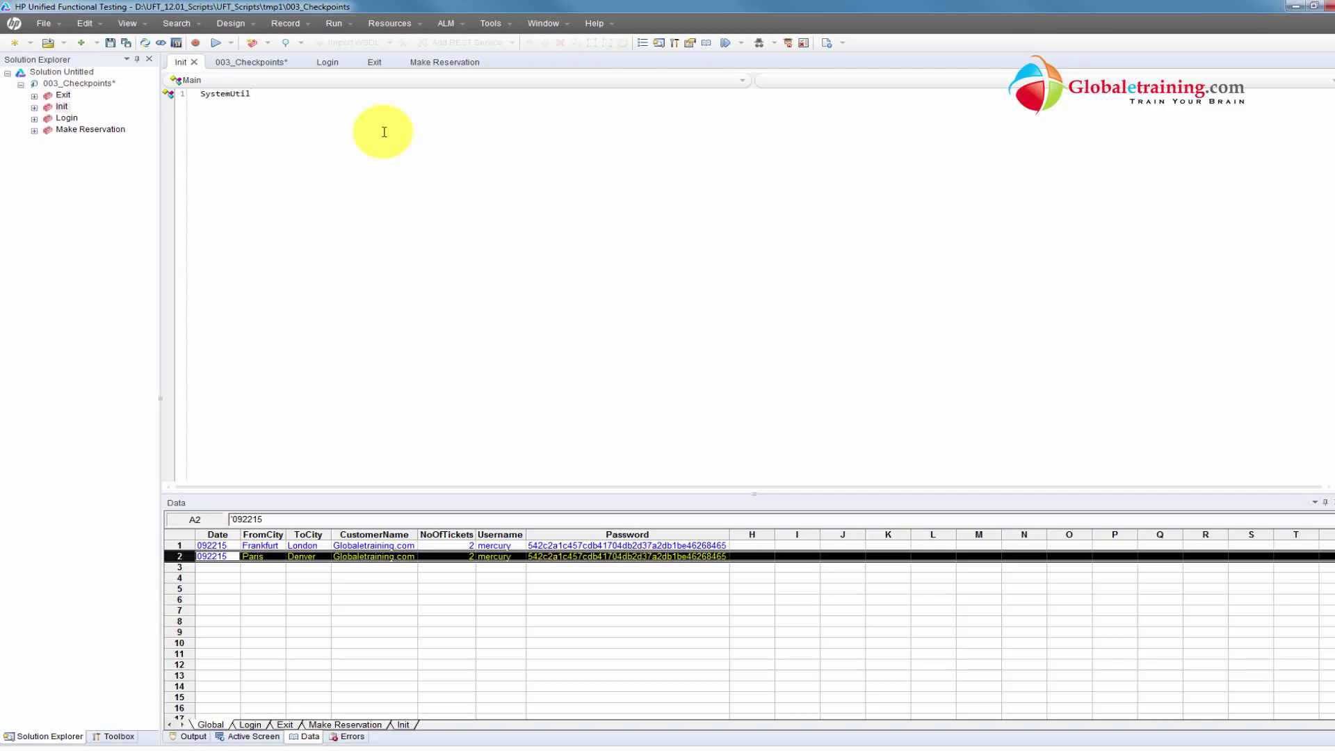
pyautogui.write('.Ru')
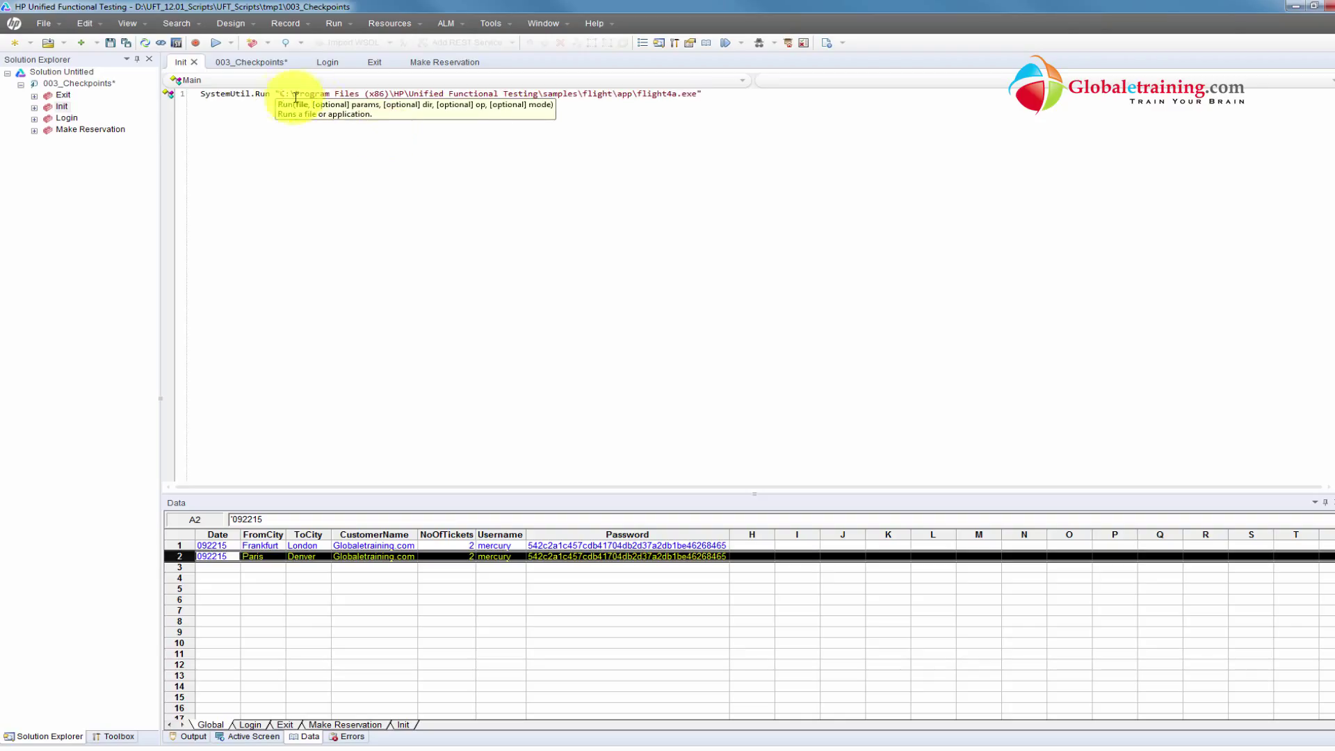
# - In Record and Run Settings choose 'Record and run test on any open Windows-based application' and confirm
pyautogui.click(285, 22)
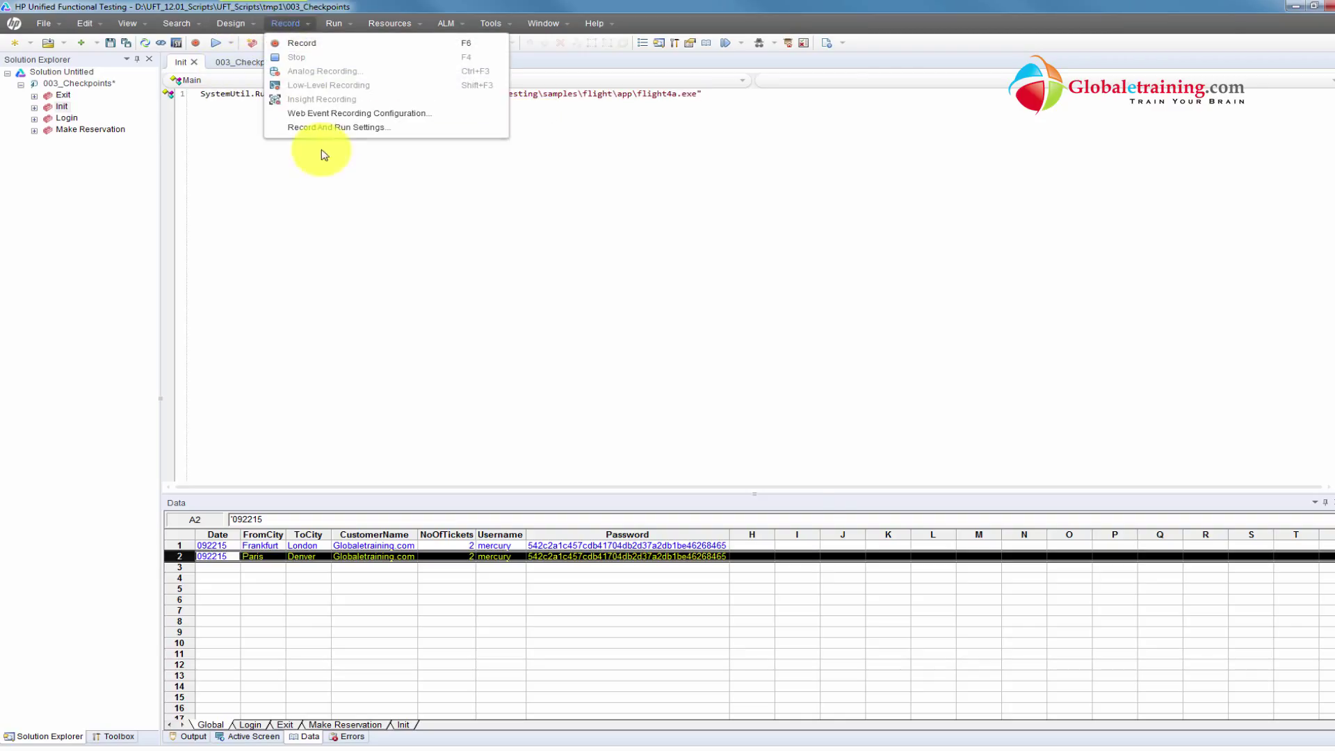
pyautogui.click(338, 127)
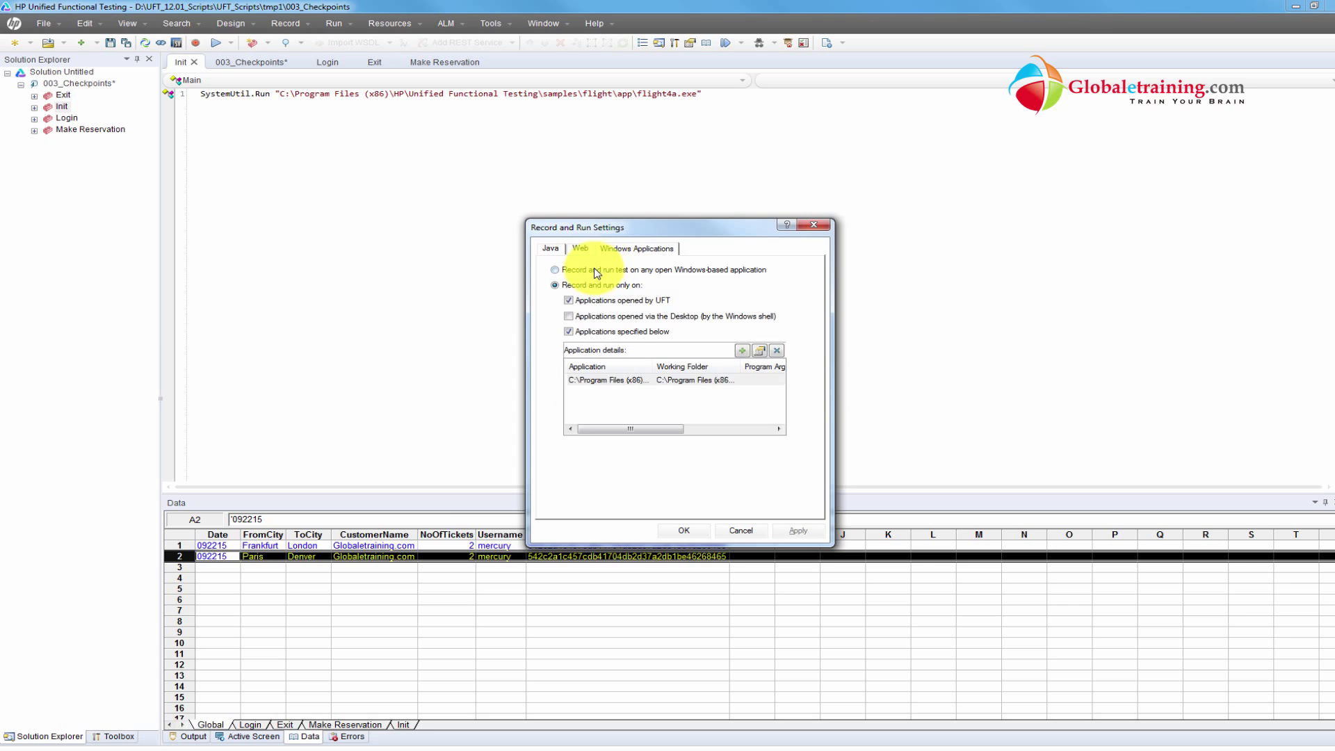
pyautogui.click(550, 247)
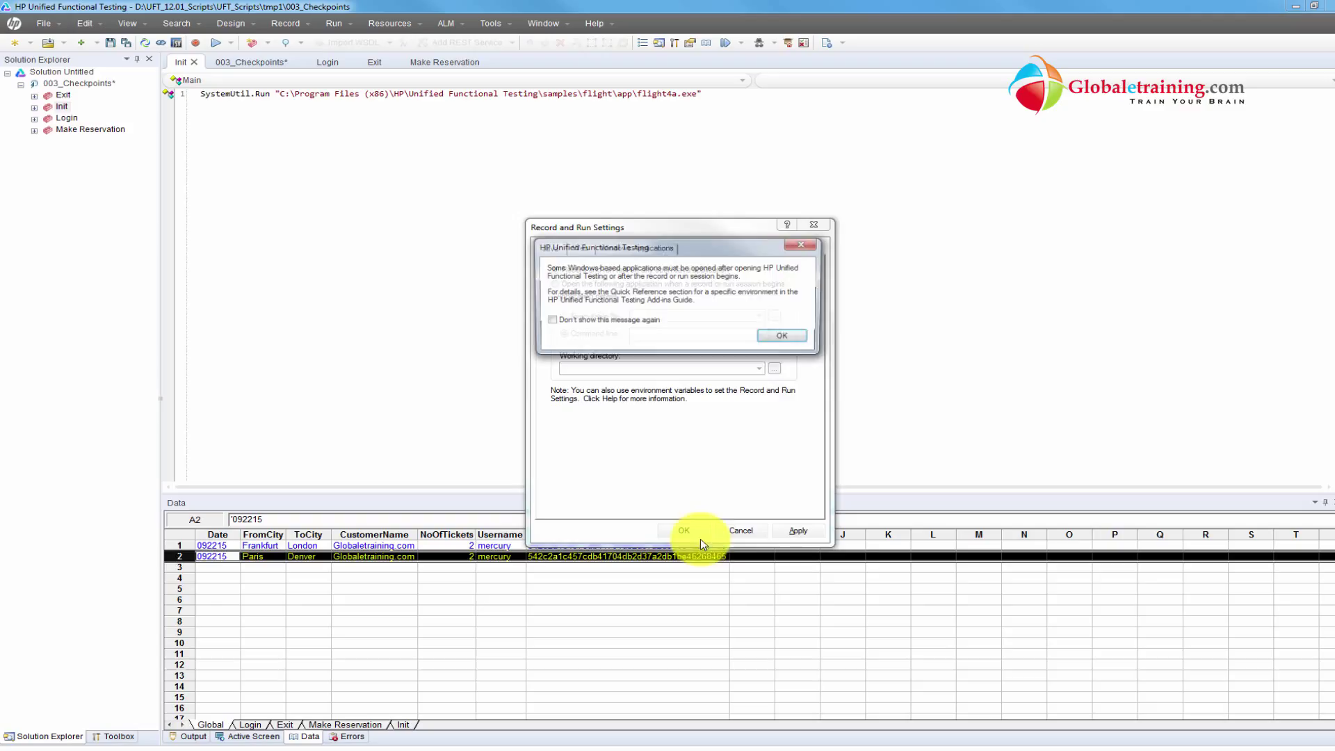
pyautogui.click(782, 335)
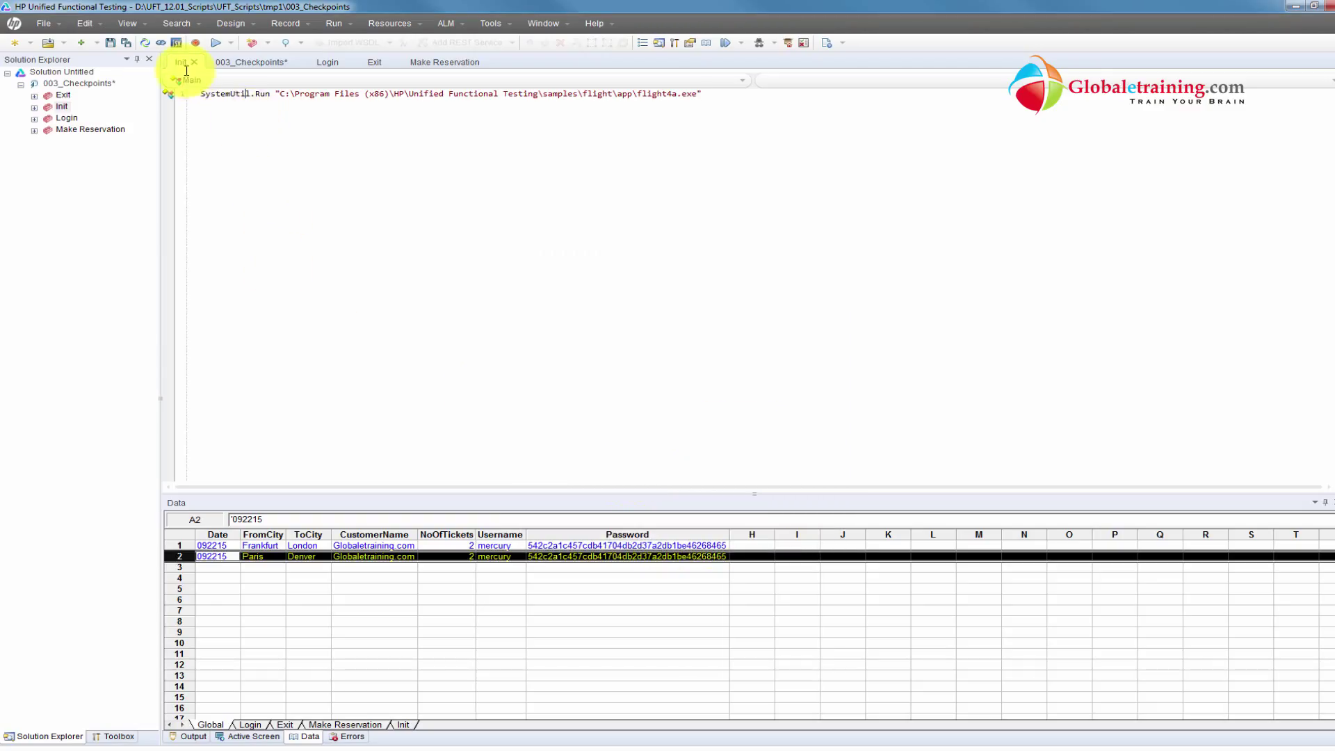
# - Show the 003_Checkpoints flow with Init before Login, Make Reservation and Exit
pyautogui.click(248, 63)
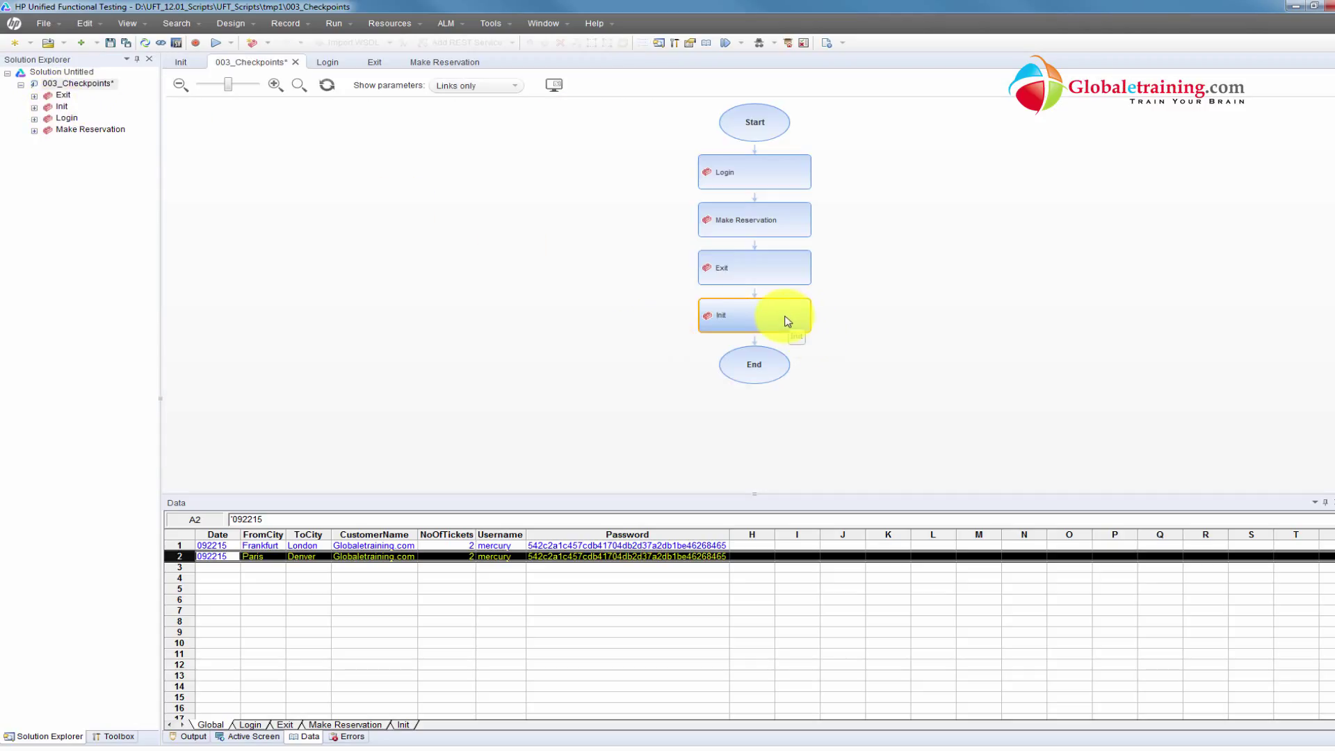
pyautogui.moveTo(742, 327)
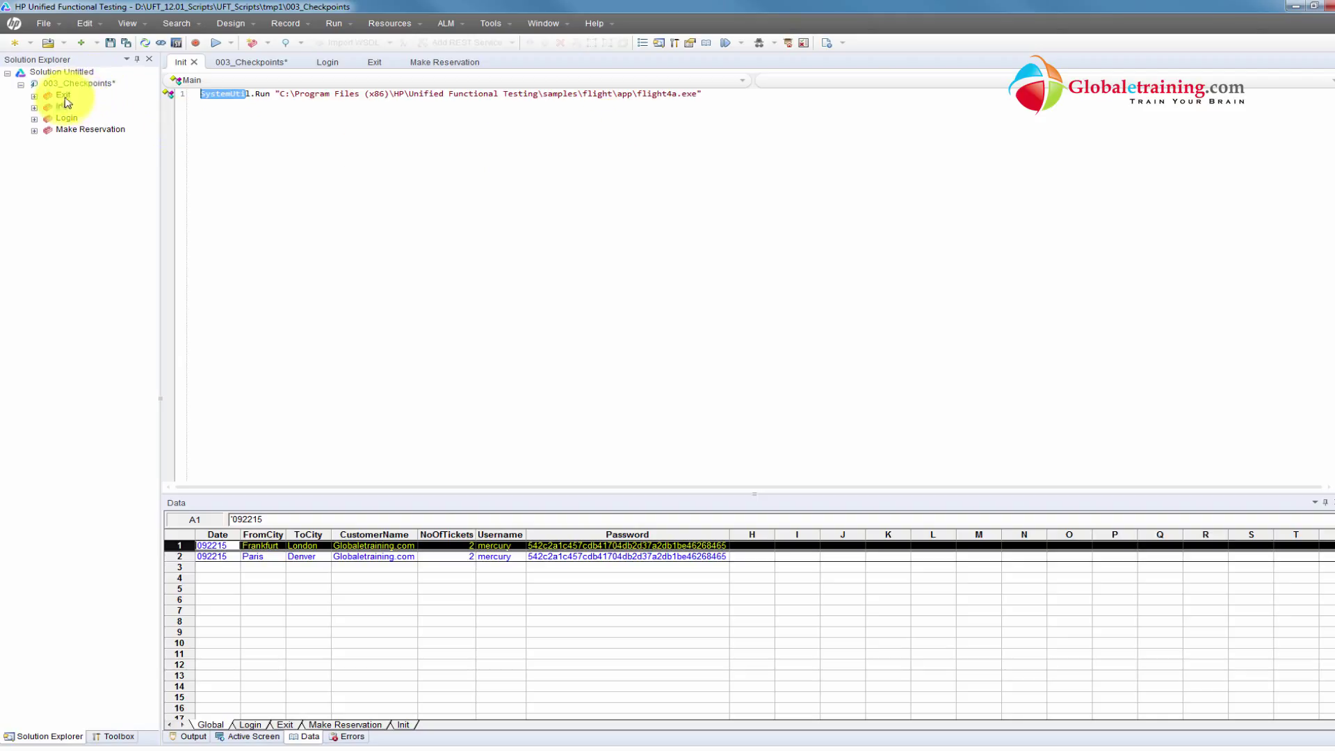
pyautogui.click(251, 63)
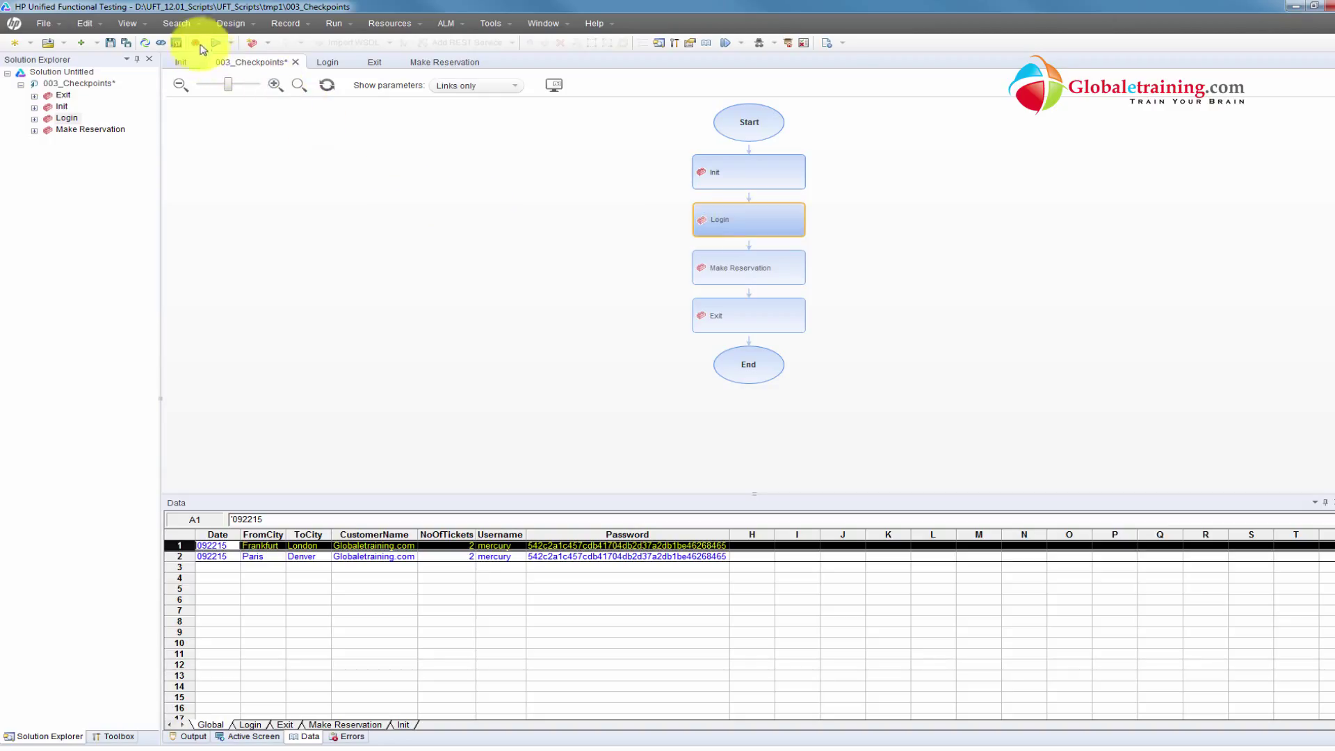
# - Start a run with temporary results and let it book the Frankfurt–London iteration
pyautogui.click(218, 41)
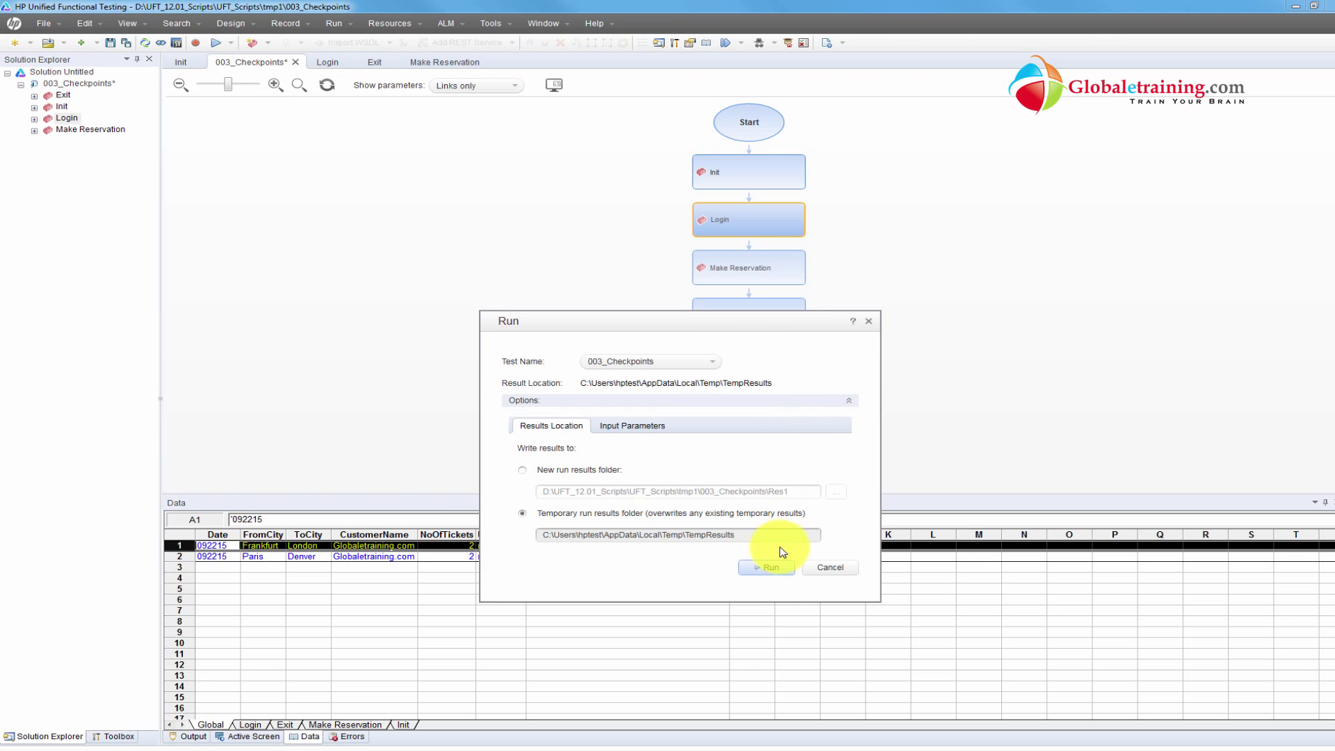
pyautogui.click(767, 567)
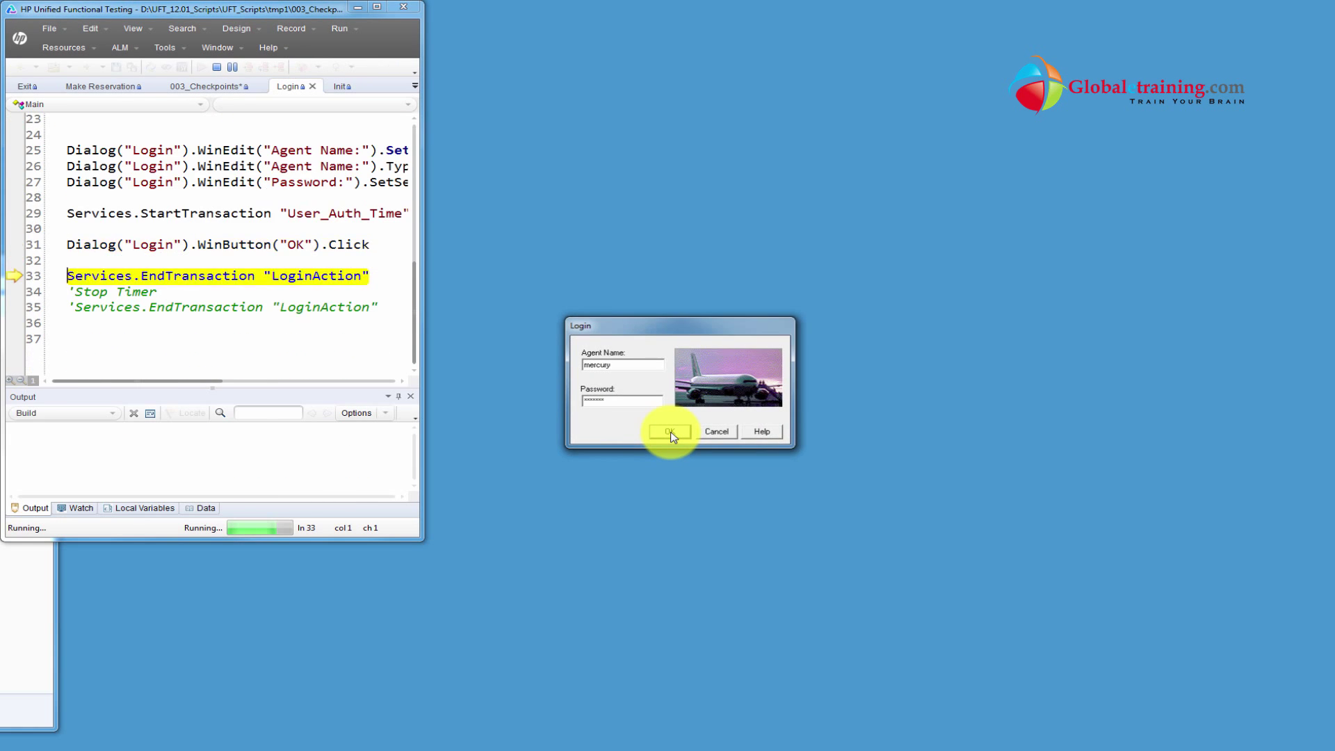
pyautogui.click(670, 431)
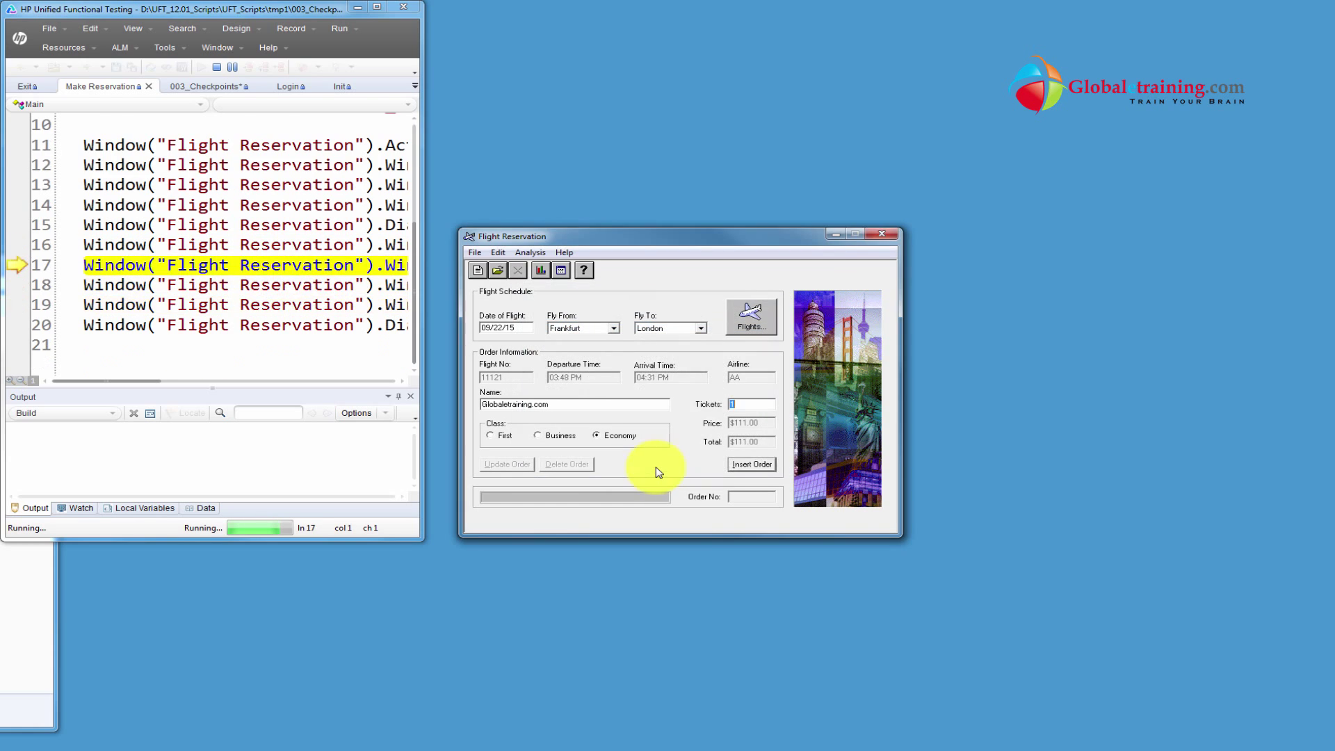
pyautogui.click(751, 464)
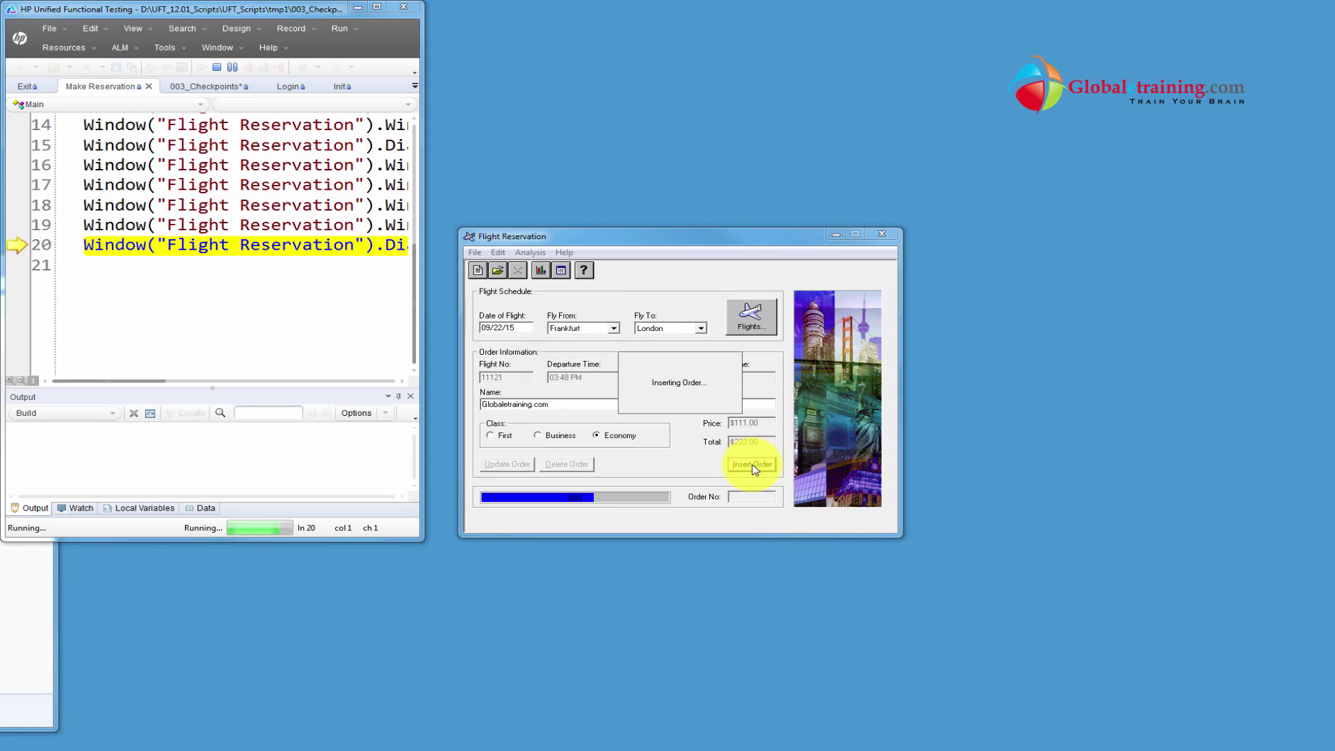
# - Let the run continue through the Paris–Denver iteration to the Exit action
pyautogui.click(751, 465)
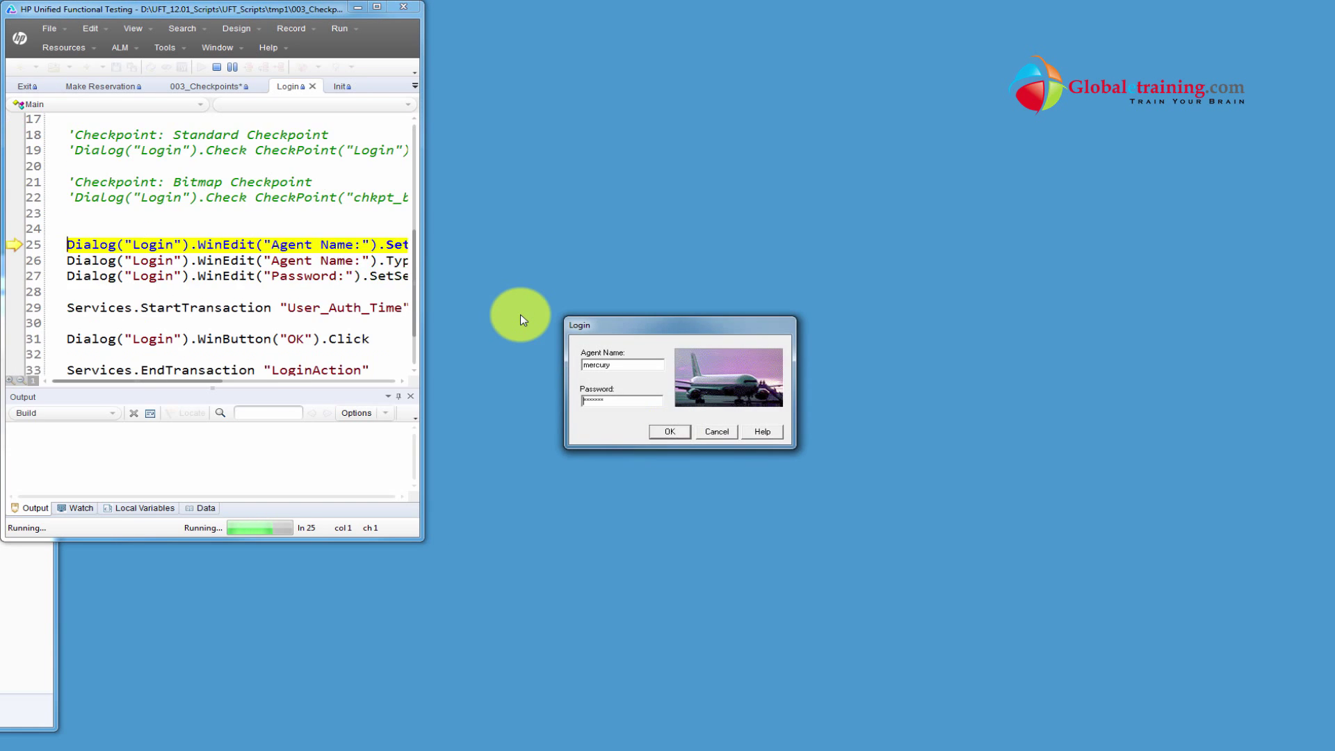
pyautogui.click(669, 431)
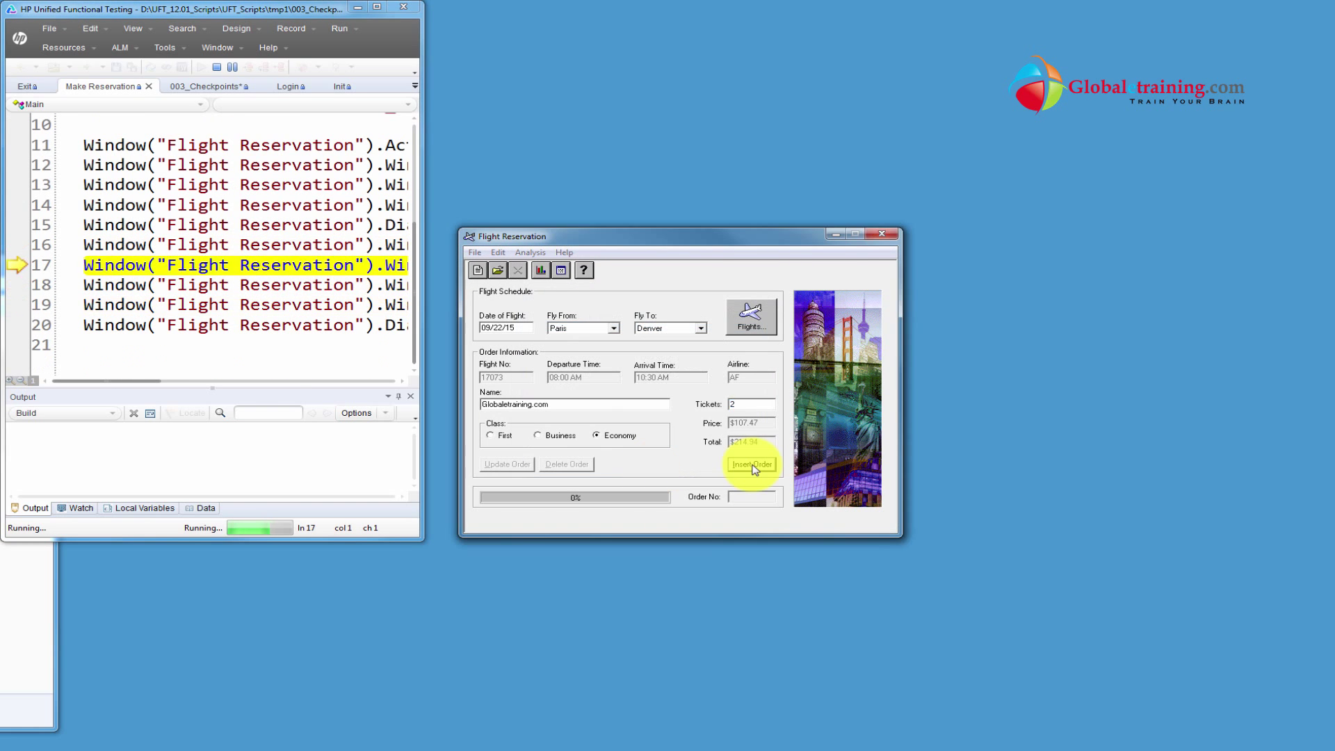
pyautogui.click(751, 464)
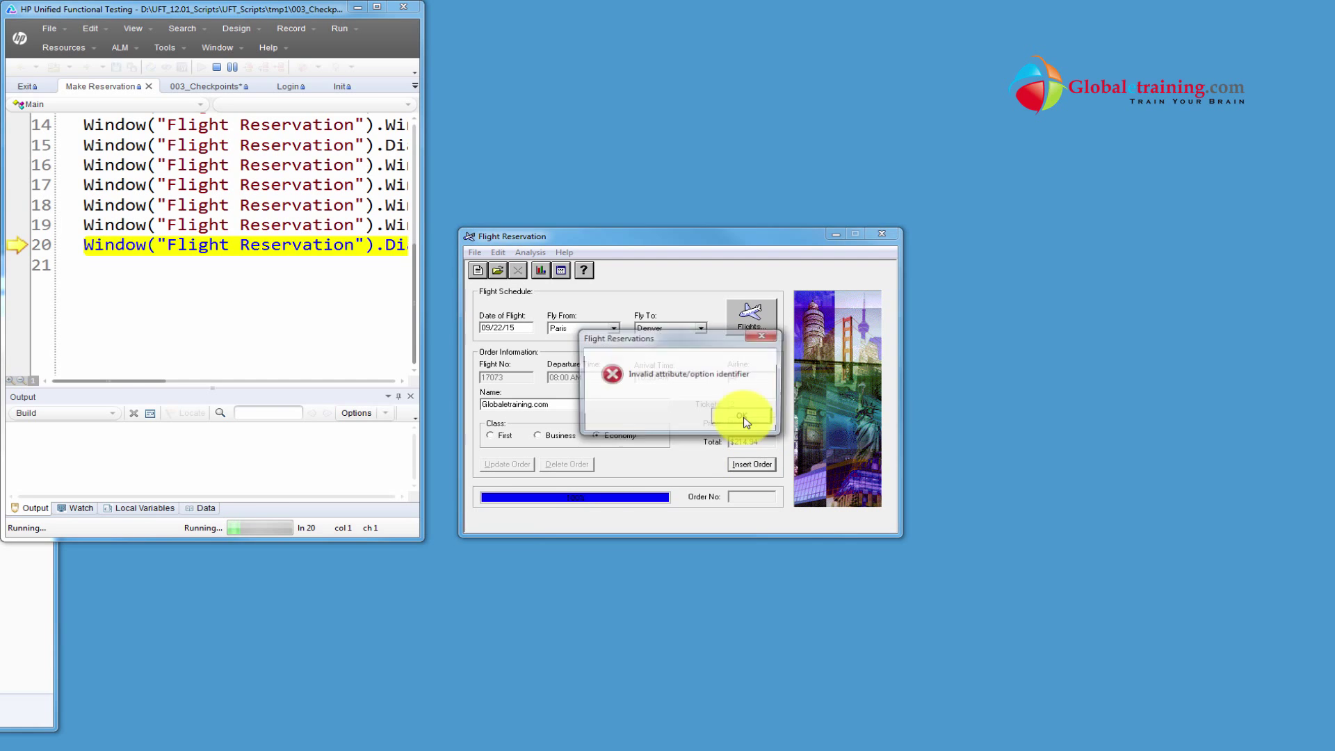
pyautogui.click(743, 416)
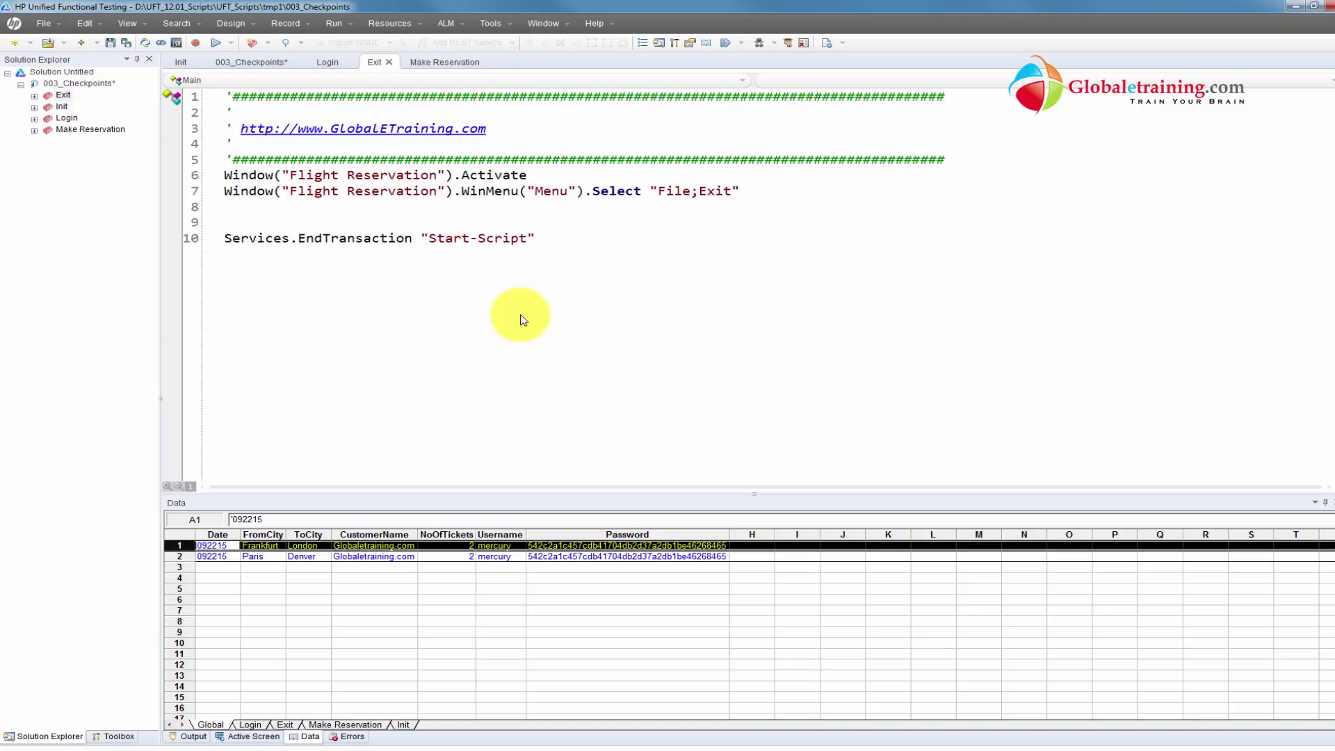
pyautogui.moveTo(549, 284)
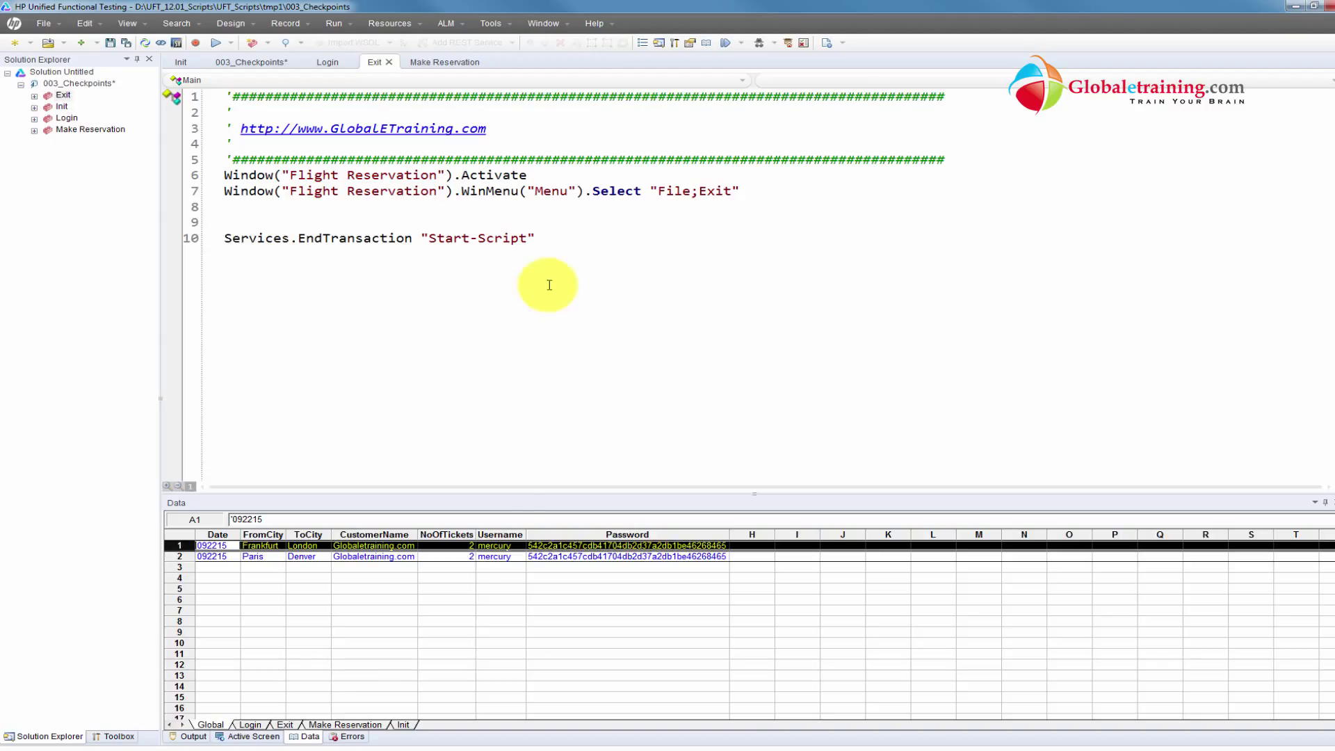
pyautogui.click(445, 578)
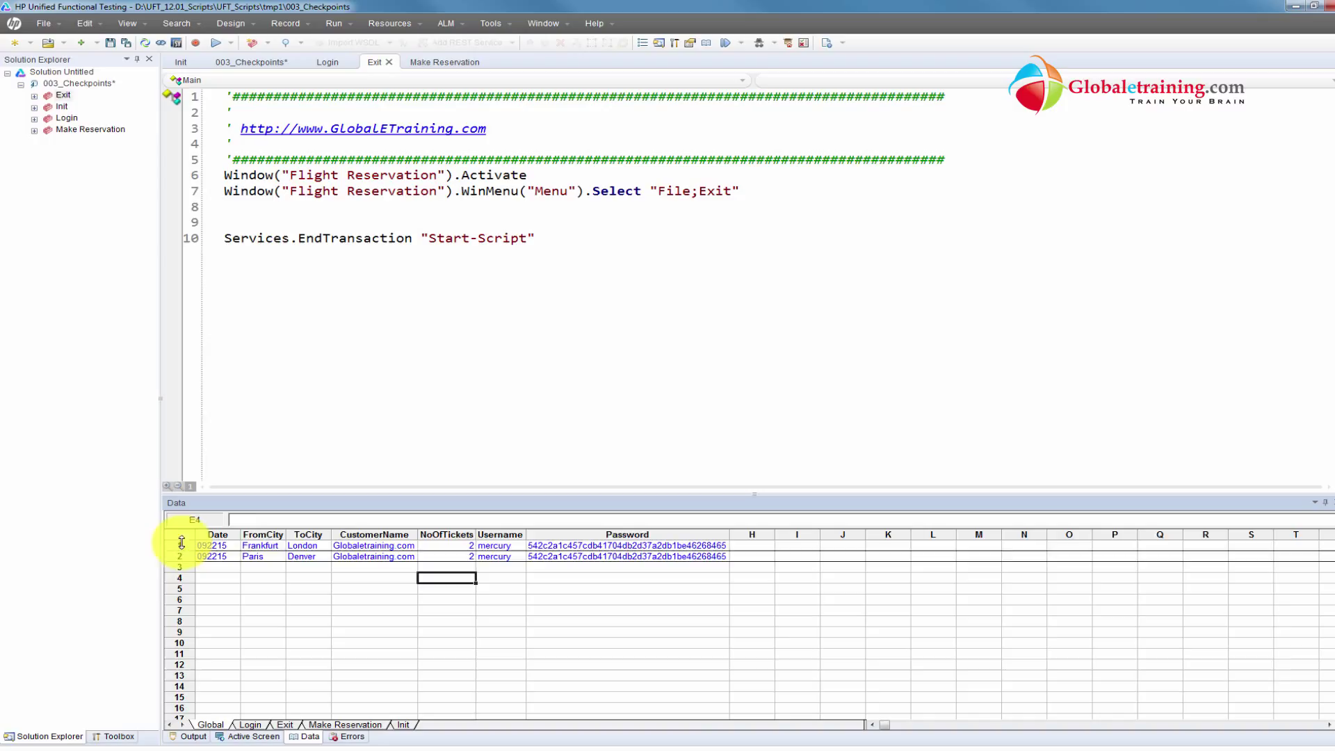
pyautogui.click(179, 545)
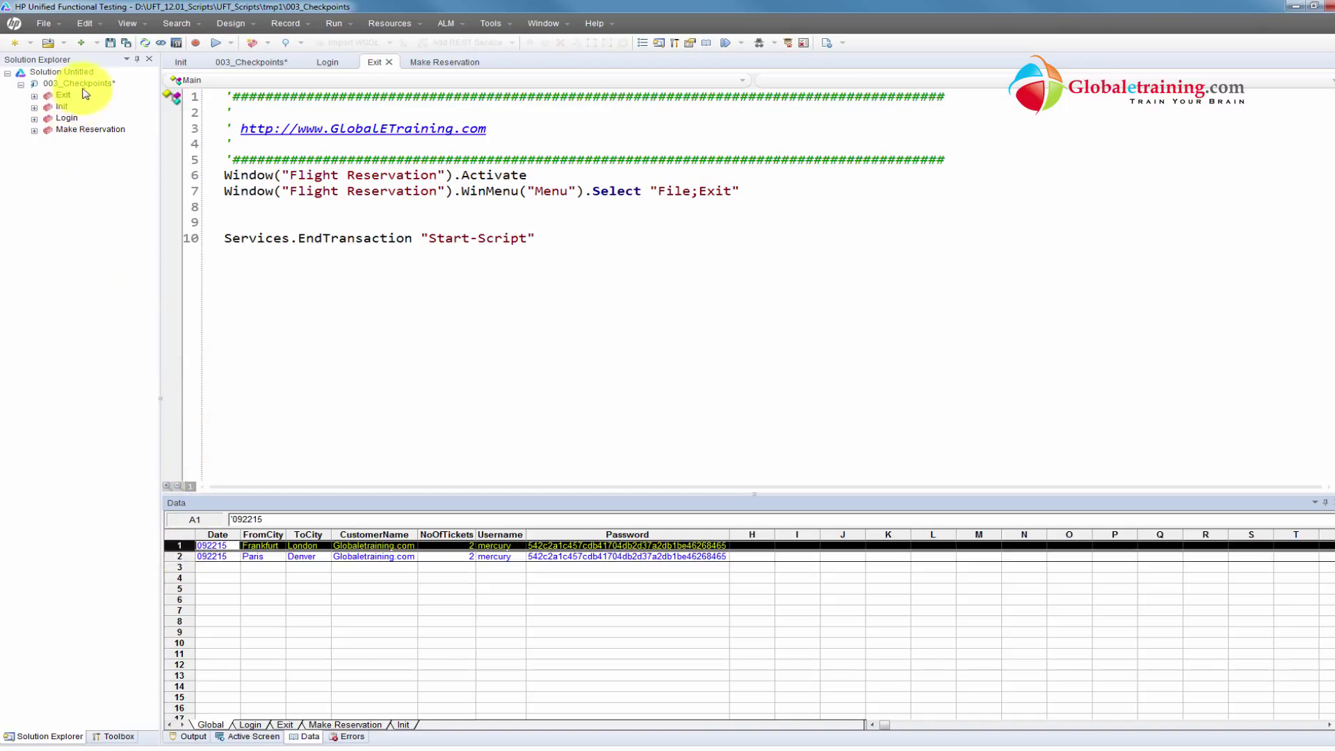
# - Bring up the 003_Checkpoints Test Settings on the Run page
pyautogui.rightClick(69, 83)
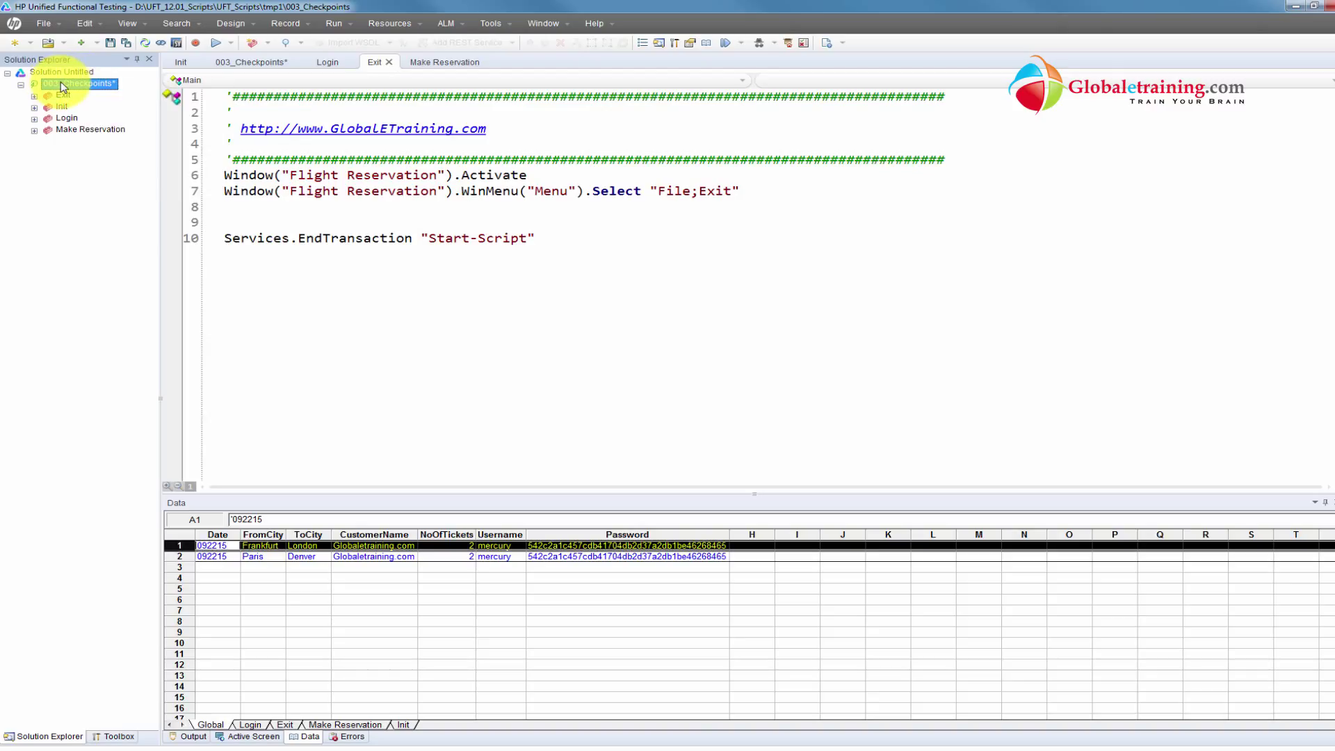
pyautogui.rightClick(76, 83)
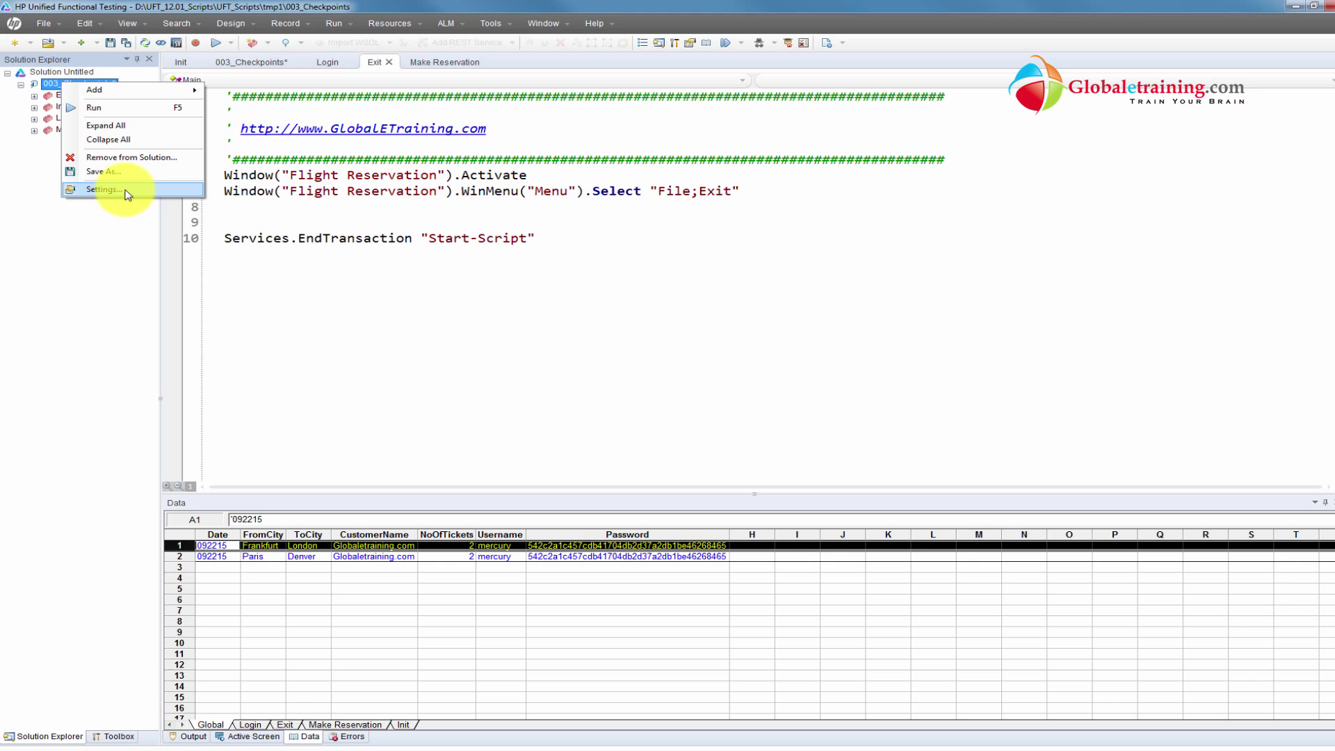
pyautogui.click(107, 190)
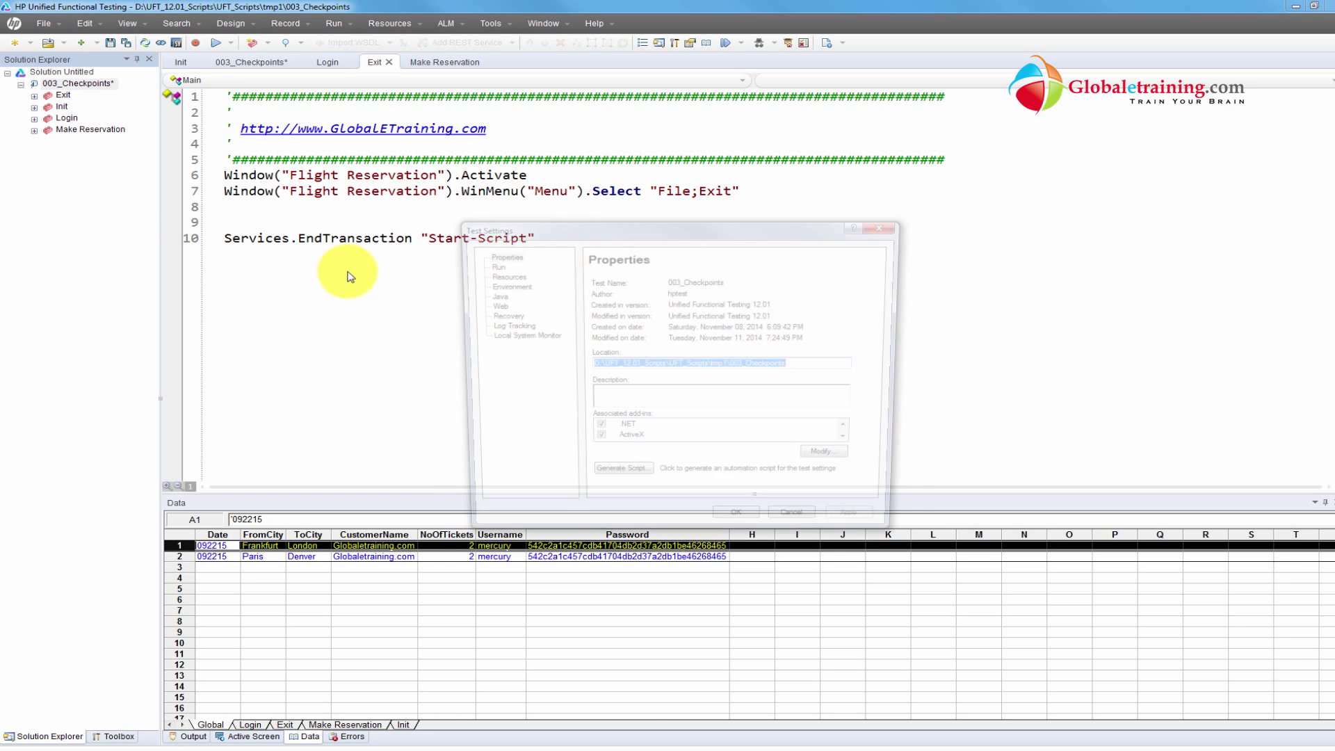
pyautogui.click(488, 264)
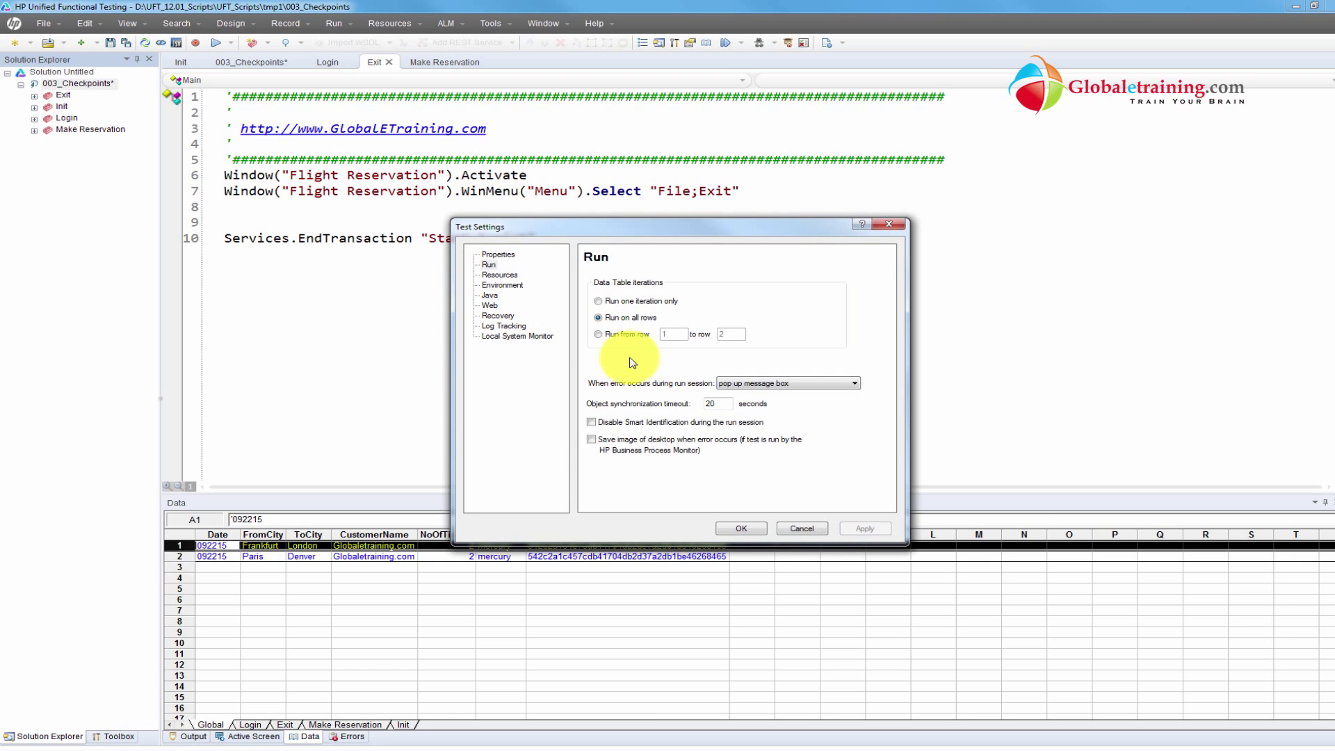
pyautogui.moveTo(592, 322)
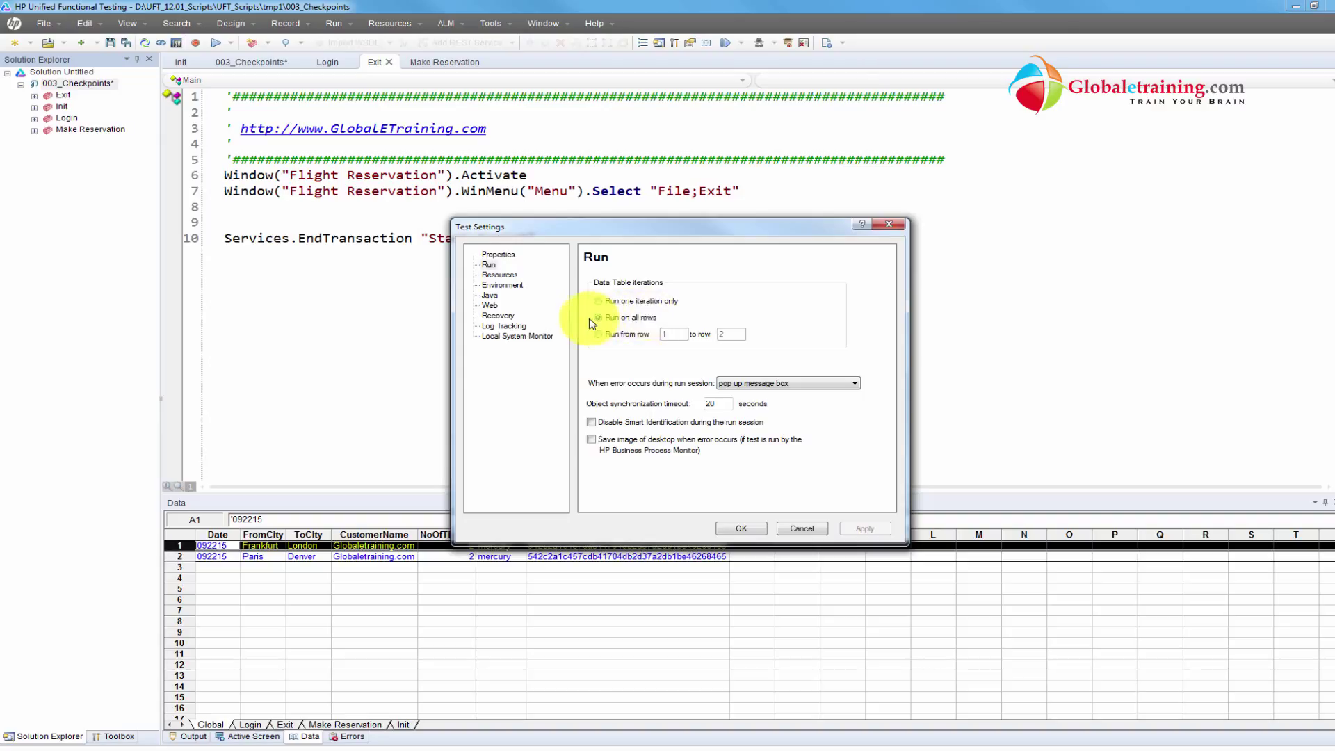
# - Set data table iterations to Run on all rows and apply, closing the settings
pyautogui.click(598, 317)
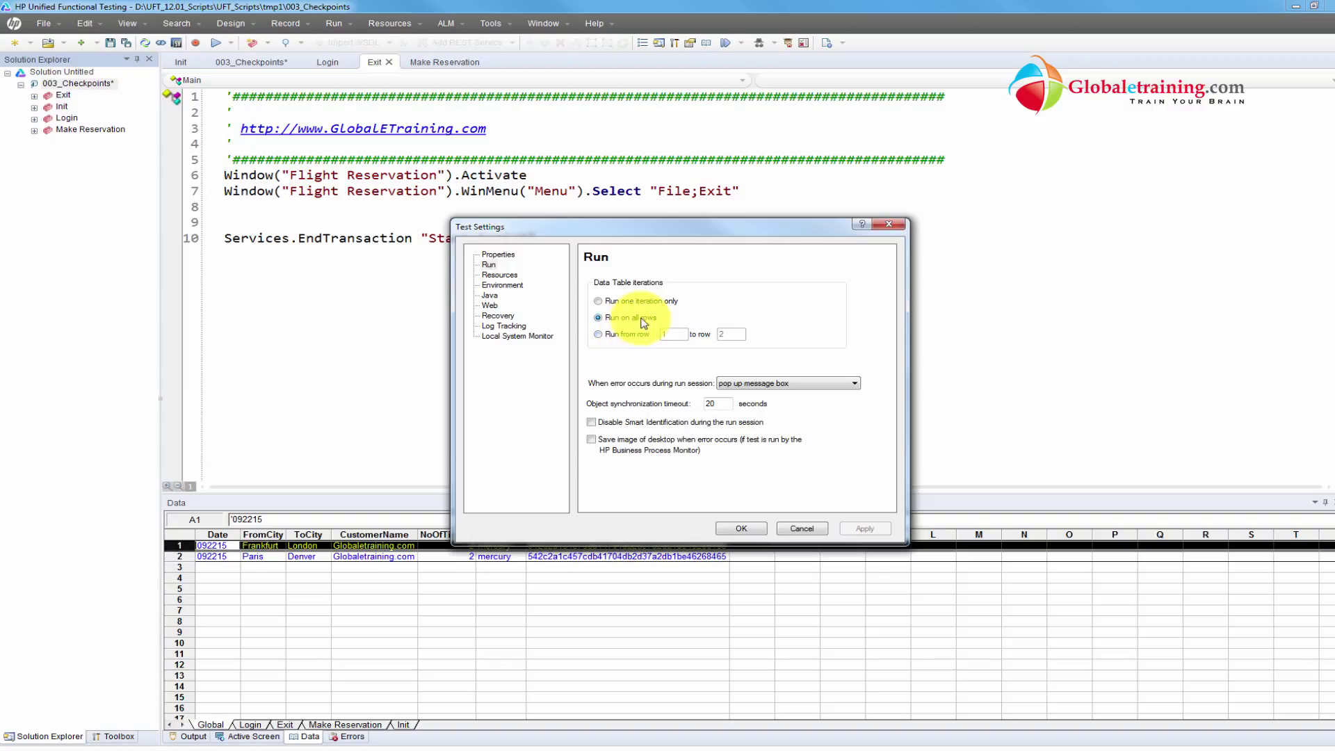
pyautogui.click(598, 300)
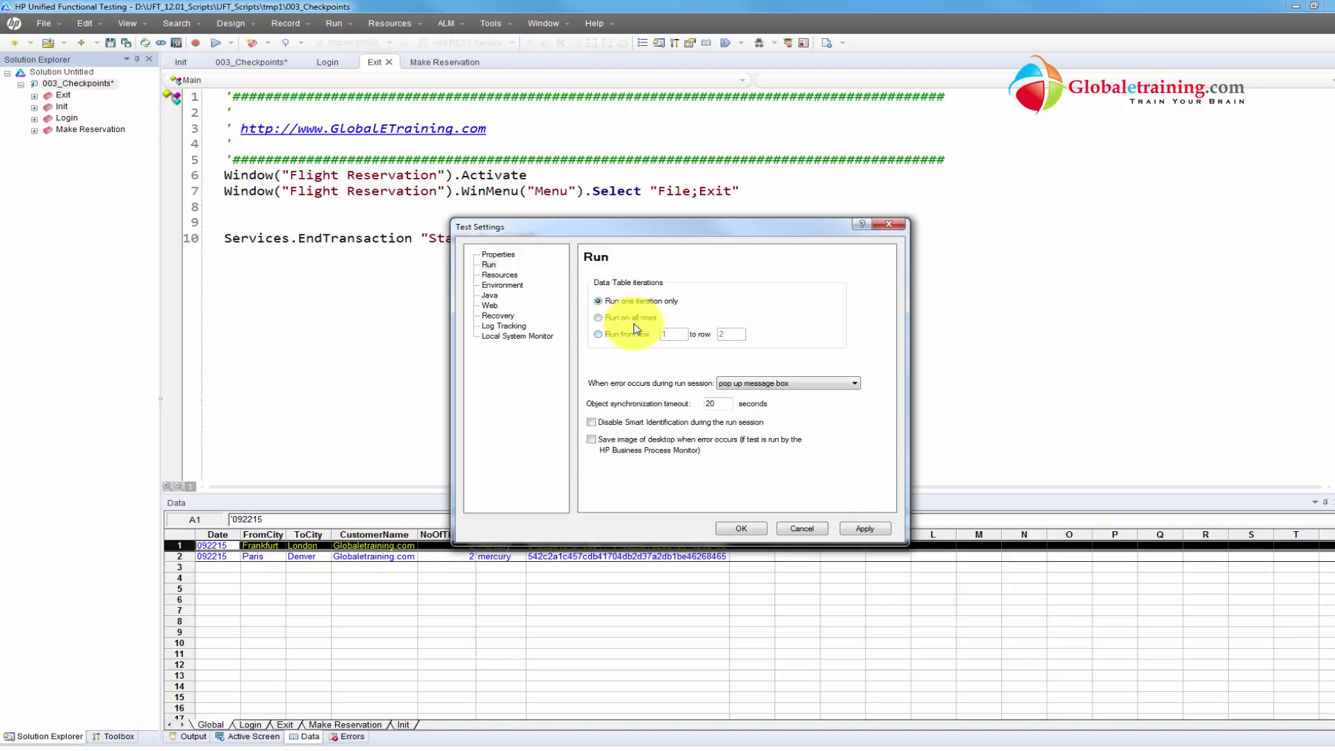
pyautogui.click(598, 317)
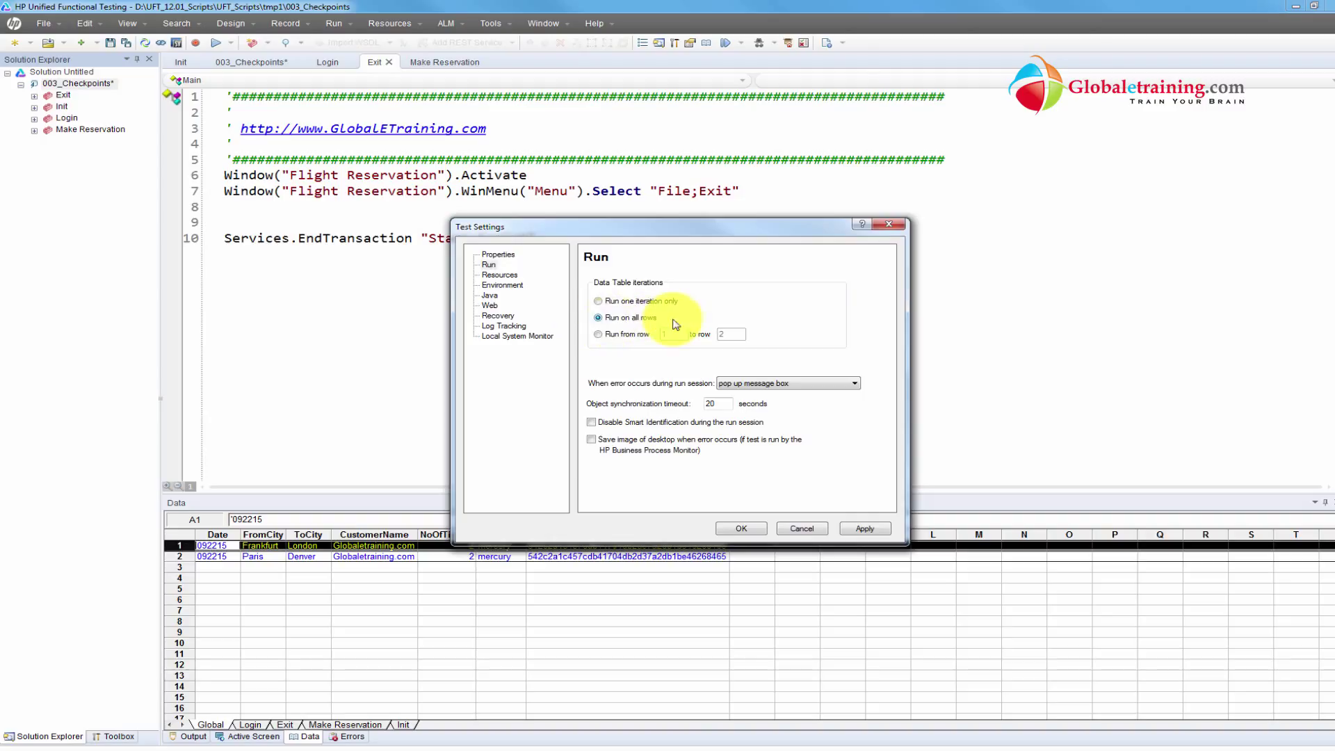
pyautogui.moveTo(667, 323)
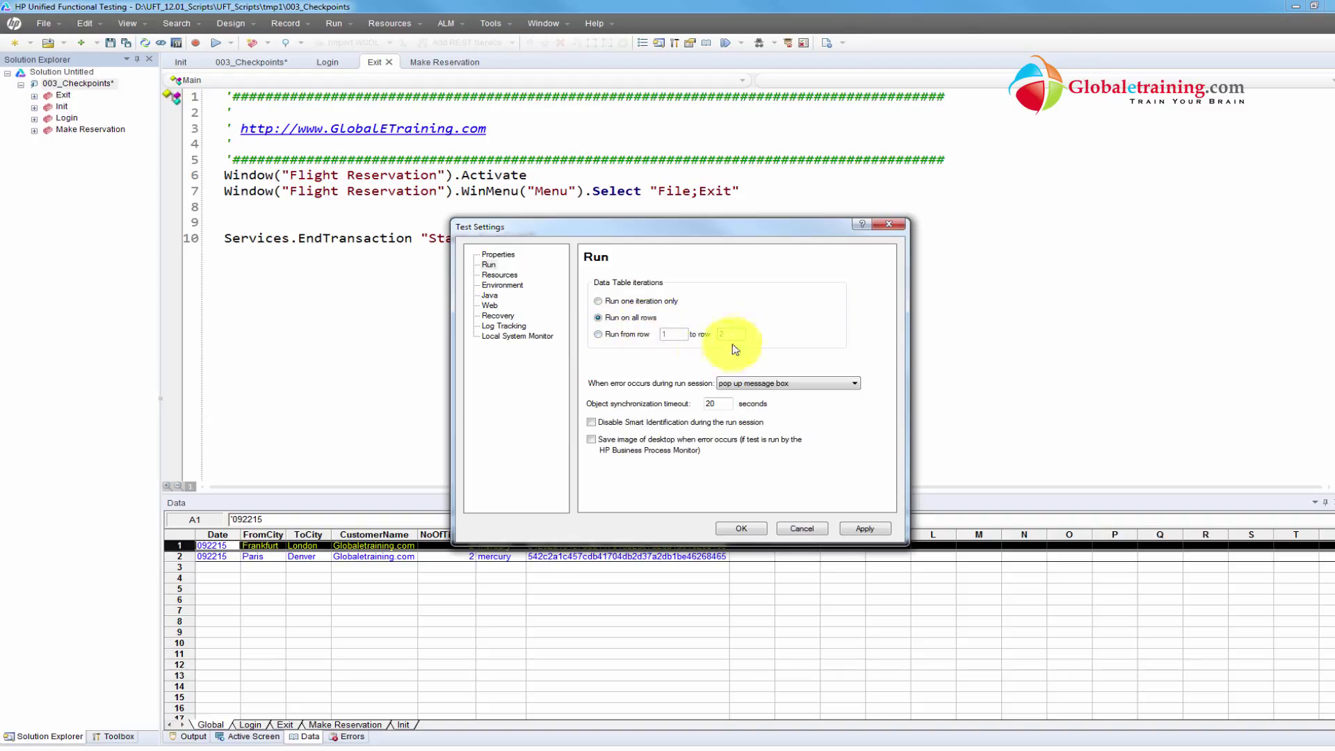
pyautogui.moveTo(731, 325)
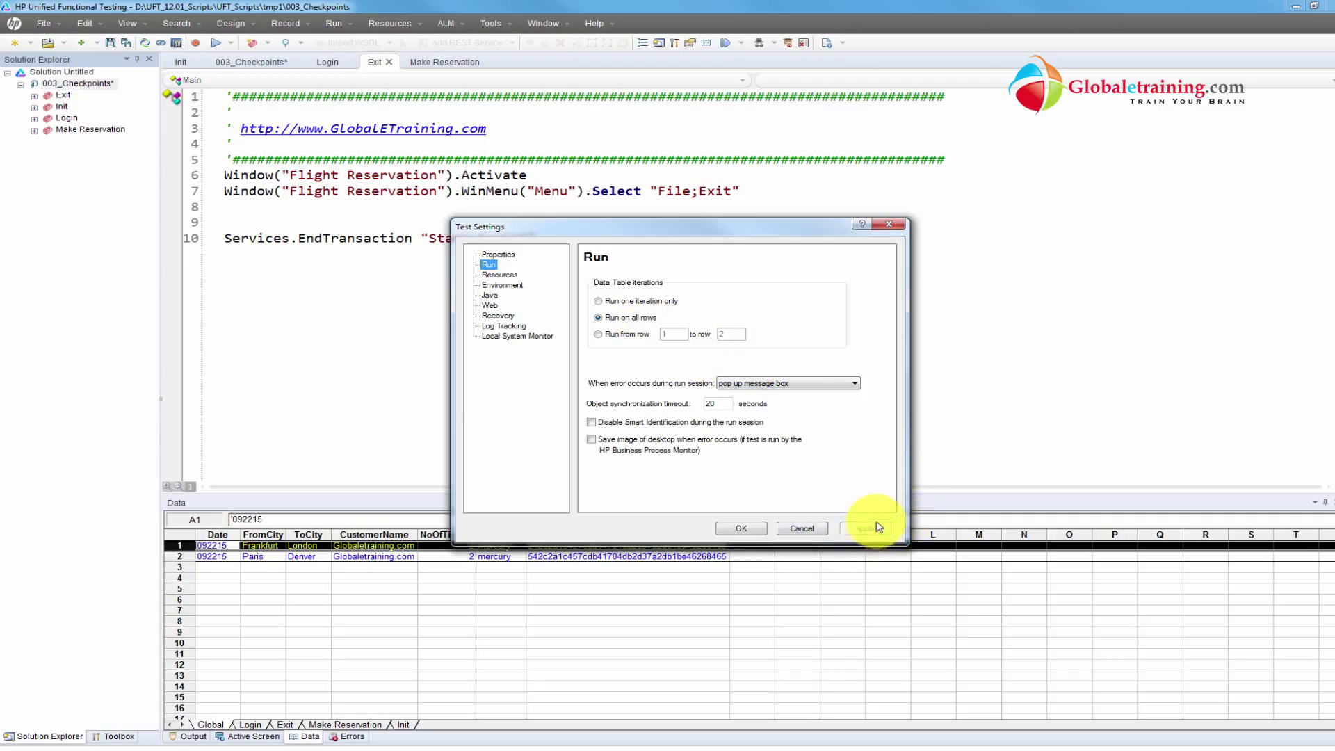
pyautogui.click(740, 528)
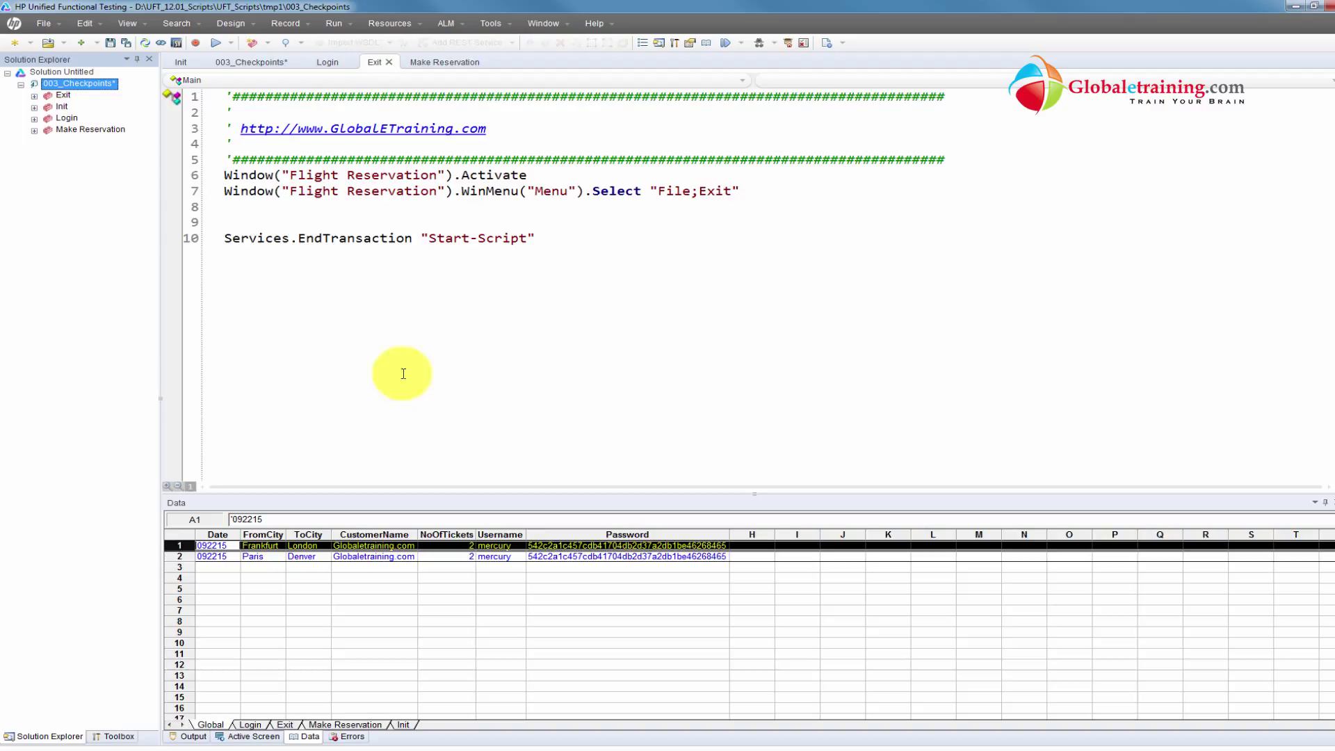
pyautogui.moveTo(548, 281)
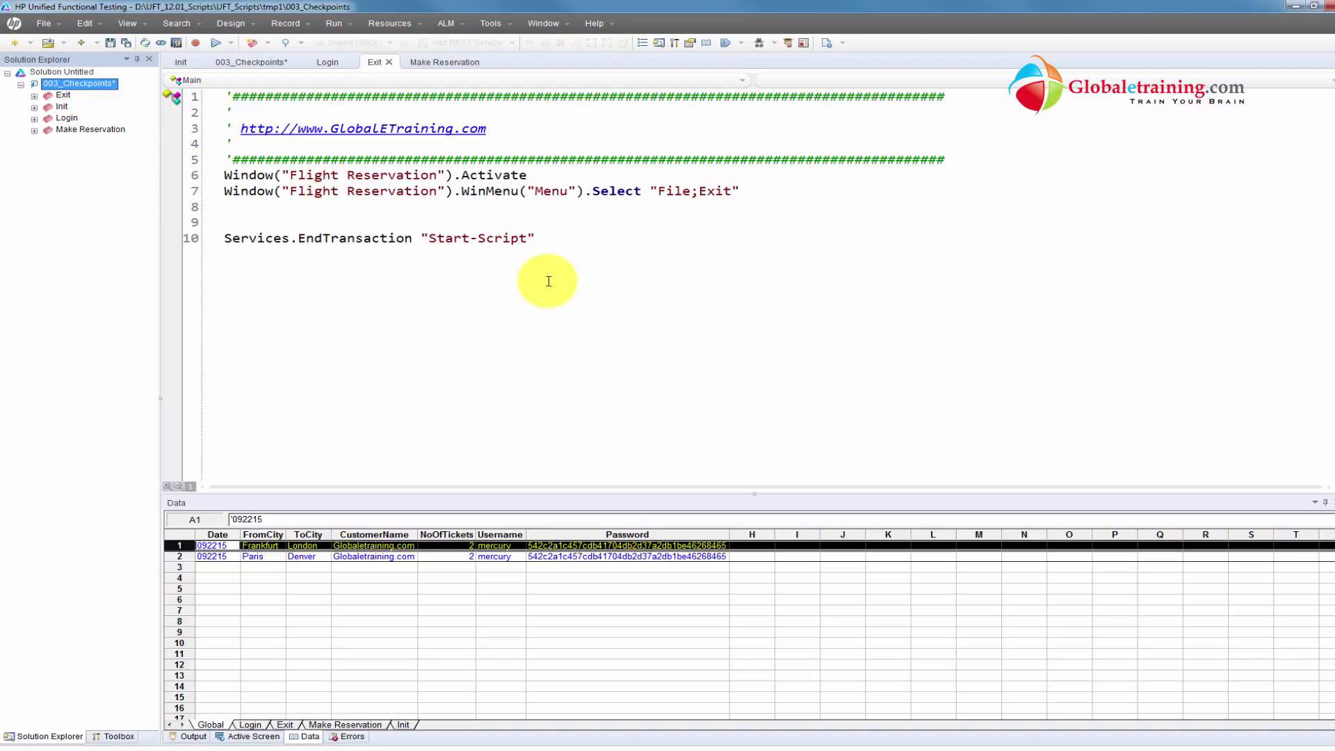